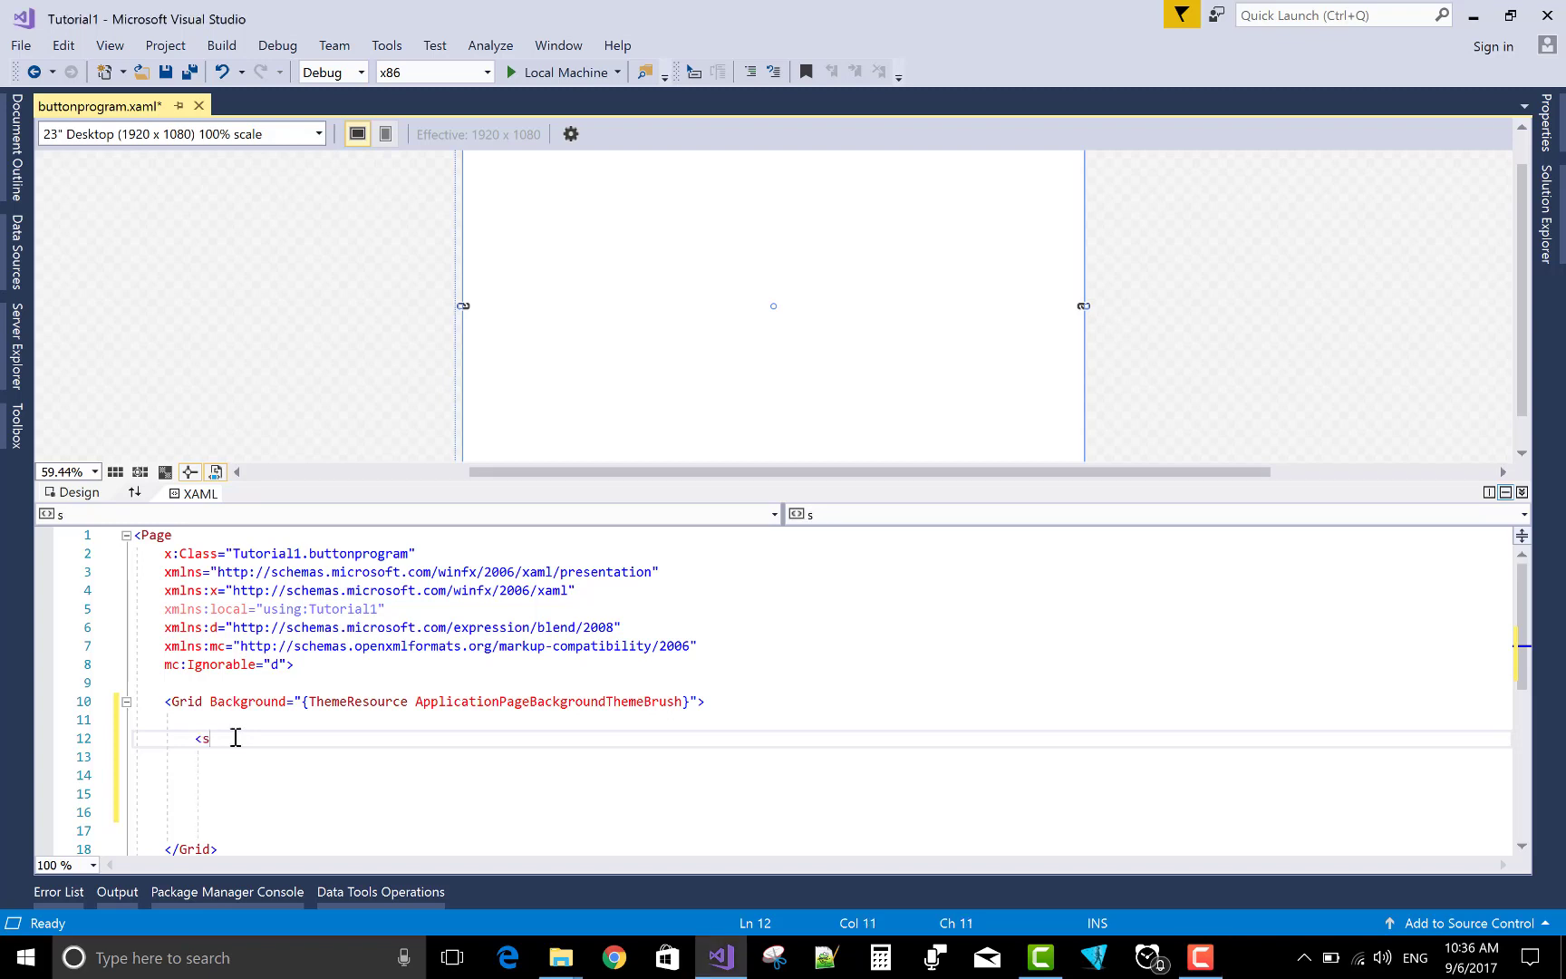
# Write <StackPanel x:Name="stack1" Margin="50" Orientation="Vertical"> inside the Grid with IntelliSense.
pyautogui.write('s')
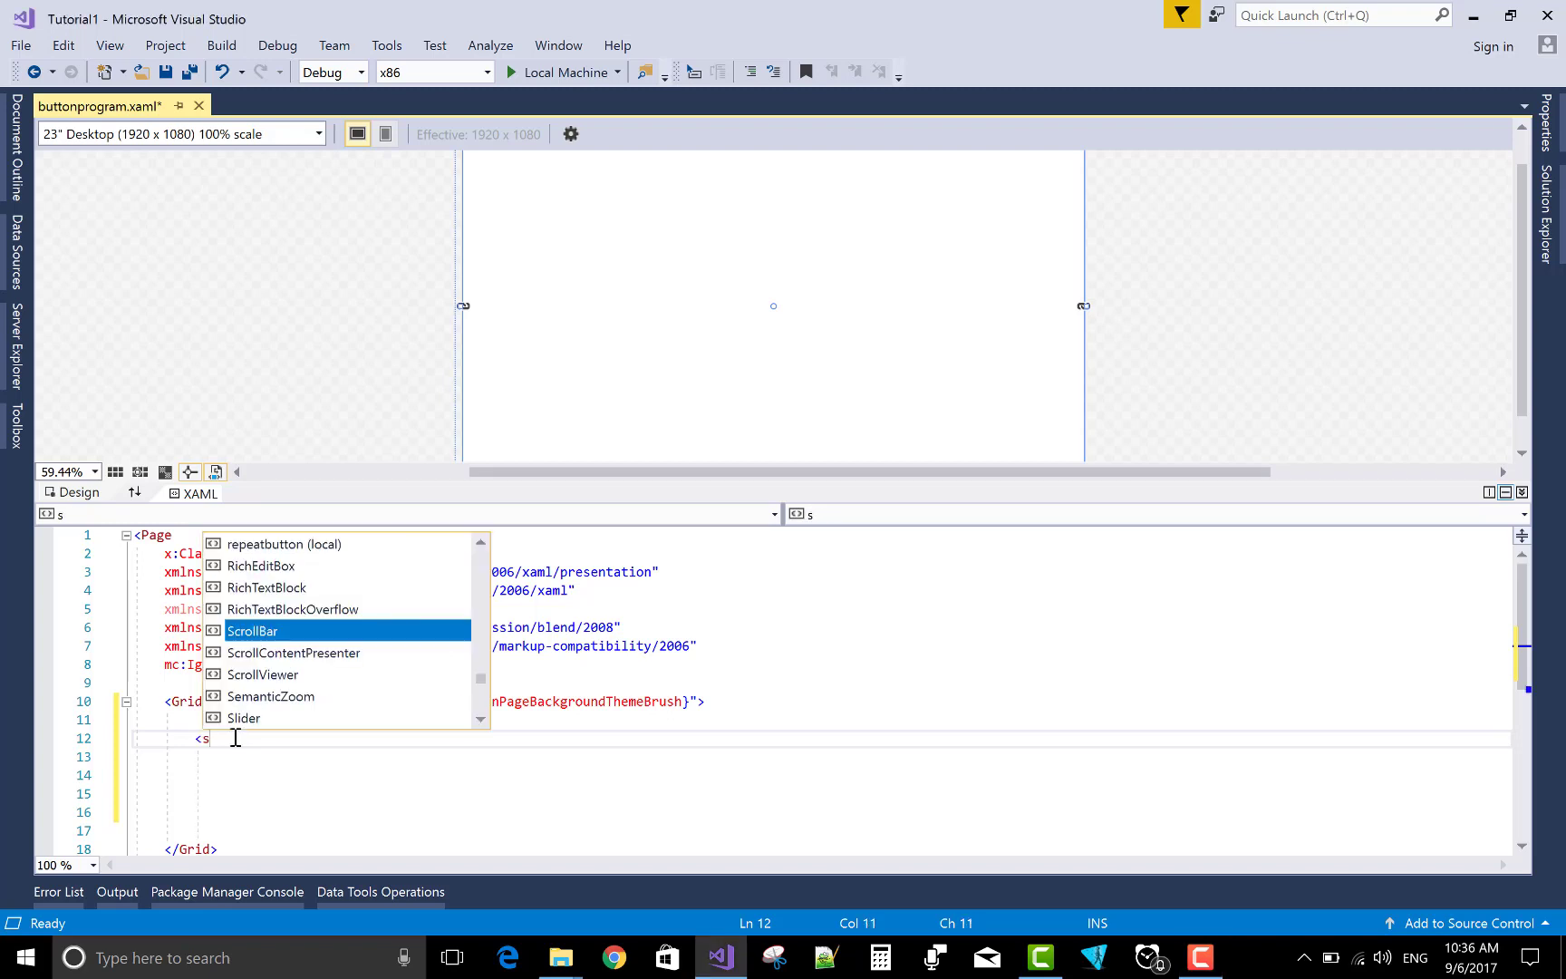
pyautogui.write('tackPanel')
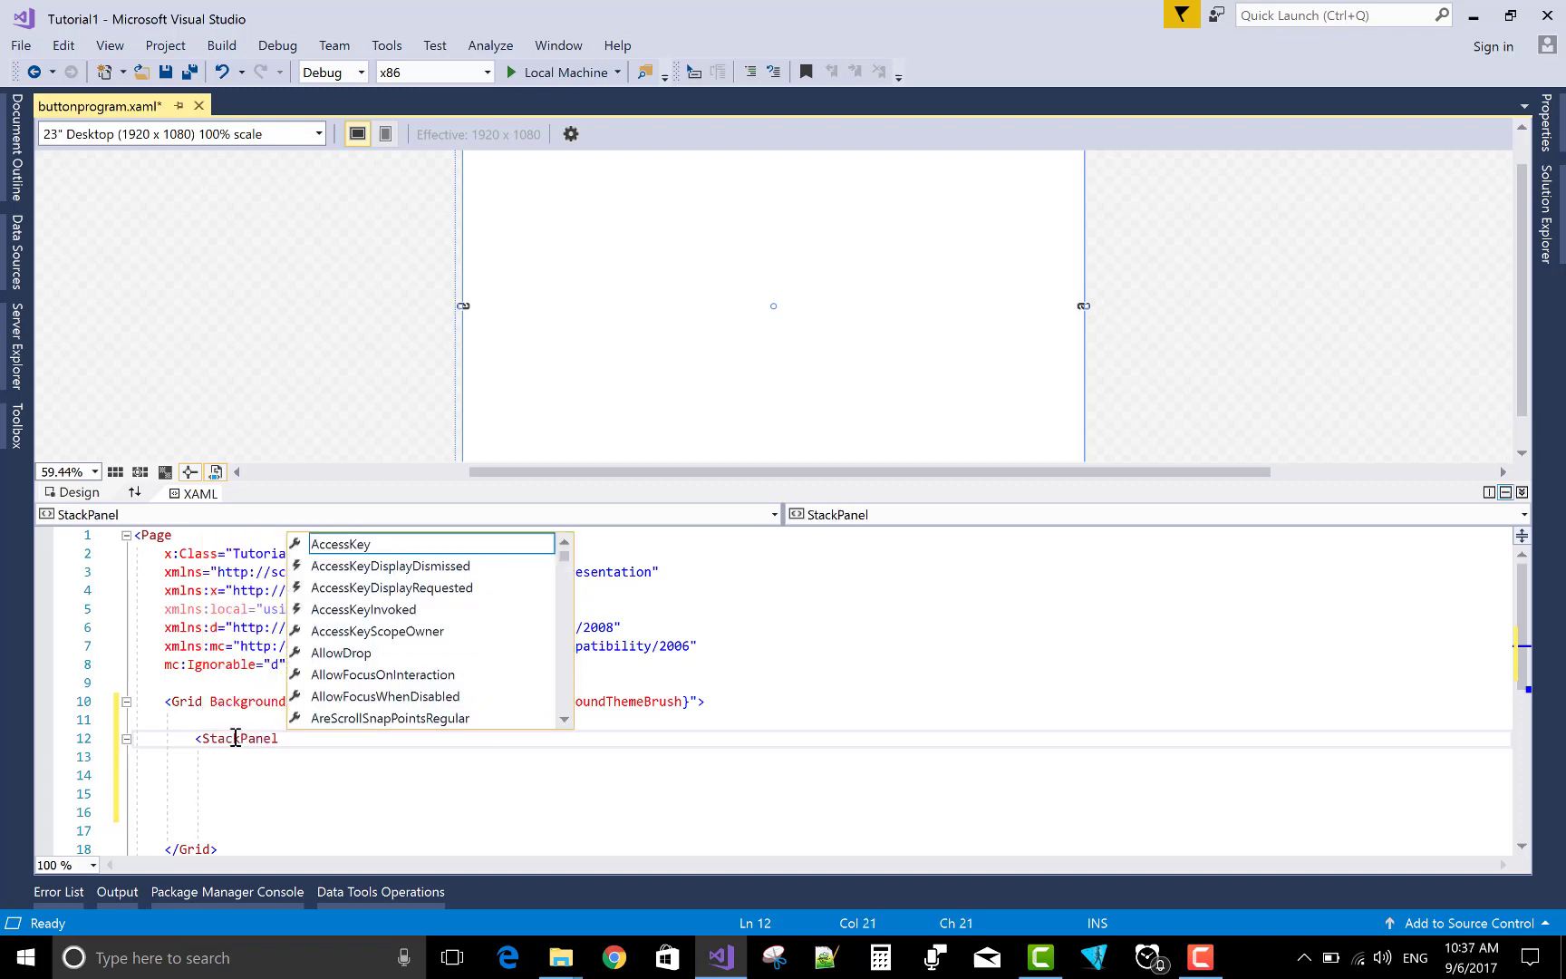
pyautogui.write('x:Name="')
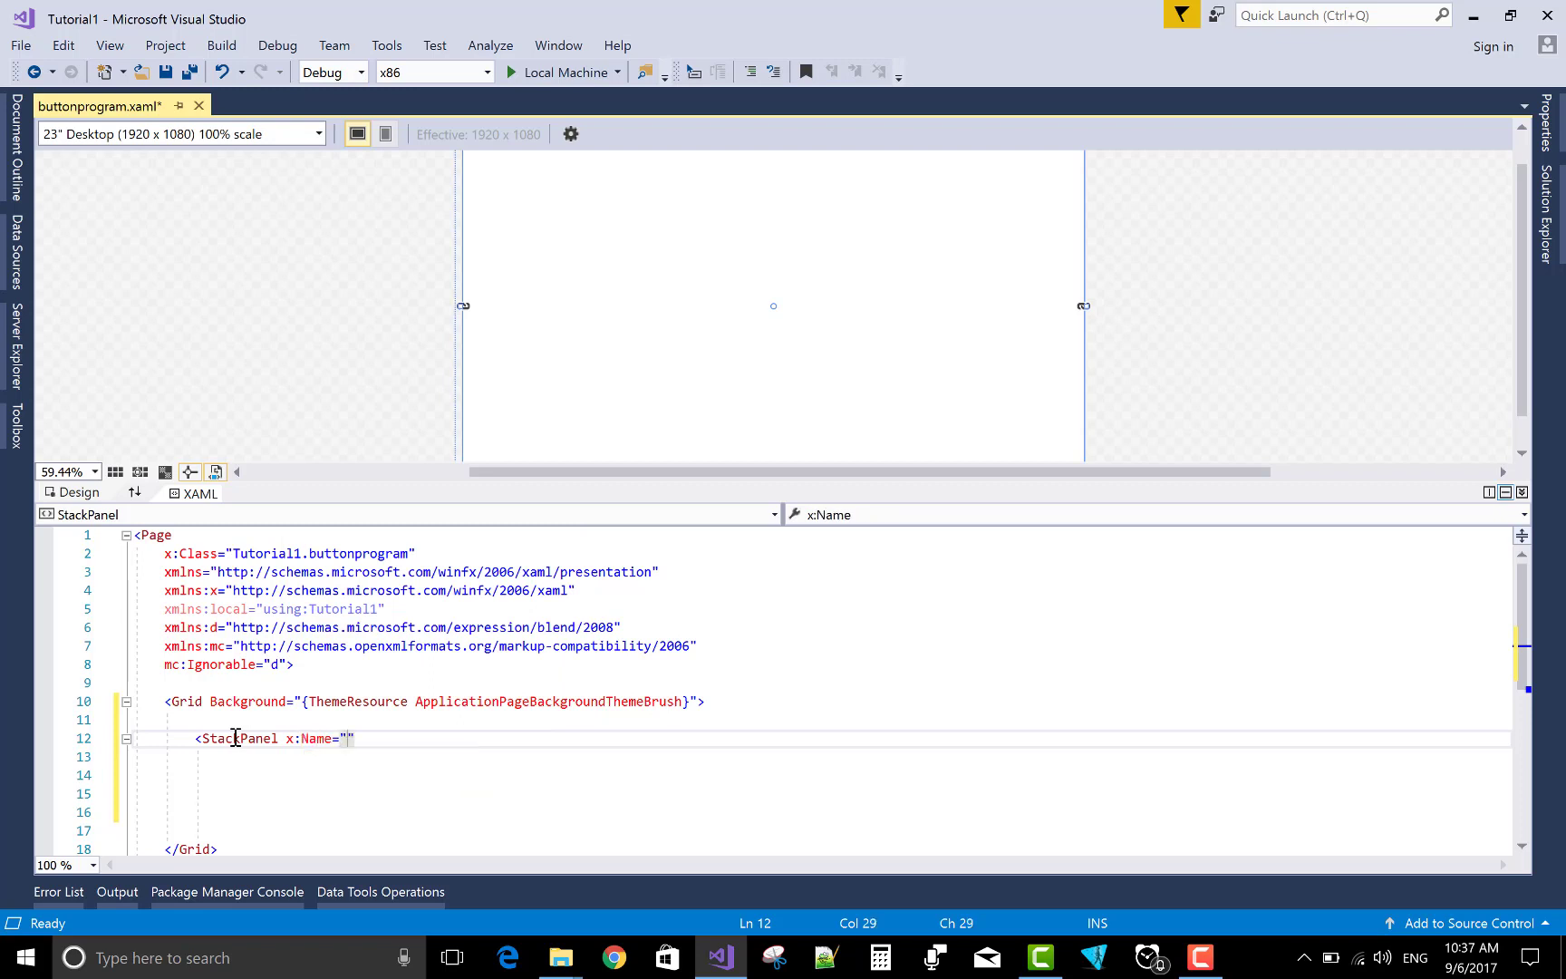
pyautogui.write('stack1')
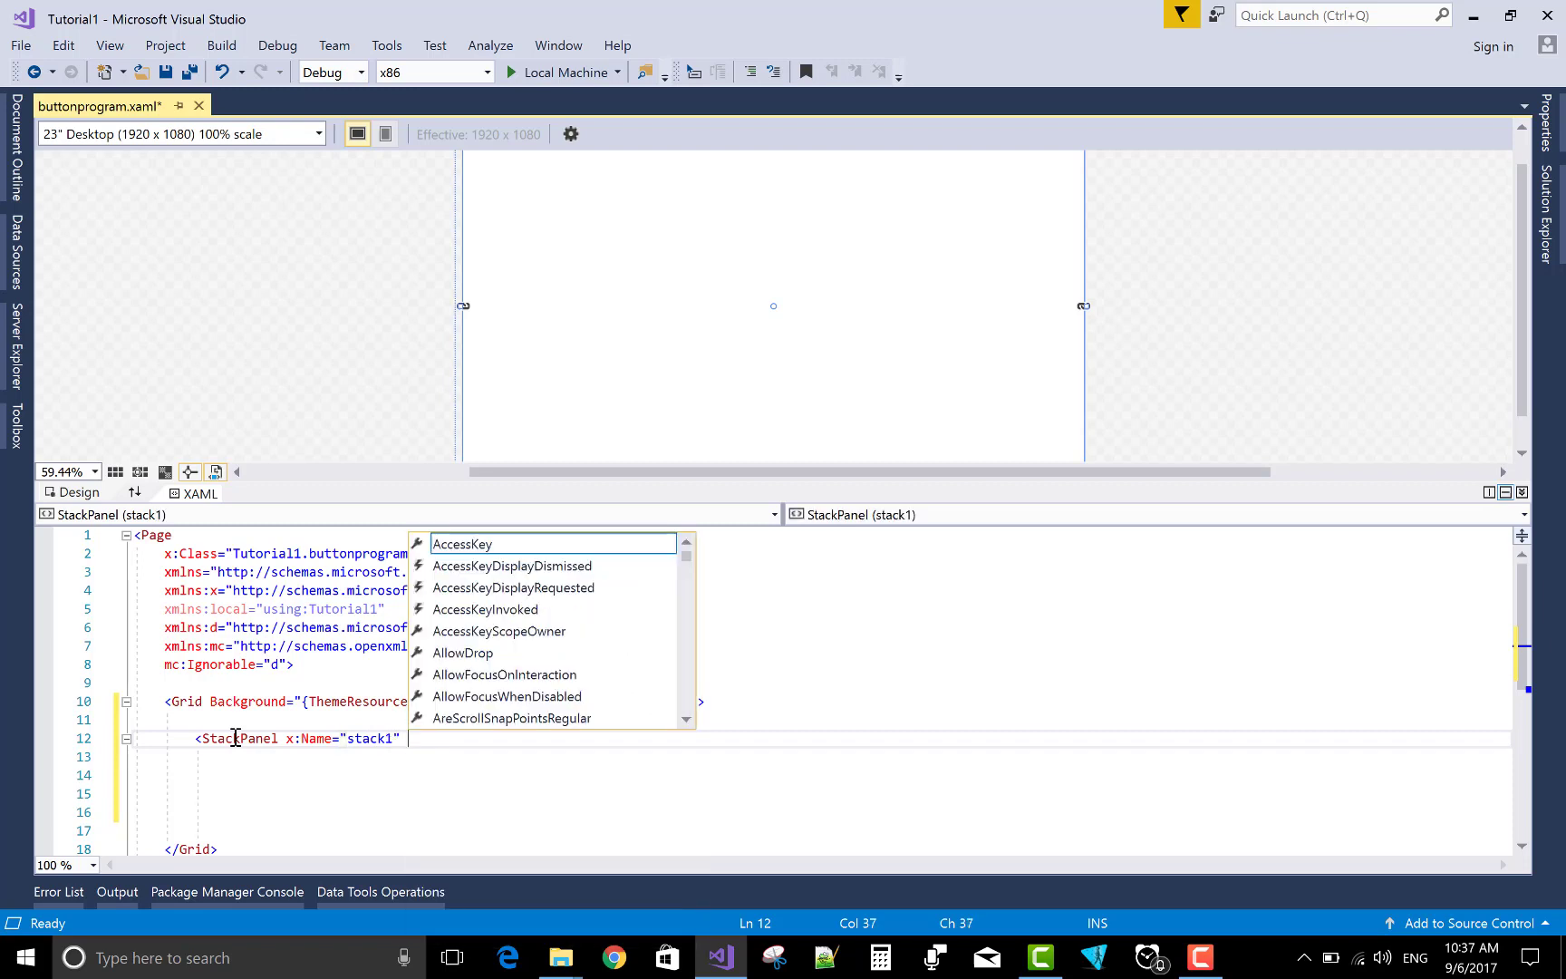
pyautogui.write('mar')
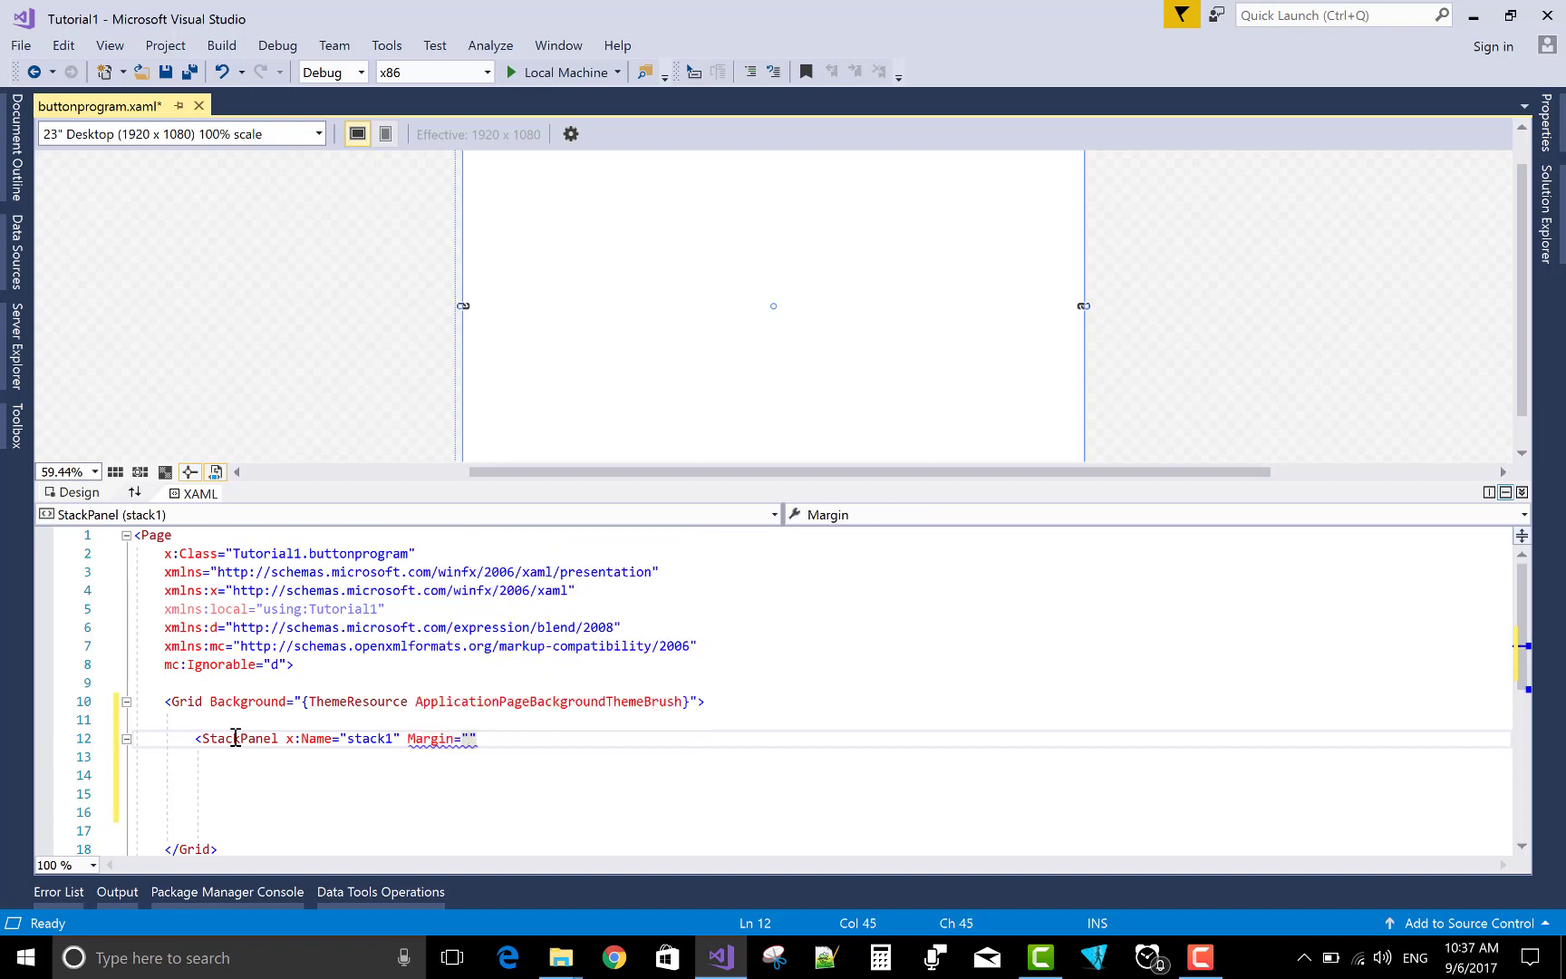
pyautogui.write('50')
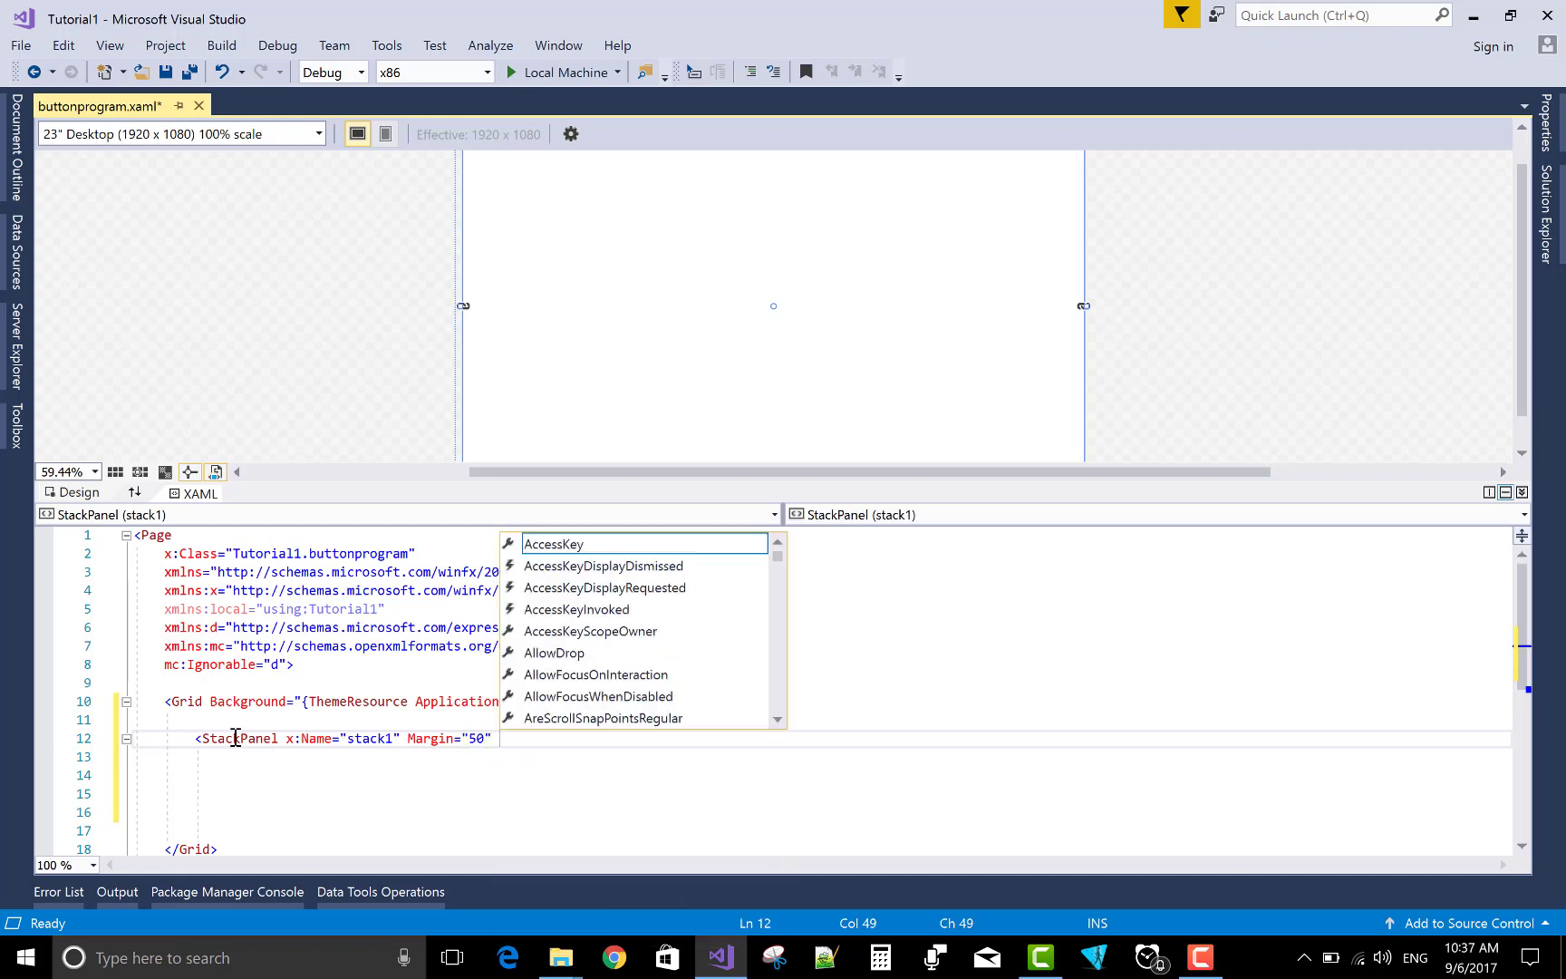
pyautogui.write('Orientation="Vertical"')
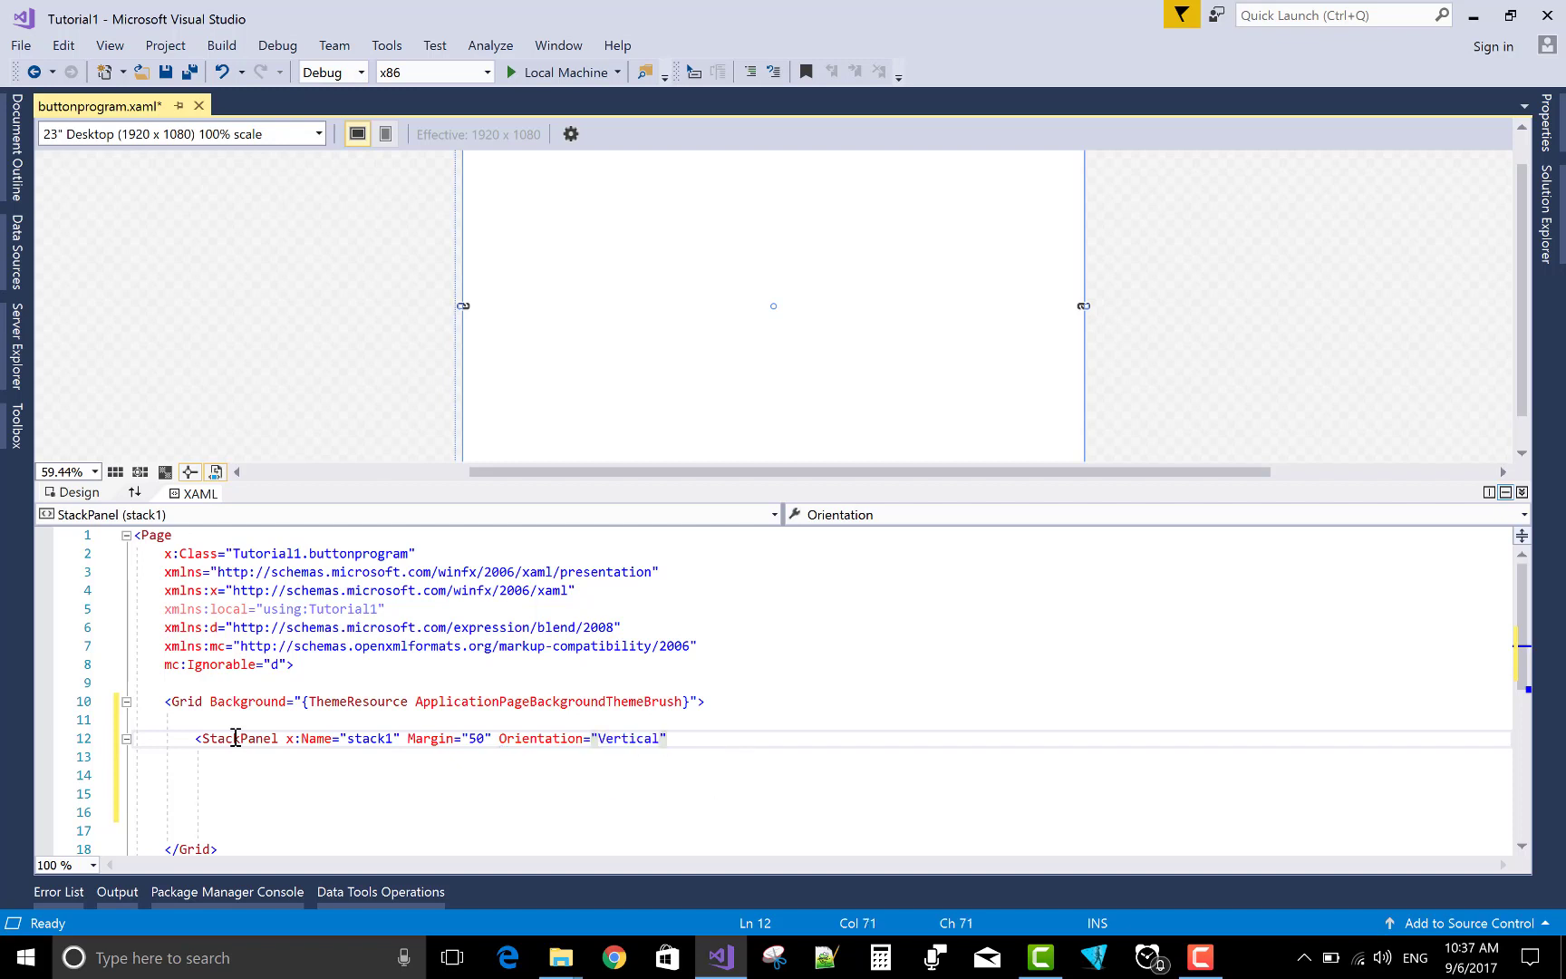
pyautogui.write('>')
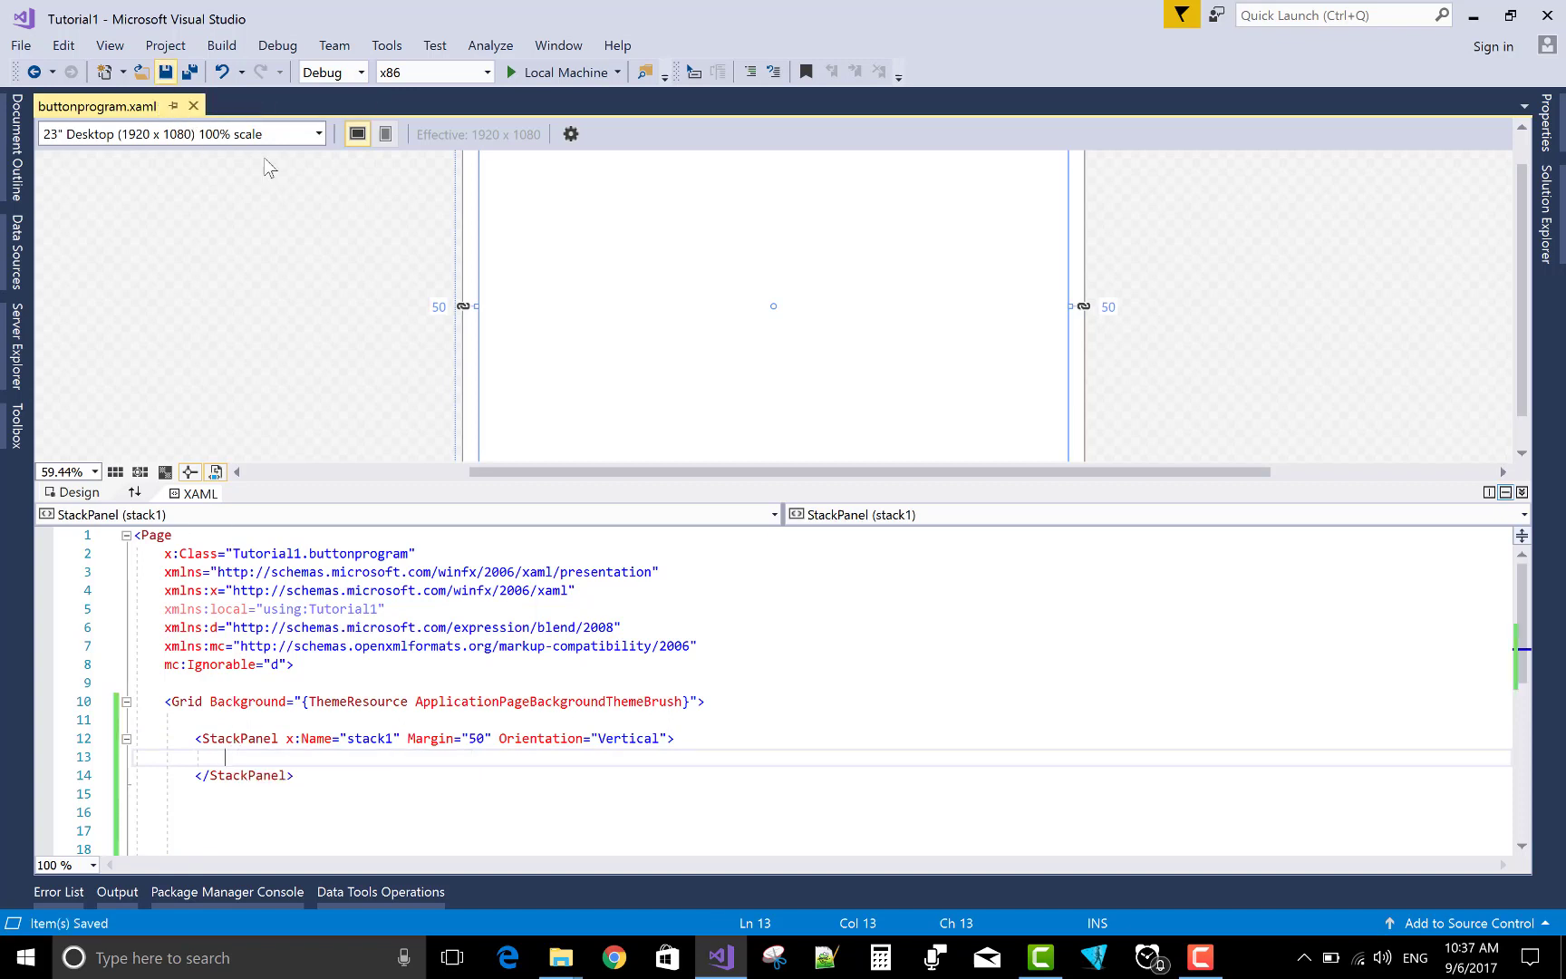
pyautogui.moveTo(293, 206)
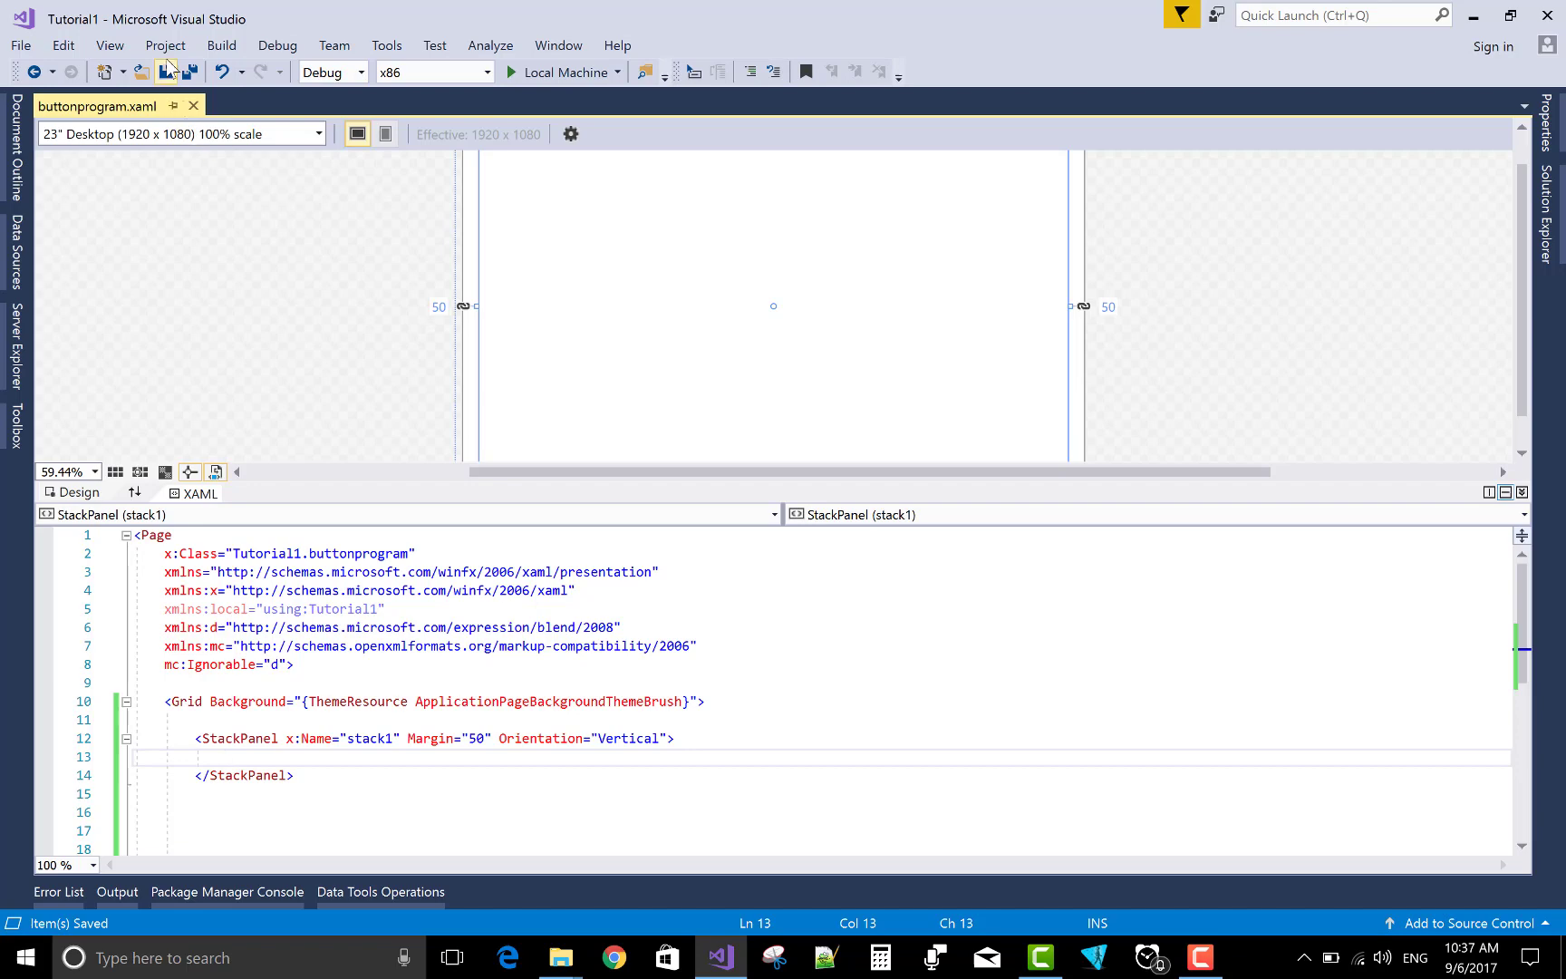
# Switch to the code-behind, call dynamiccontrol(); after InitializeComponent and generate its method stub.
pyautogui.click(109, 45)
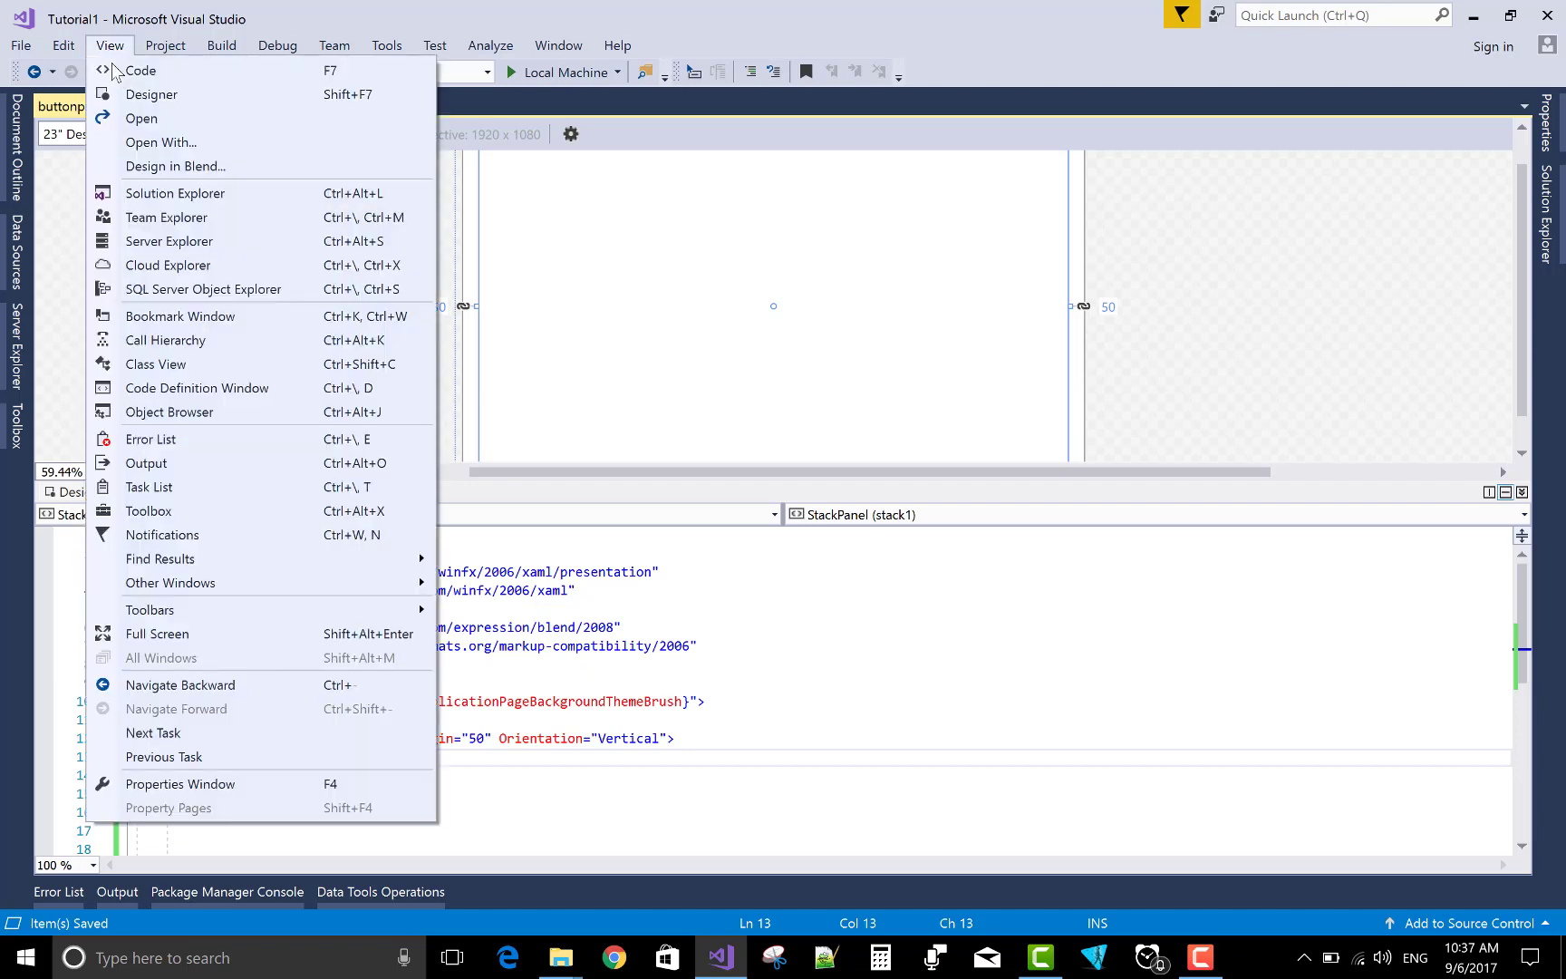
pyautogui.click(140, 70)
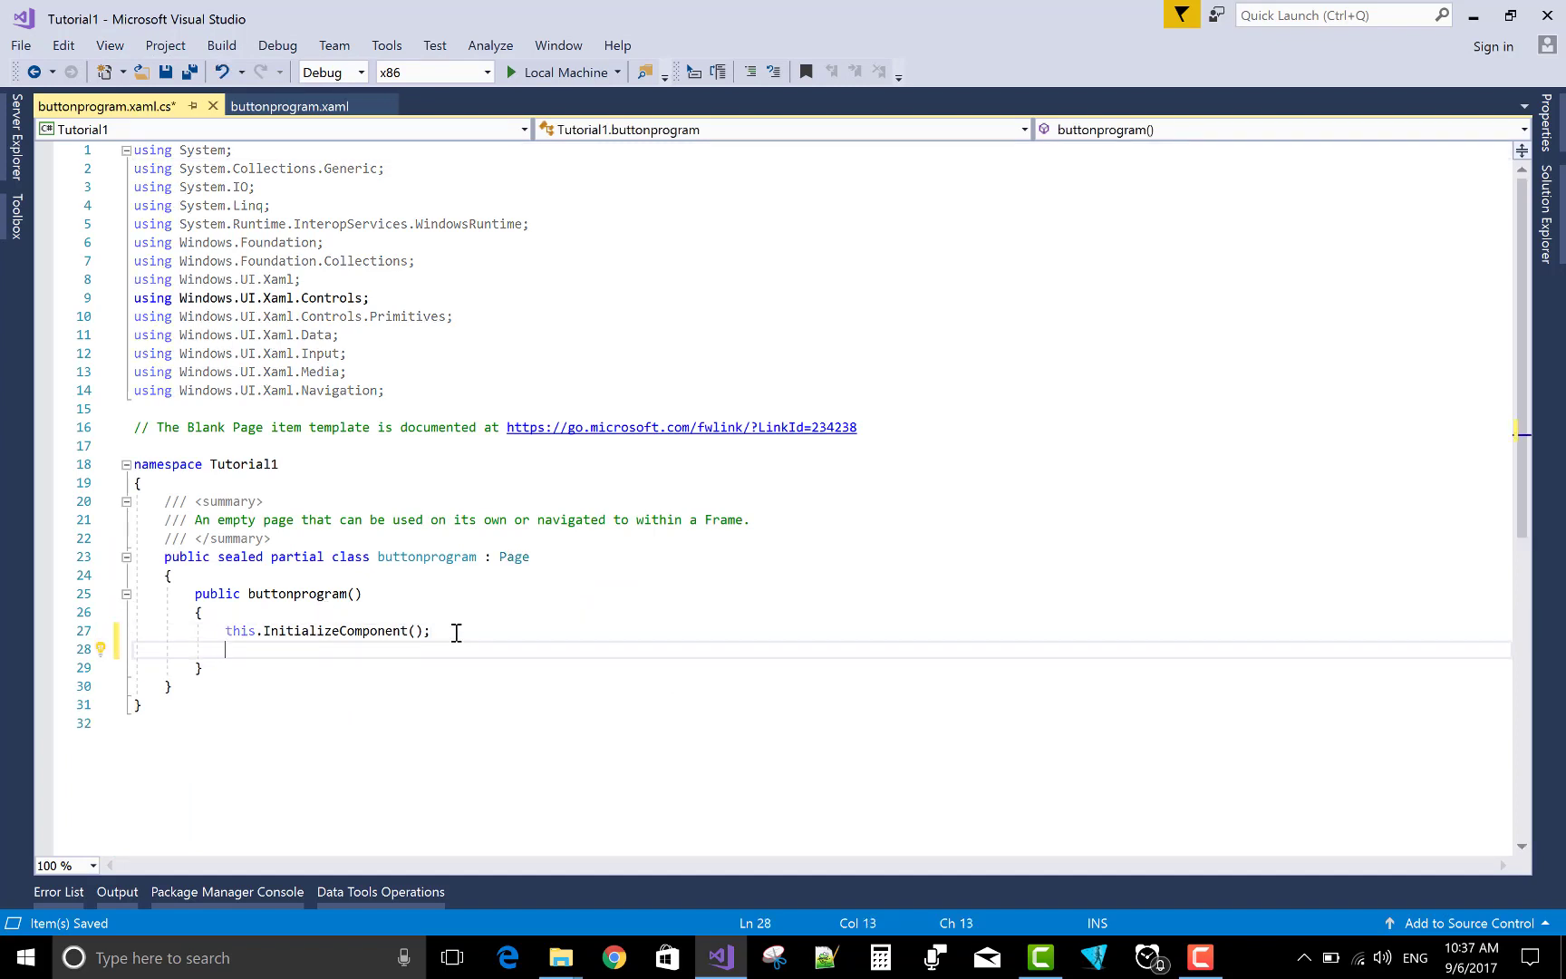
pyautogui.write('dynami')
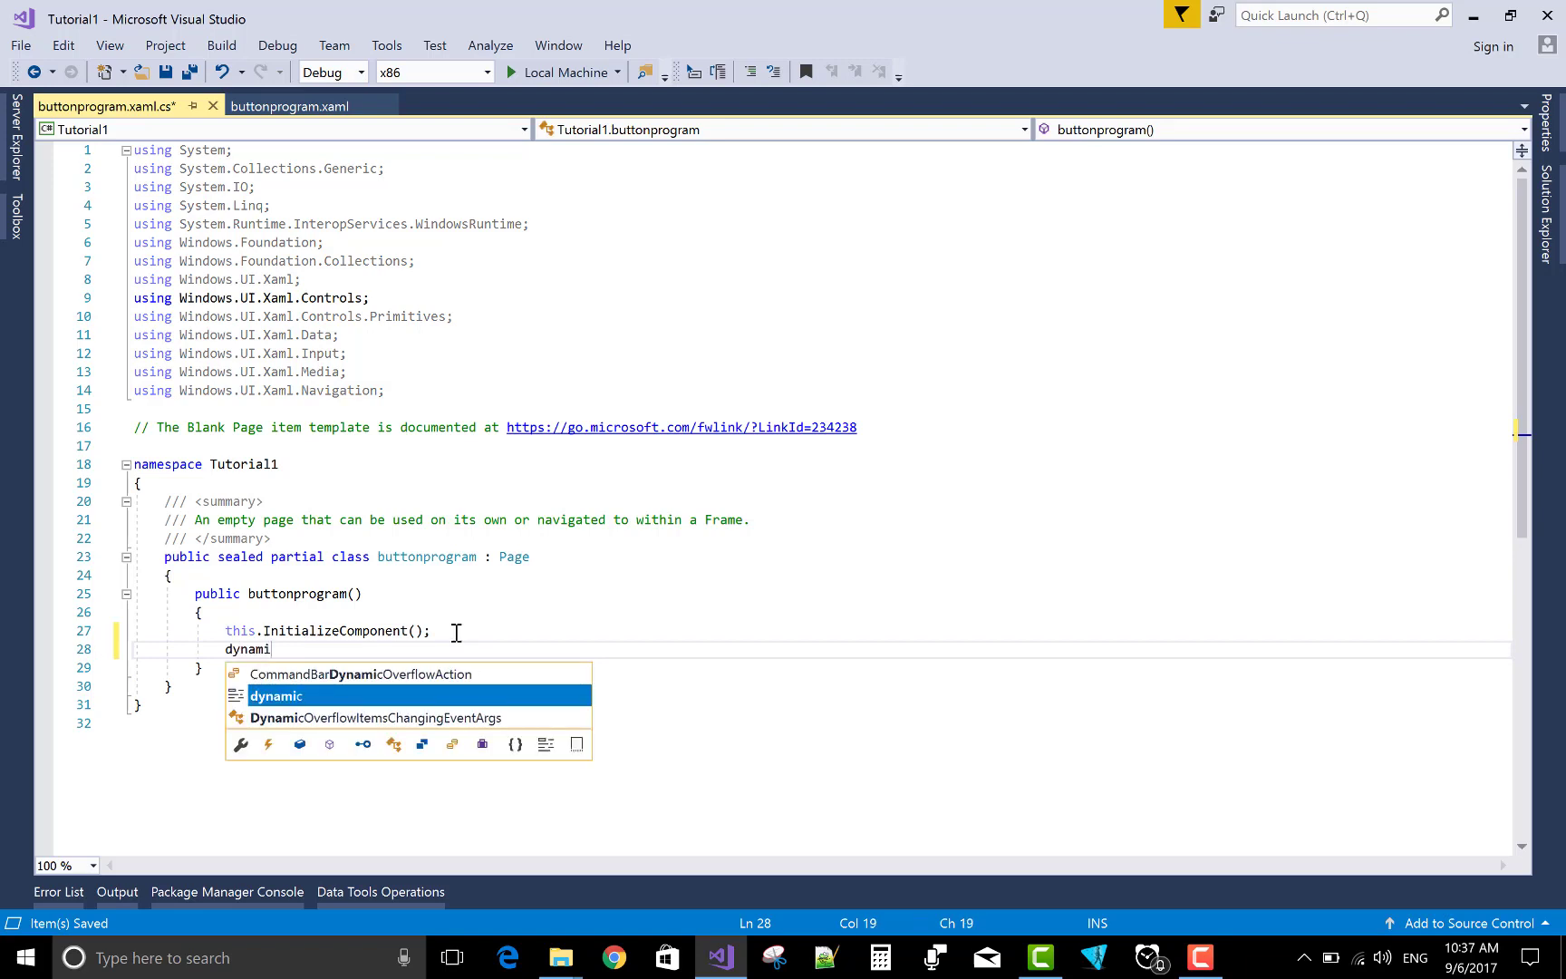
pyautogui.write('control')
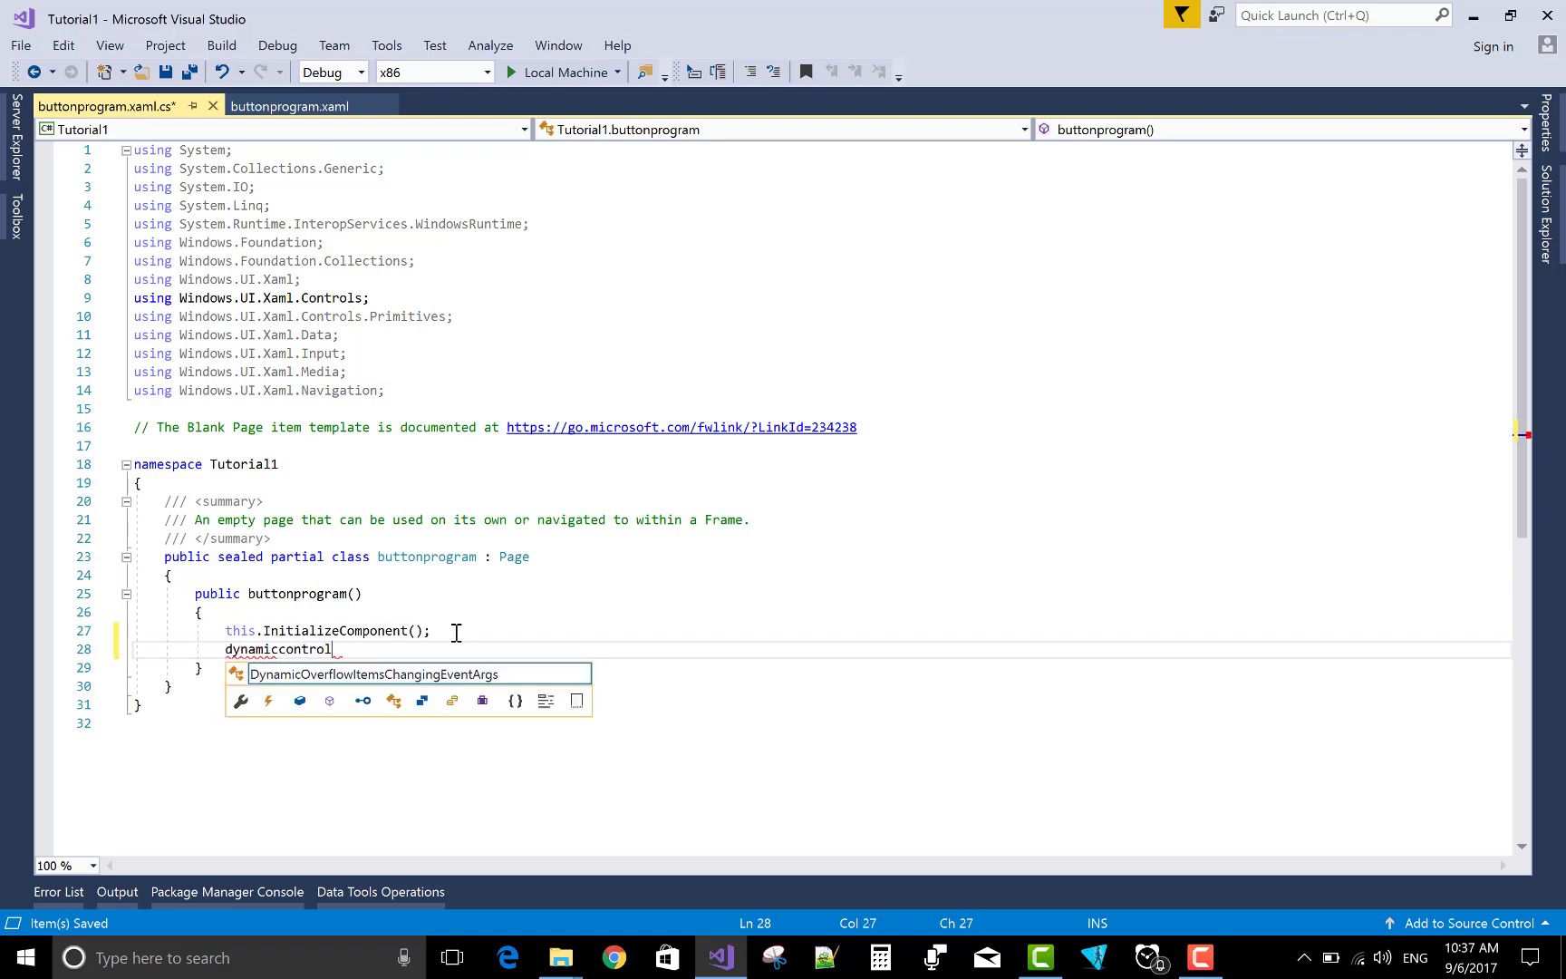
pyautogui.write('();')
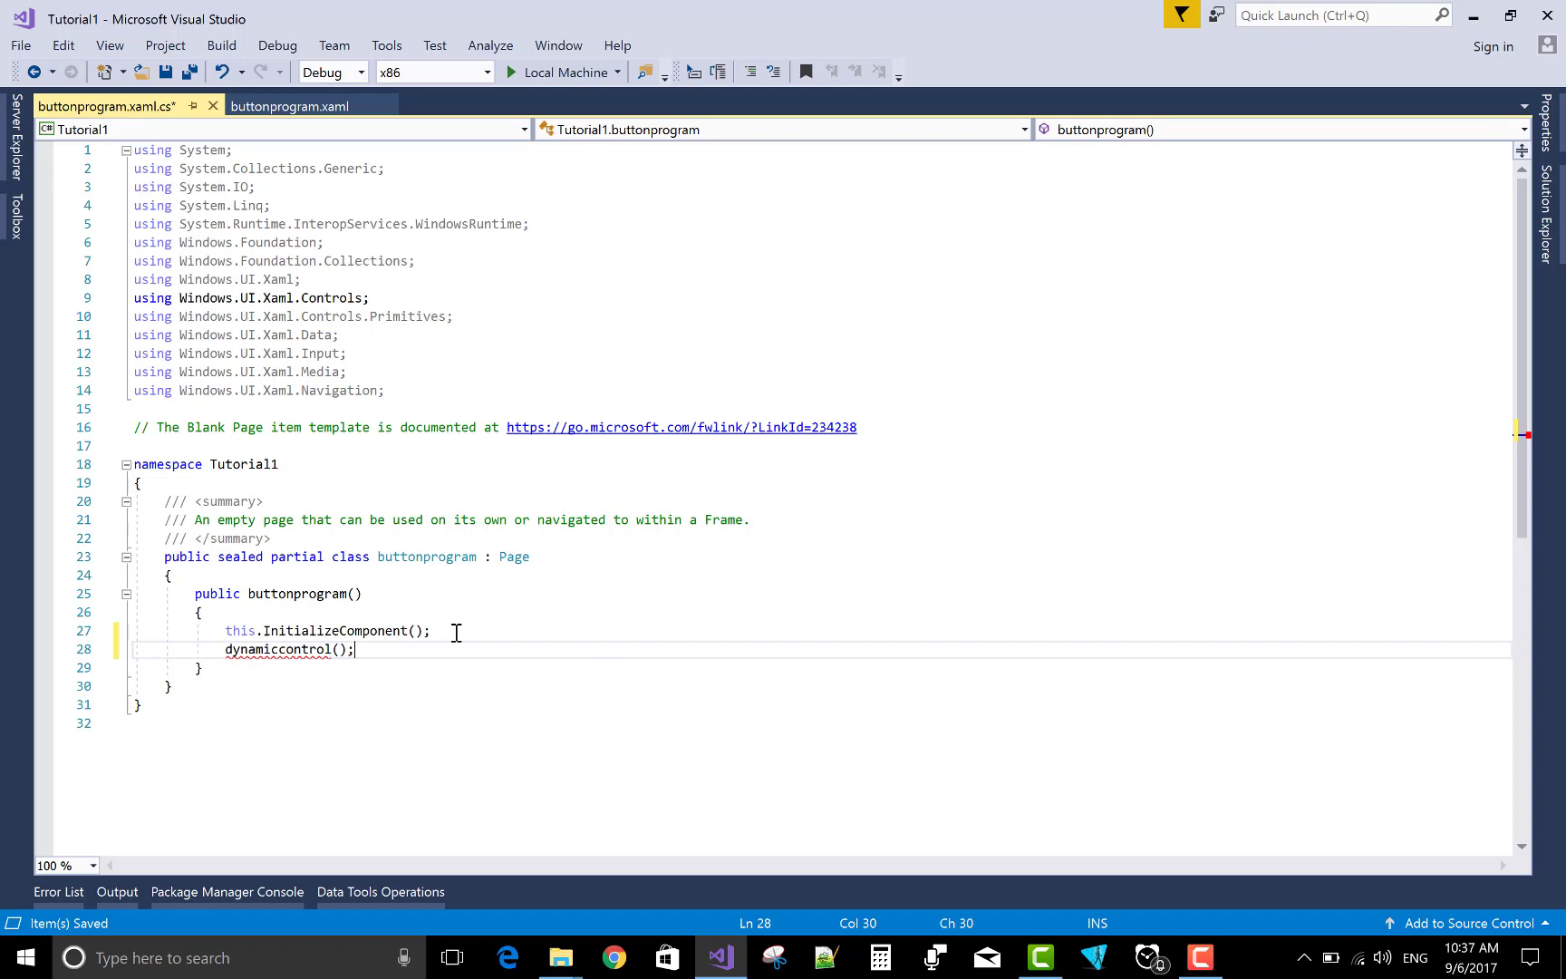
pyautogui.click(115, 649)
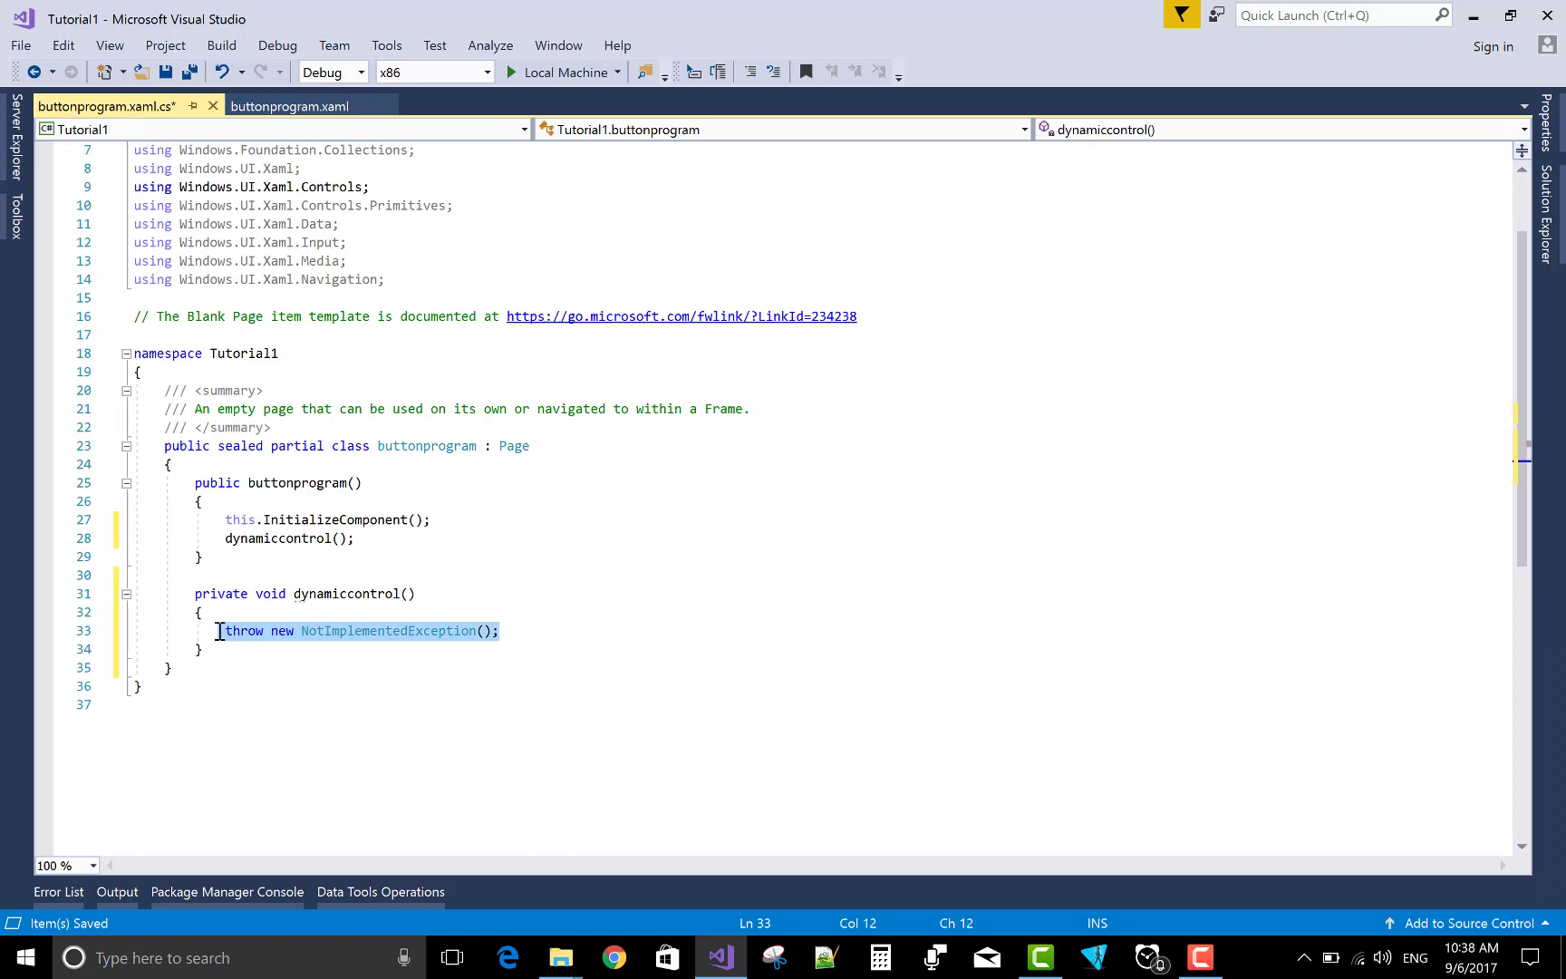
# Replace the placeholder throw with Button b1 = new Button(); in dynamiccontrol.
pyautogui.press('Delete')
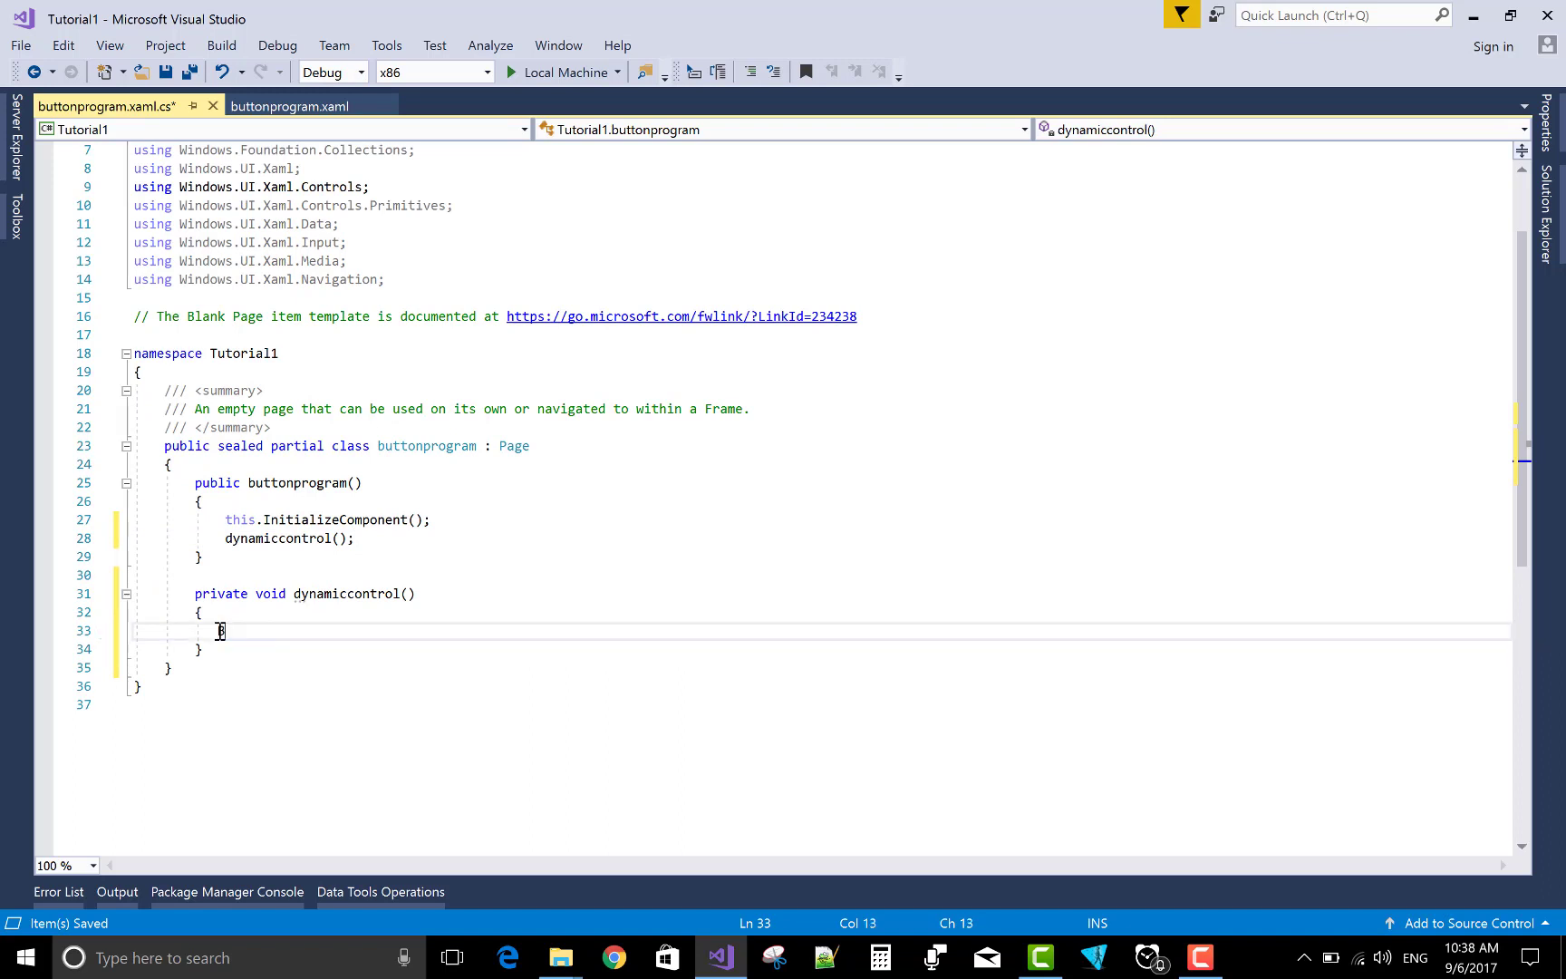
pyautogui.write('Button')
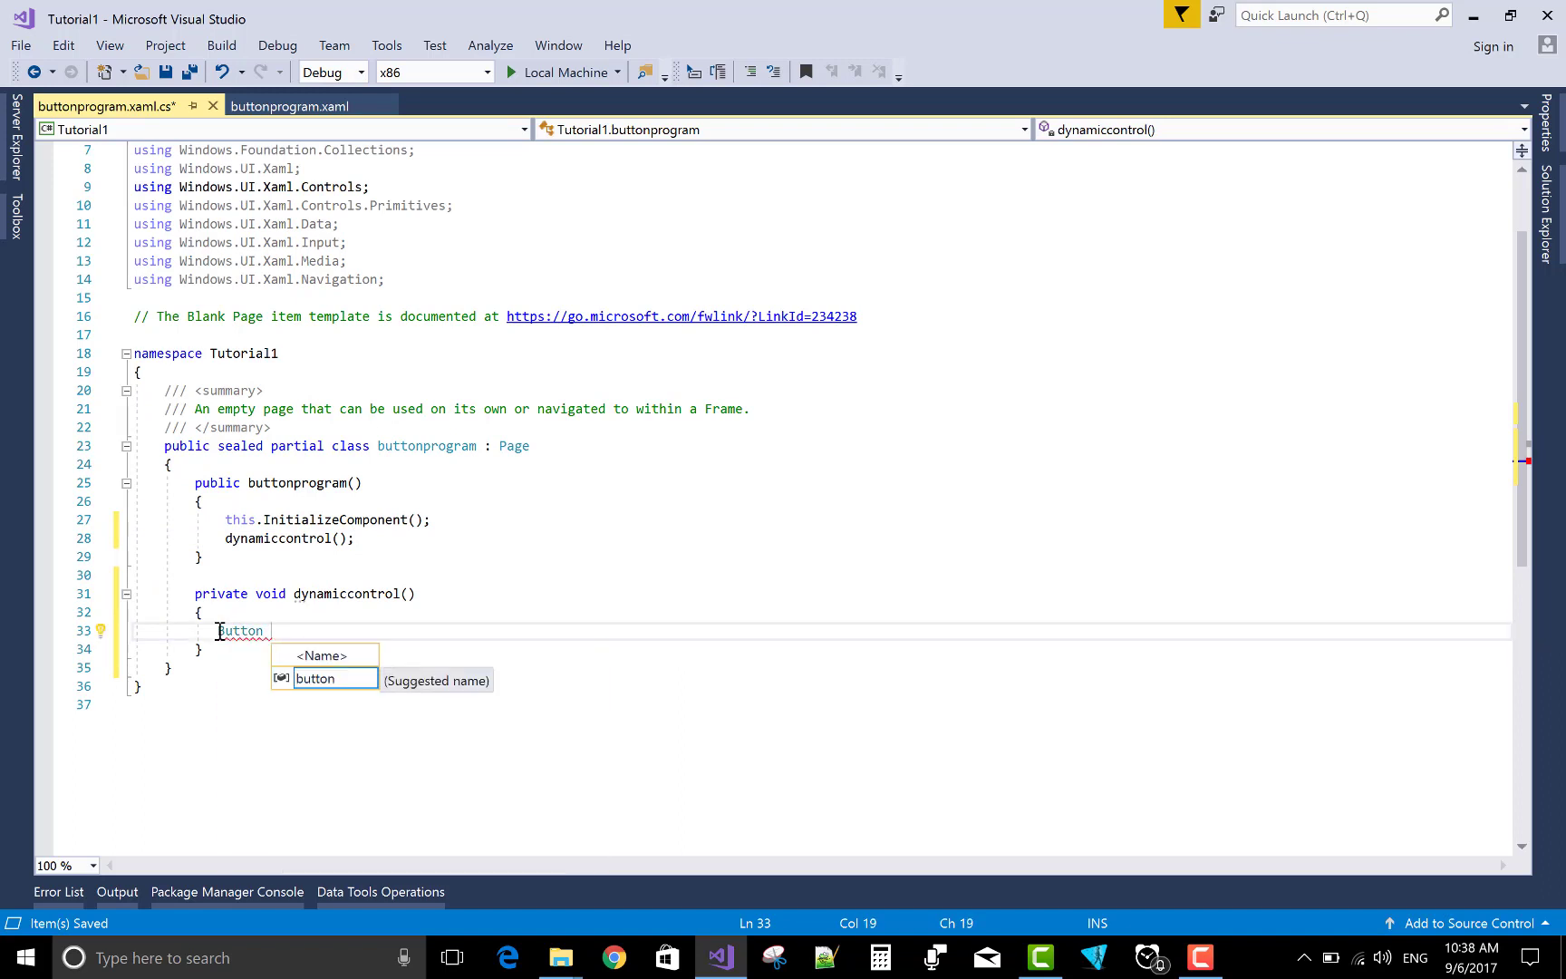
pyautogui.write('b1= new B')
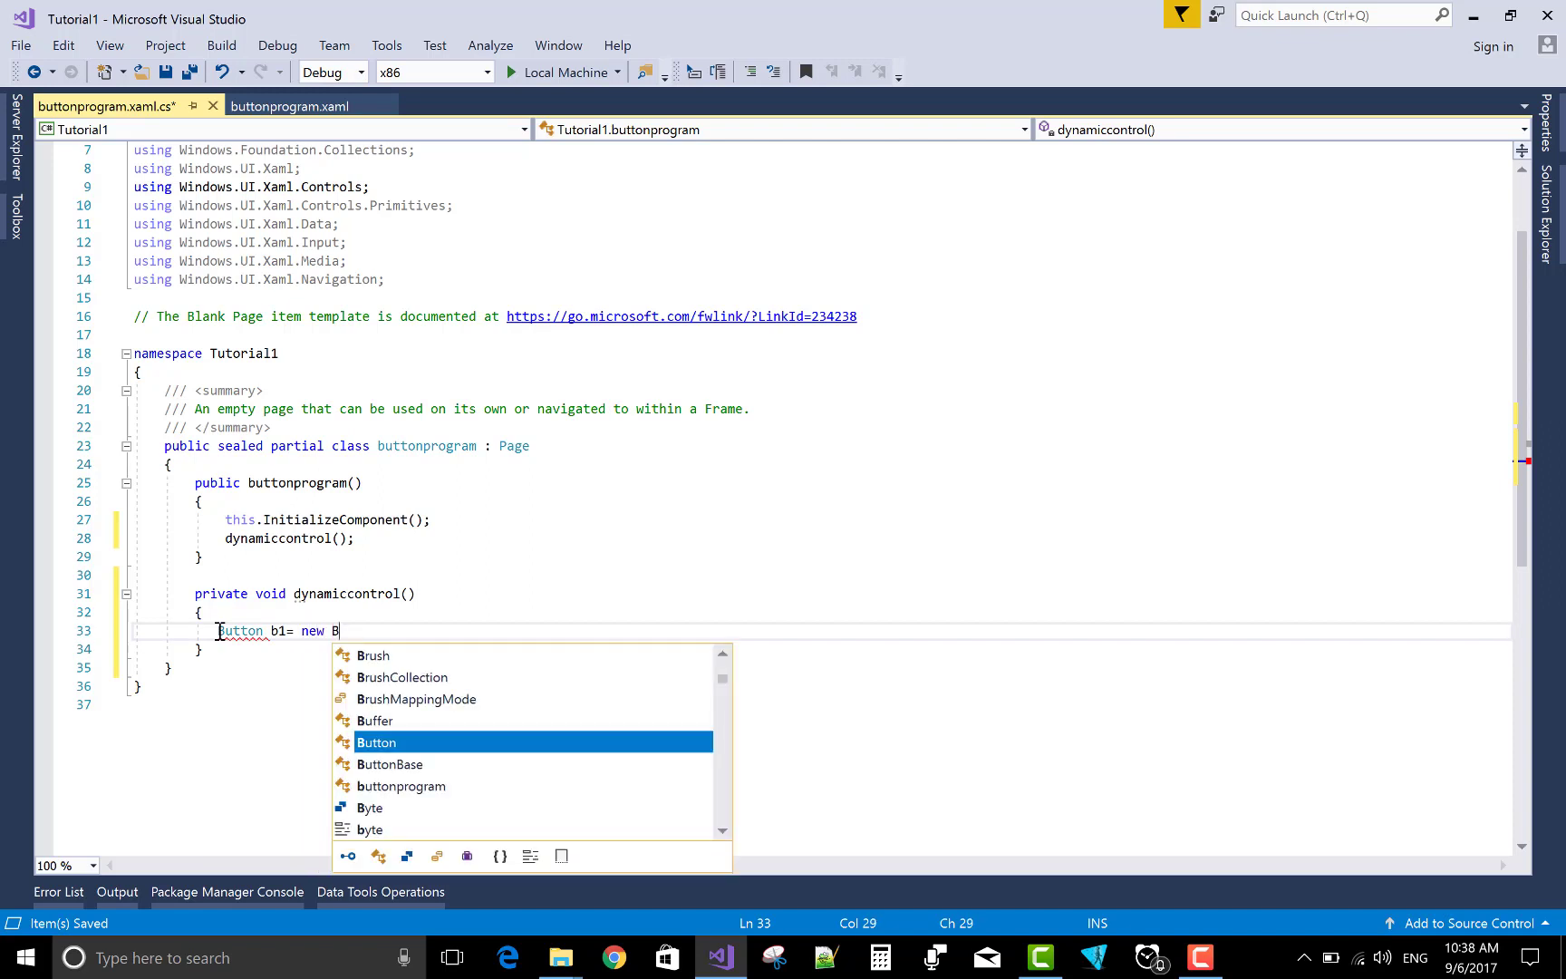
pyautogui.write('utton();')
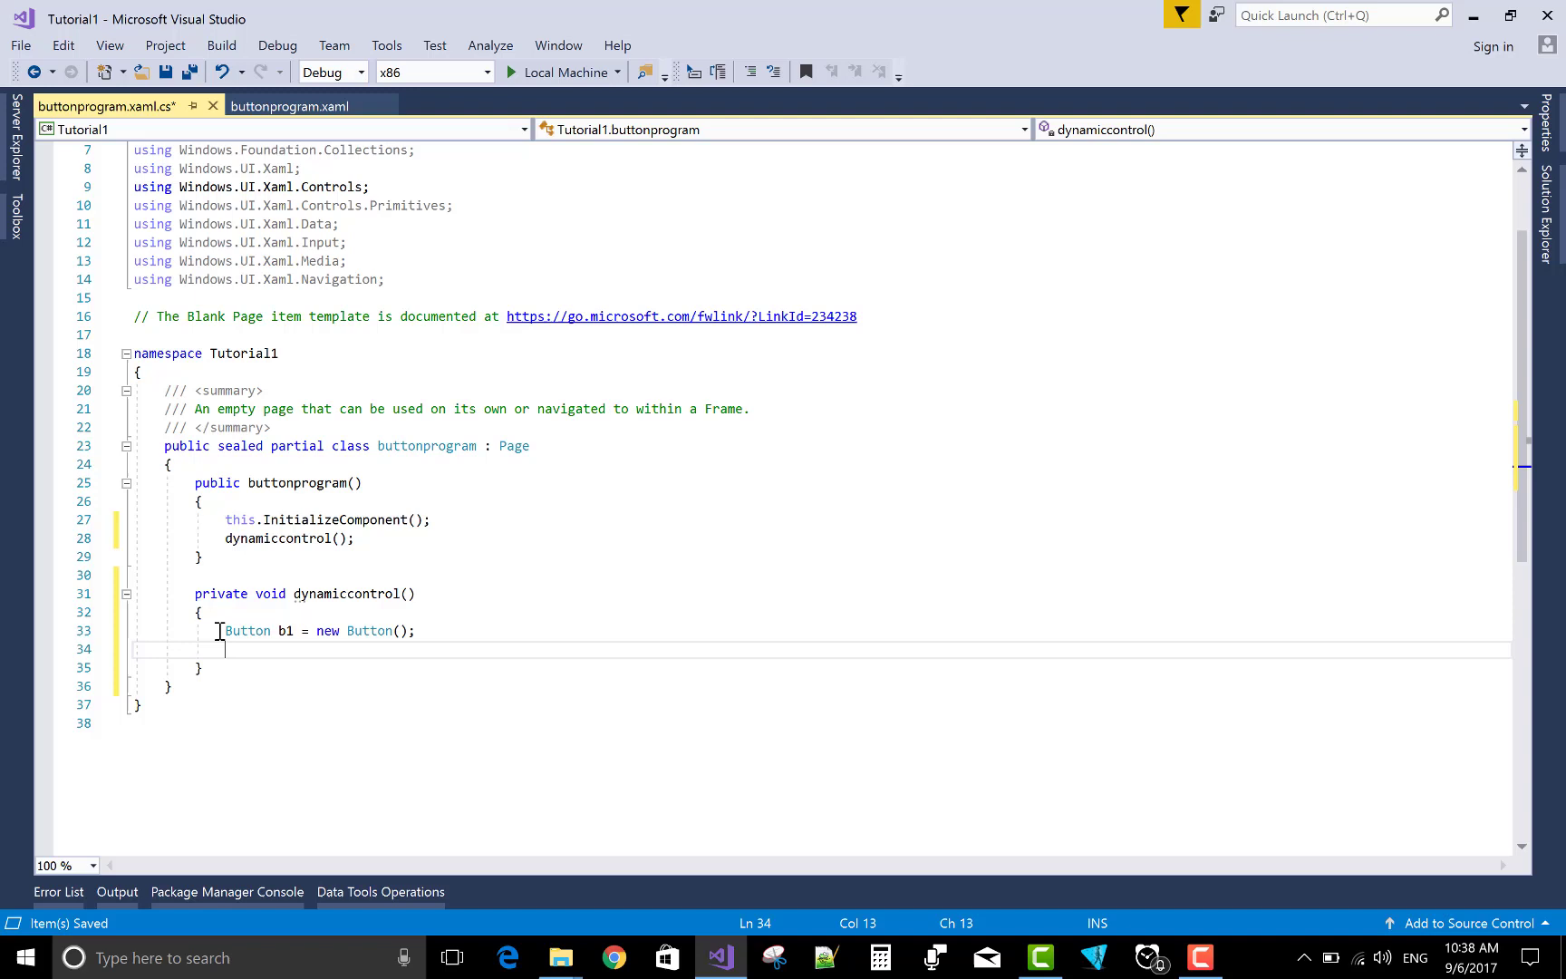
# Set b1.Content = "Click Me"; and start a new line.
pyautogui.write('butt')
pyautogui.write('b1')
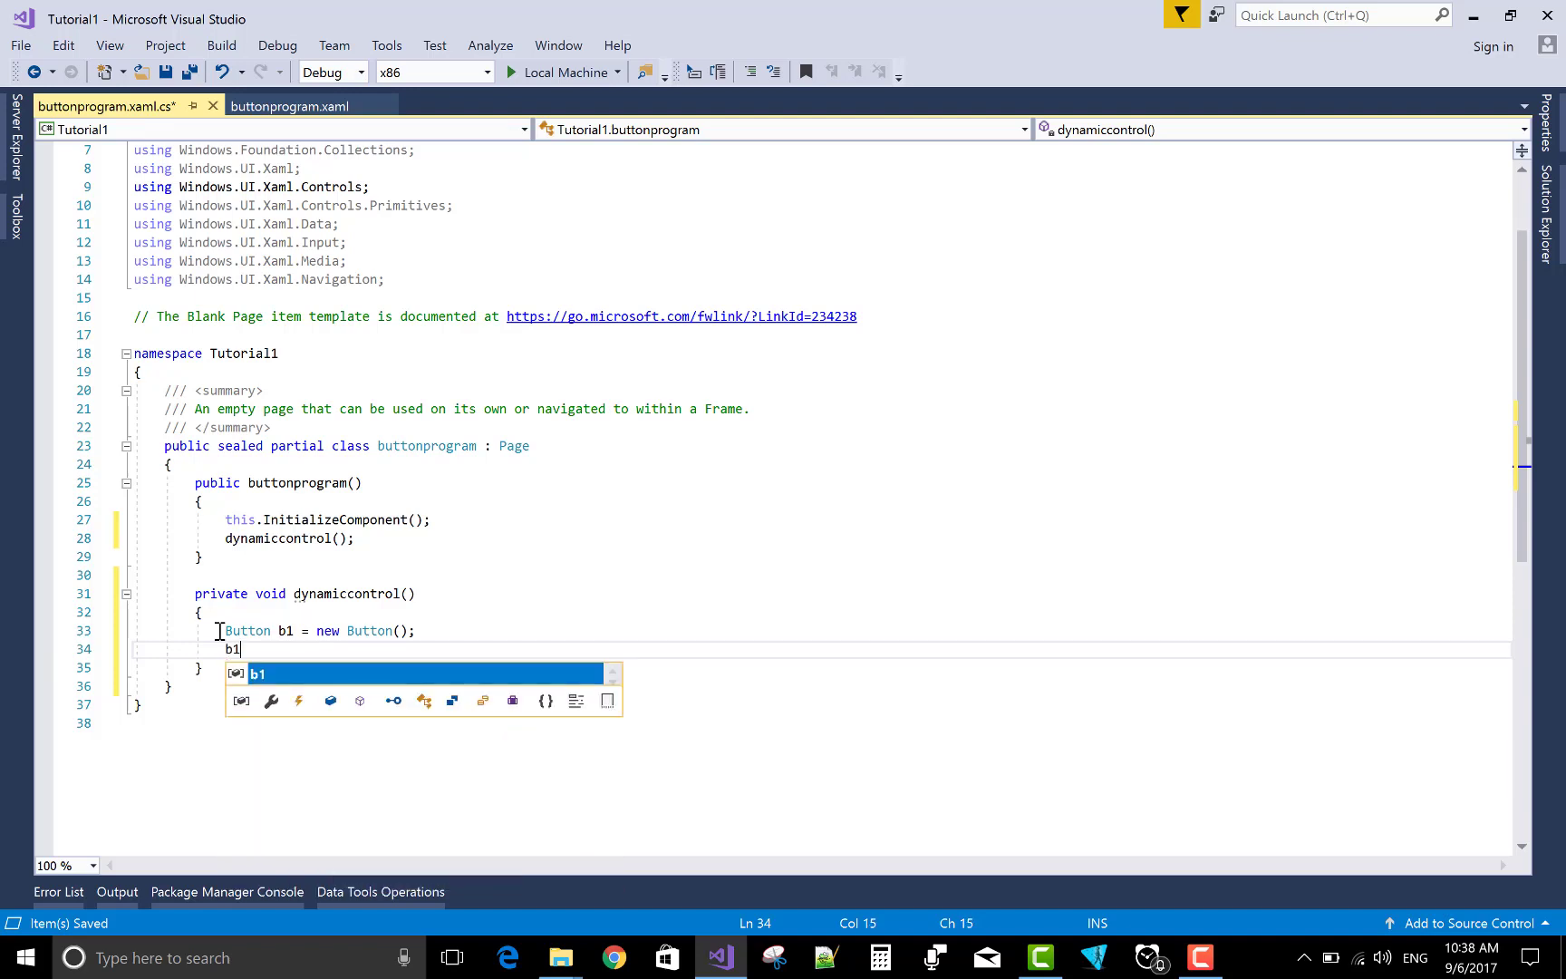
pyautogui.write('.')
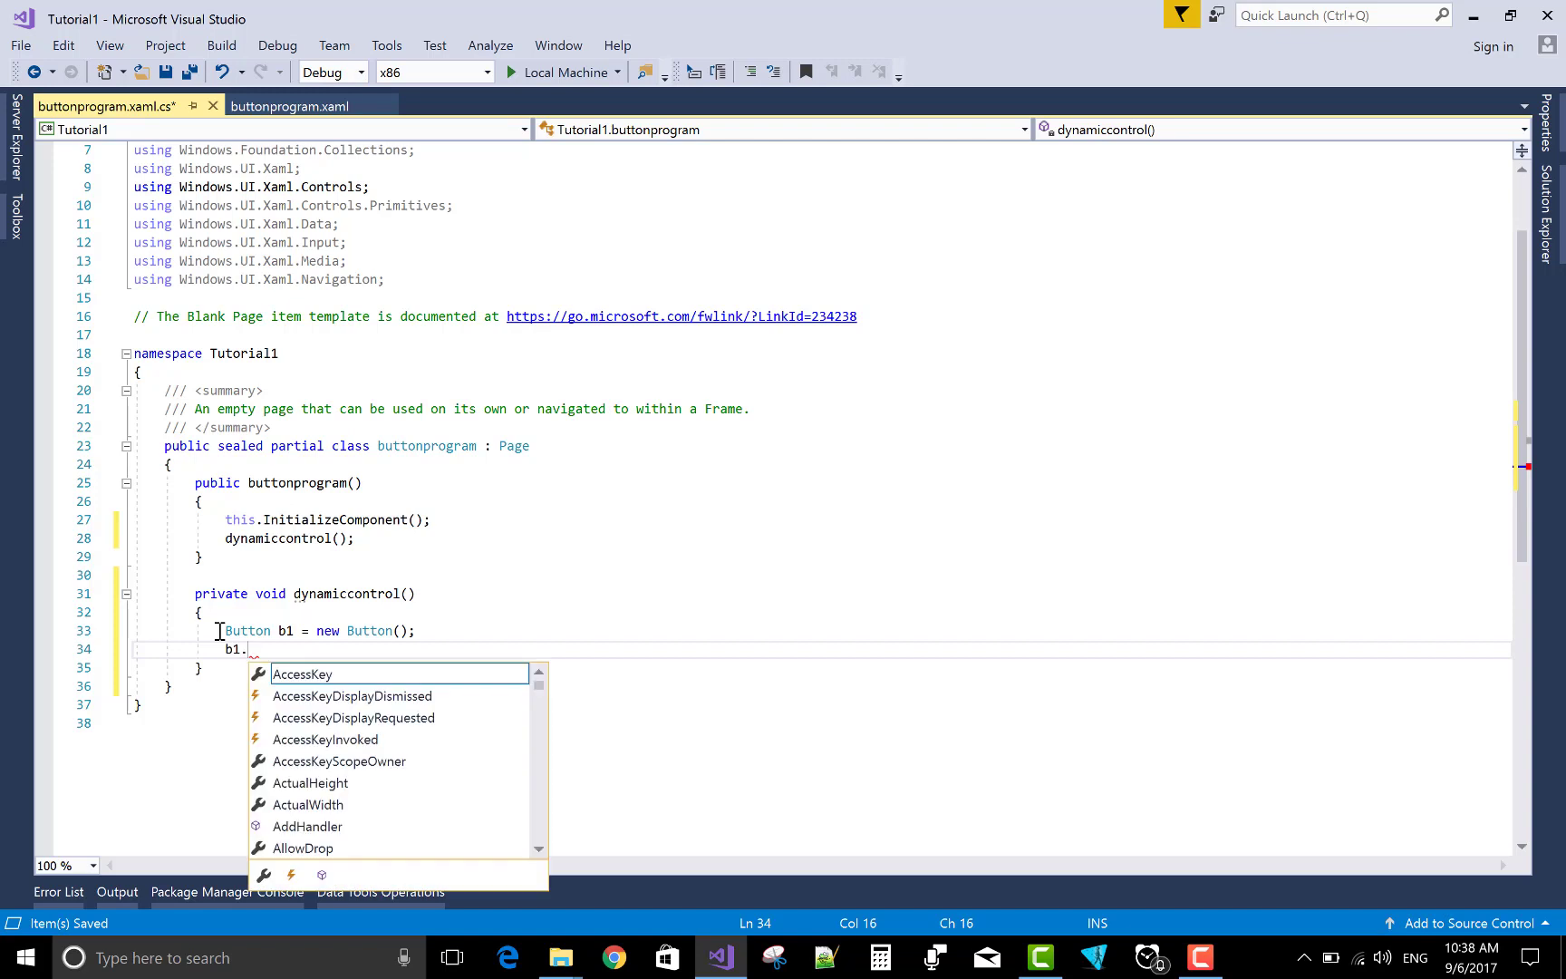
pyautogui.write('Content')
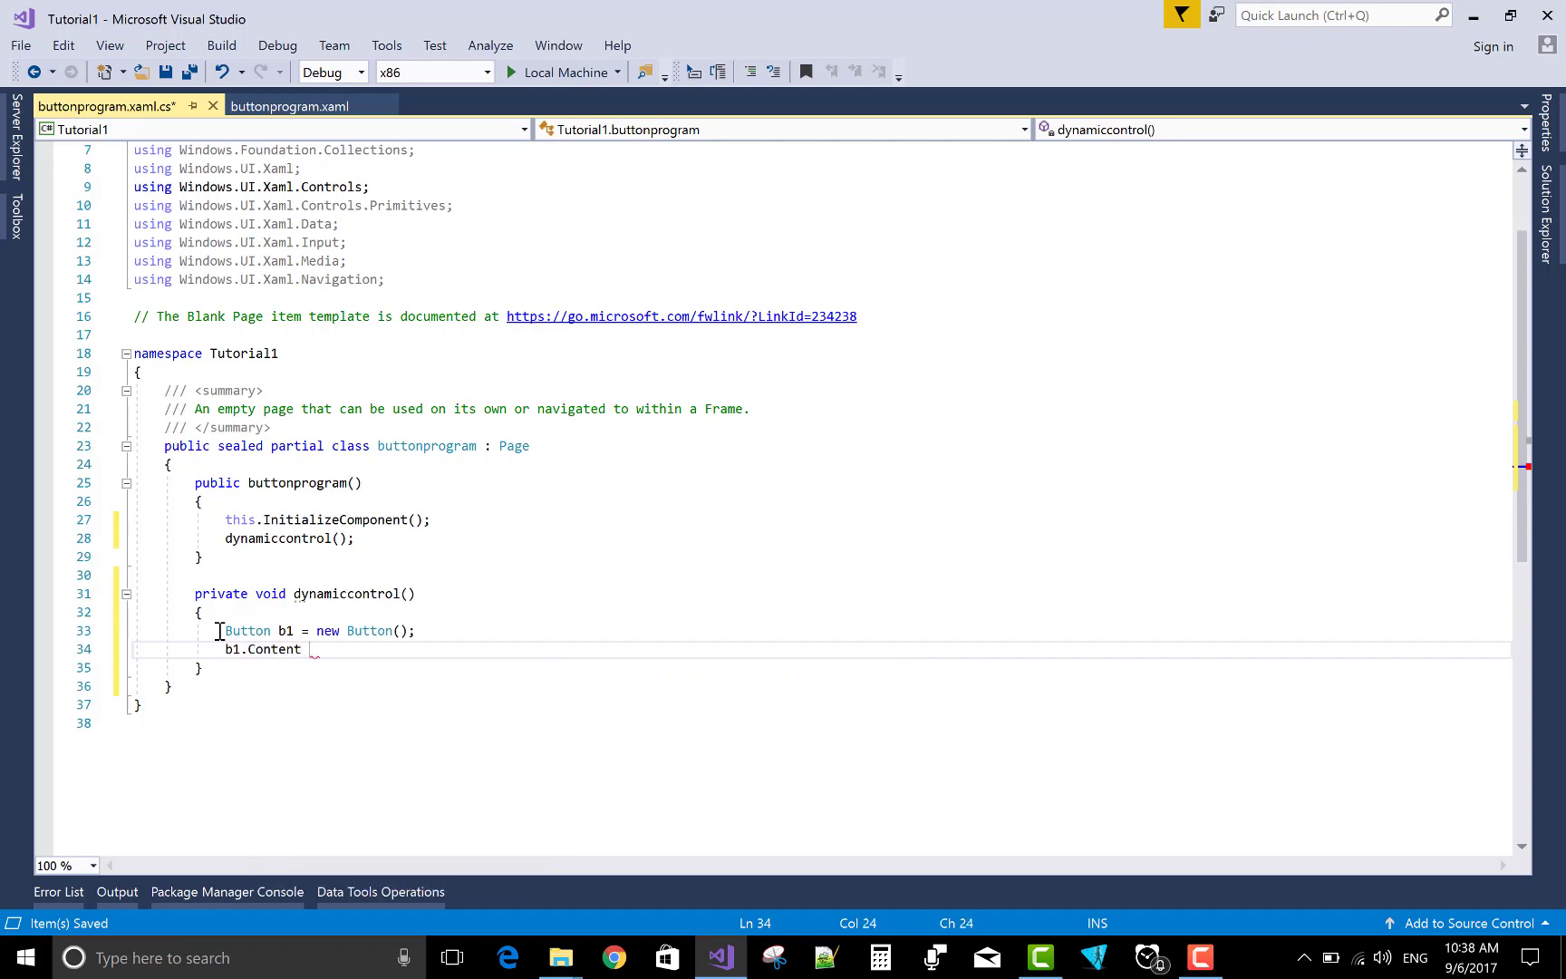
pyautogui.write('= "C"')
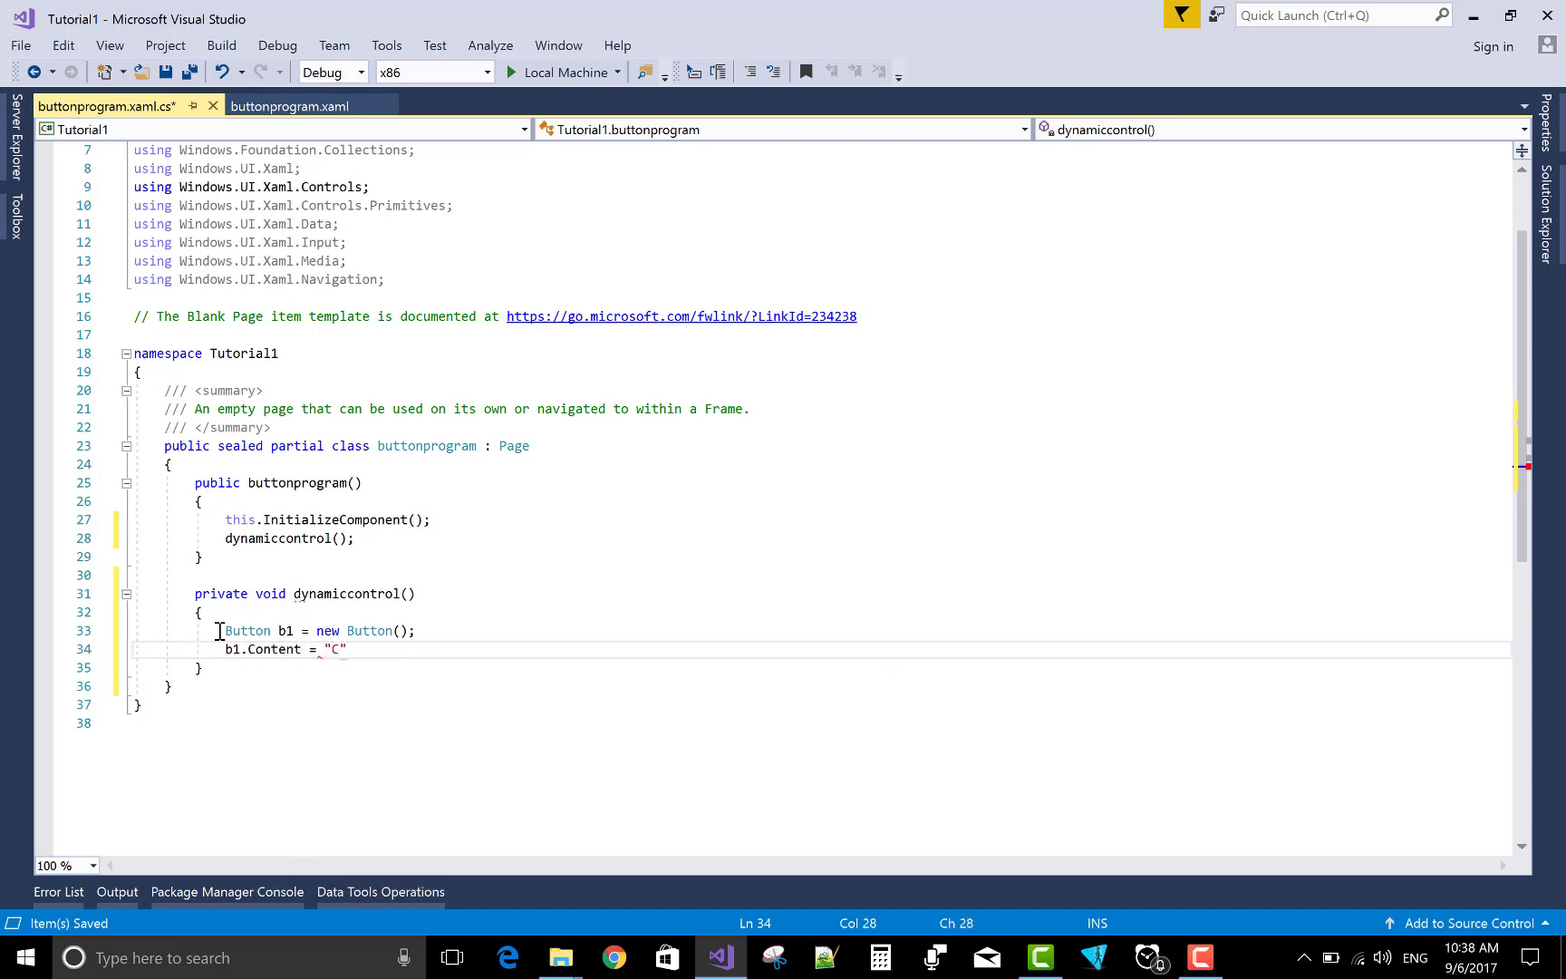
pyautogui.write('lick Me')
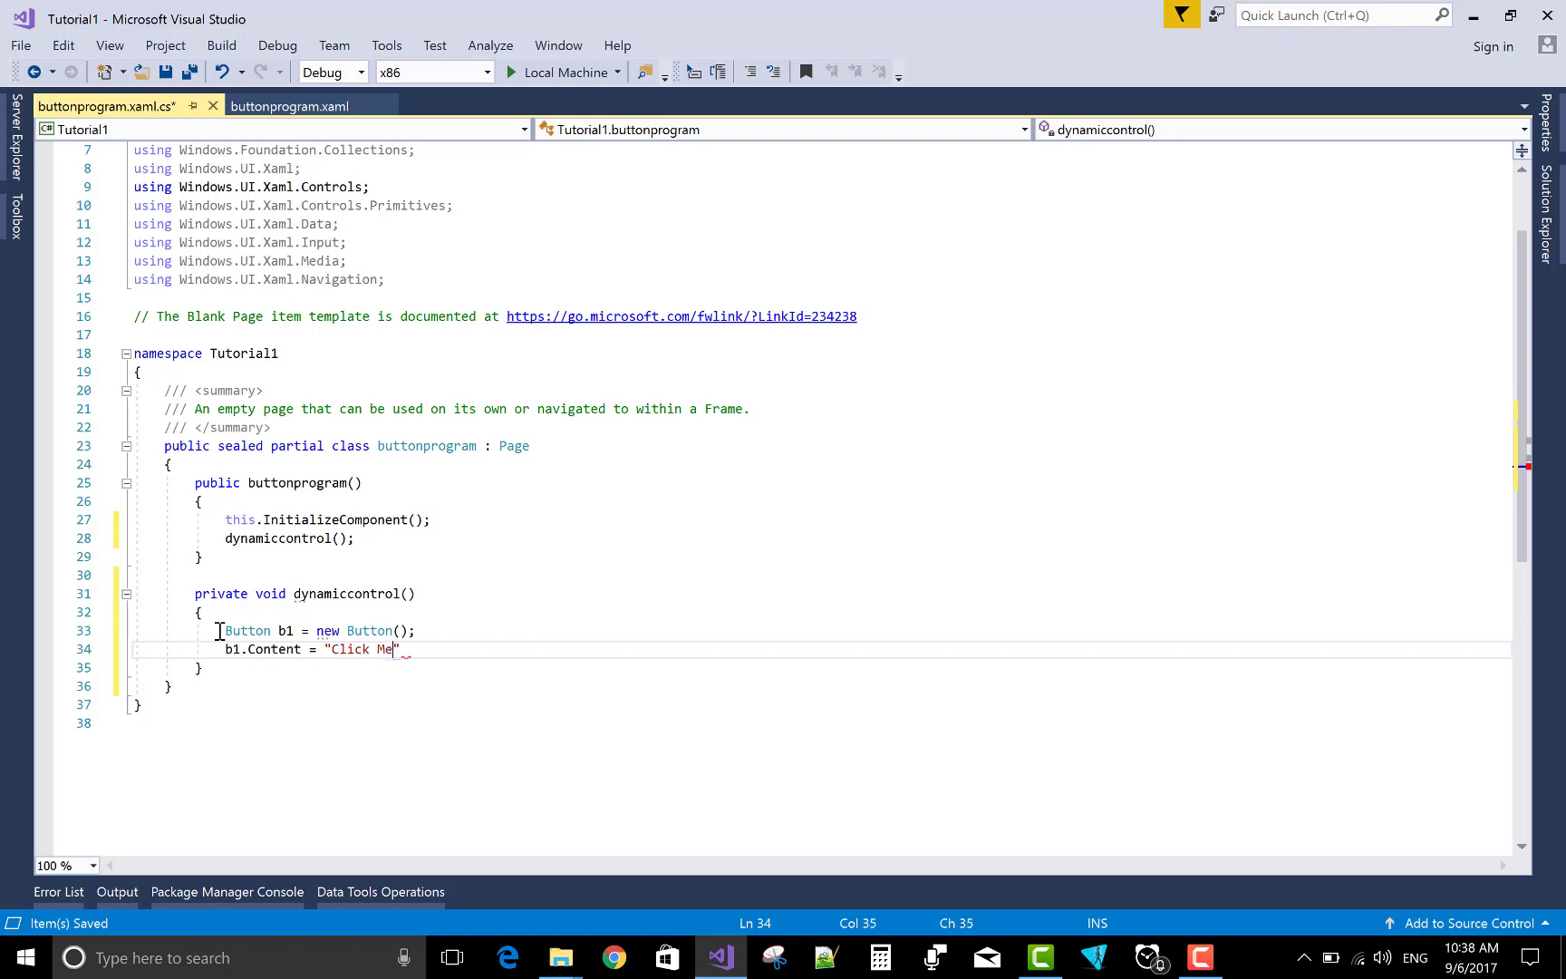
pyautogui.write(';')
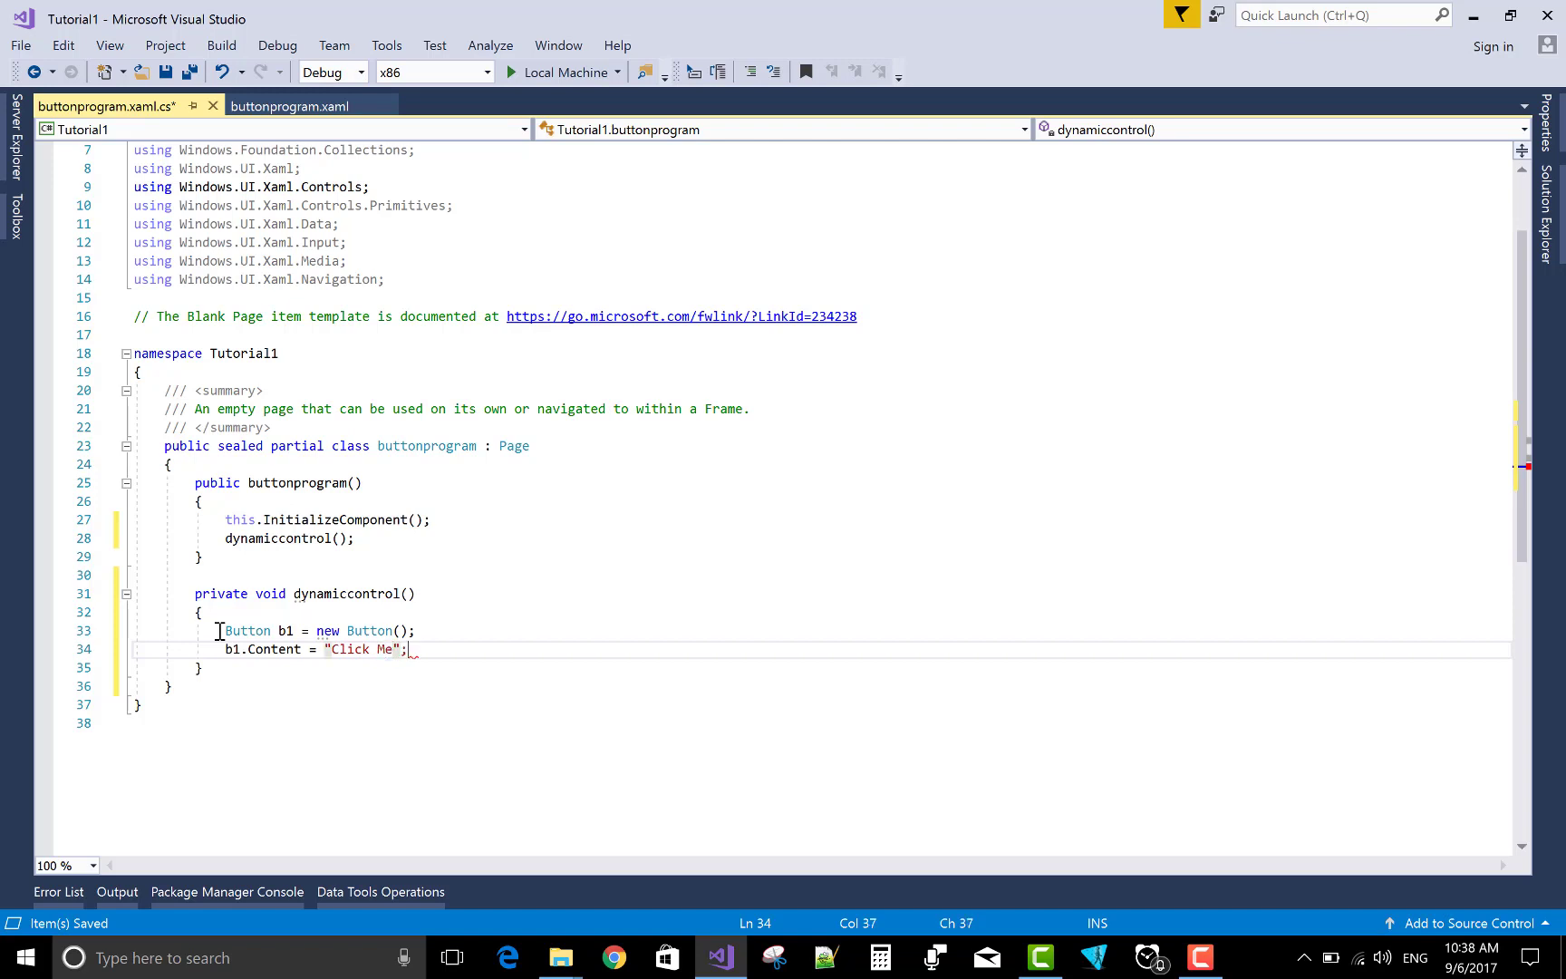
pyautogui.press('enter')
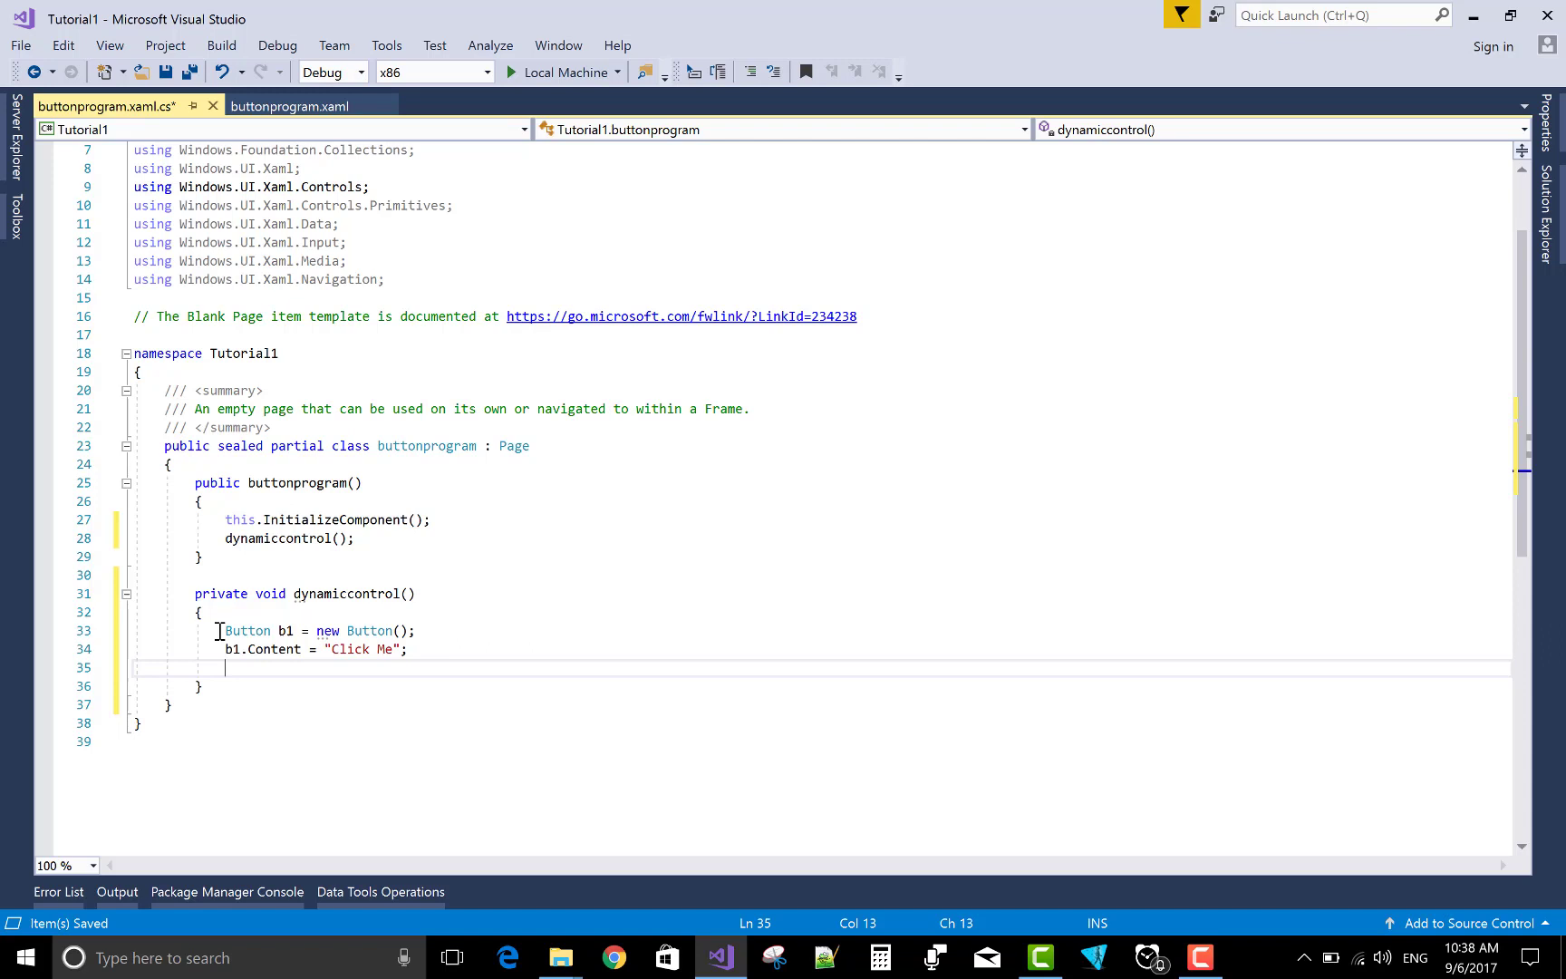
# Set b1.Width = 150; and b1.Height = 70;.
pyautogui.write('butt')
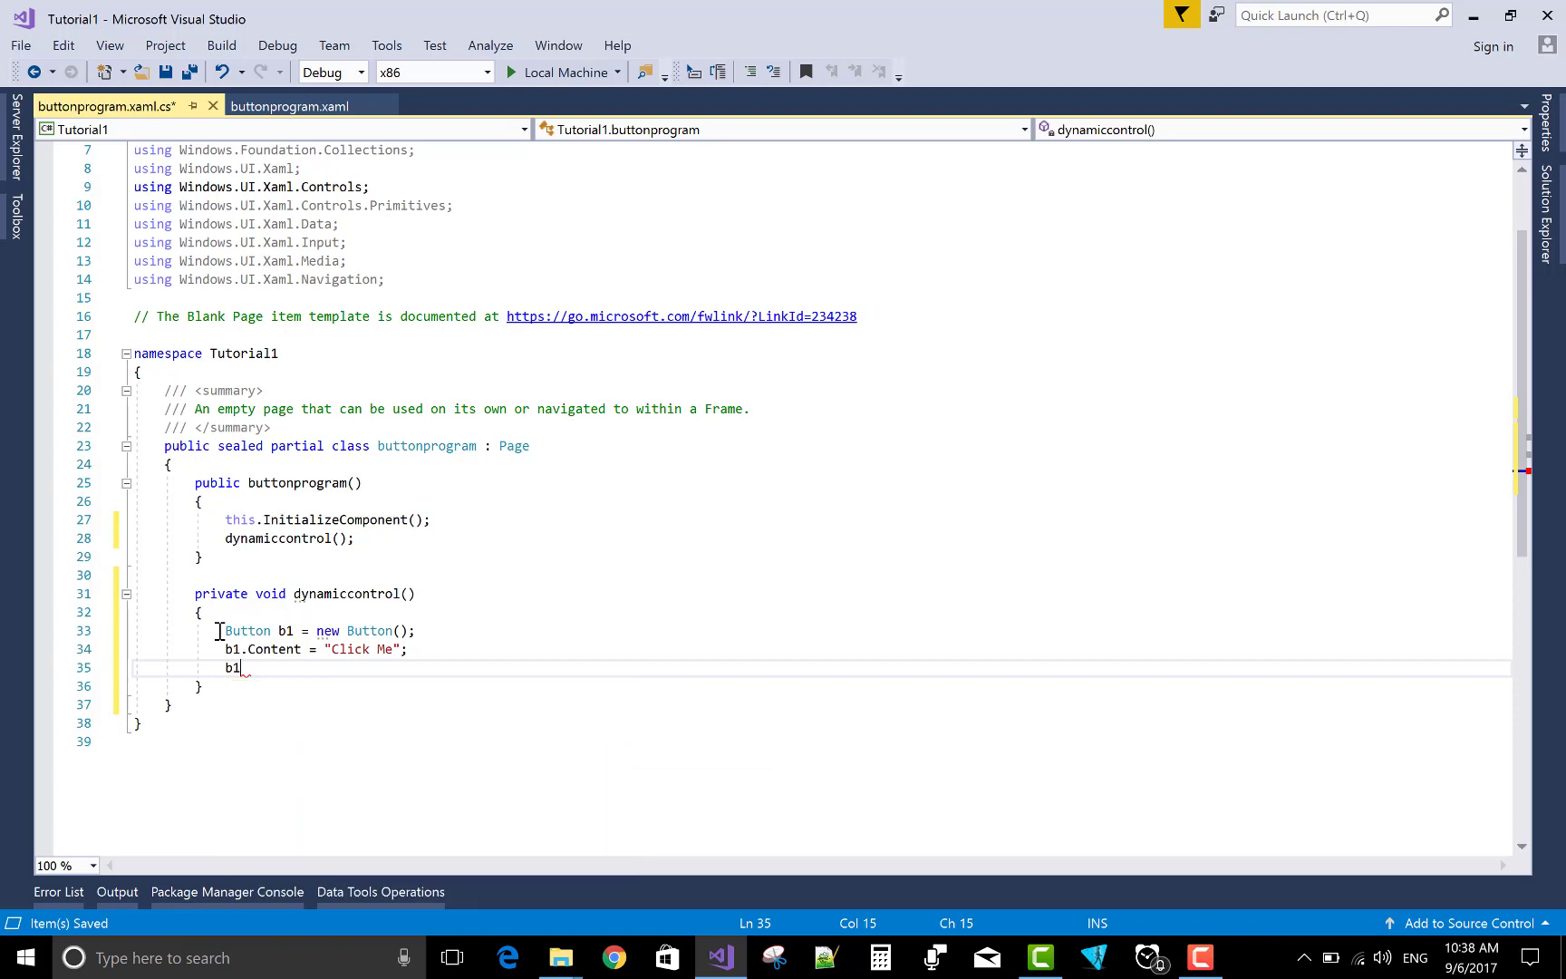
pyautogui.write('.w')
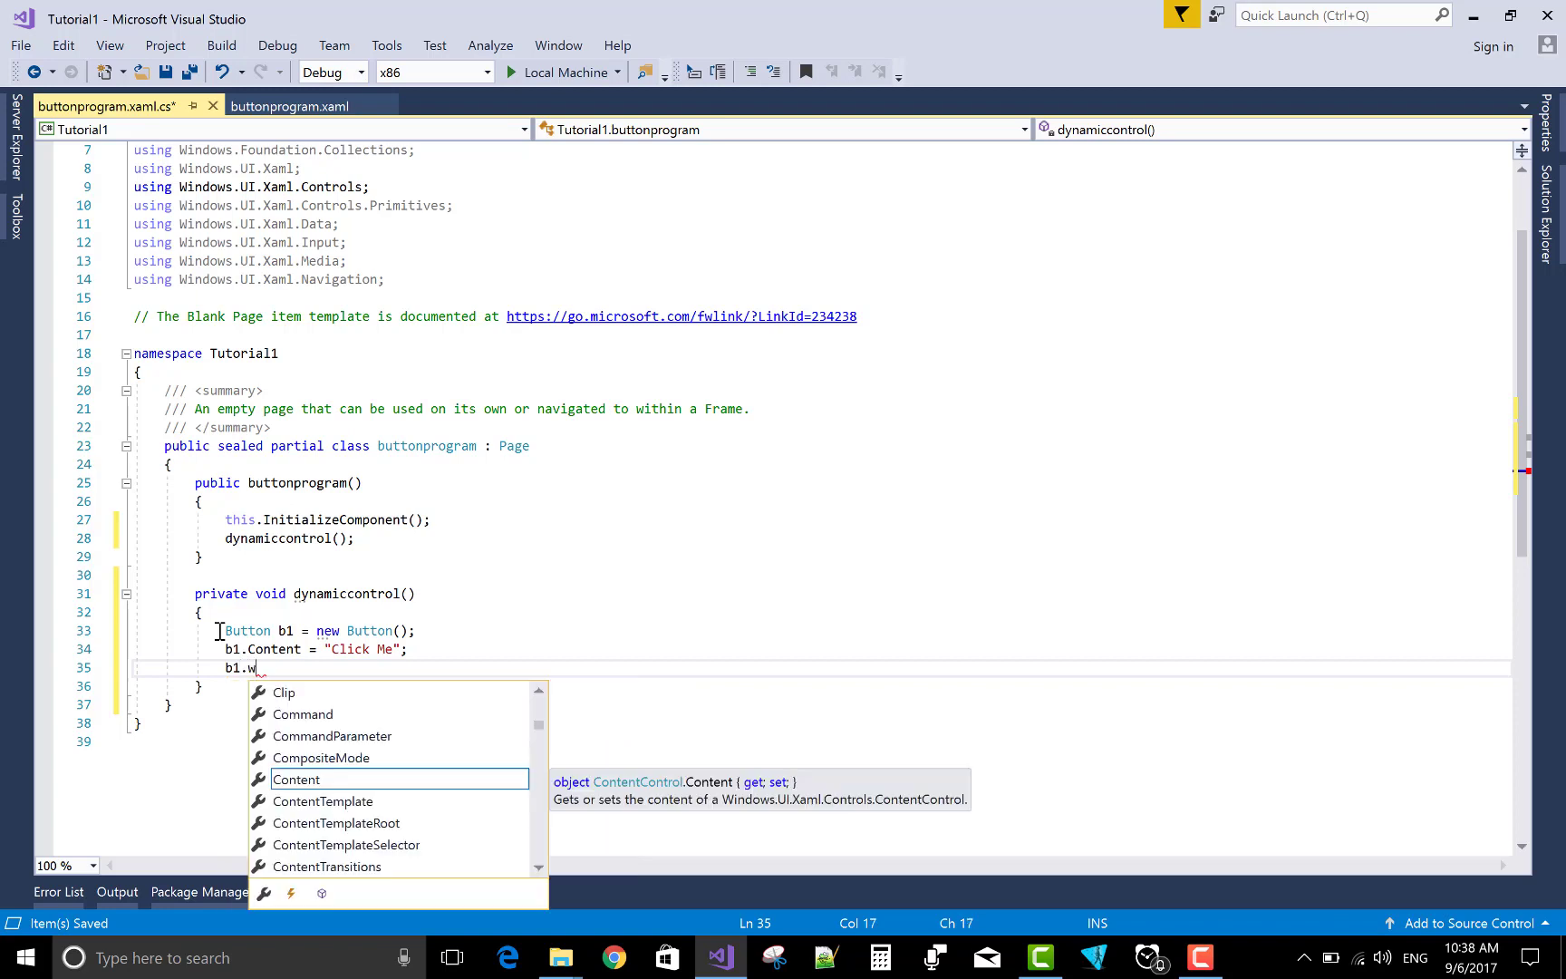
pyautogui.write('idth')
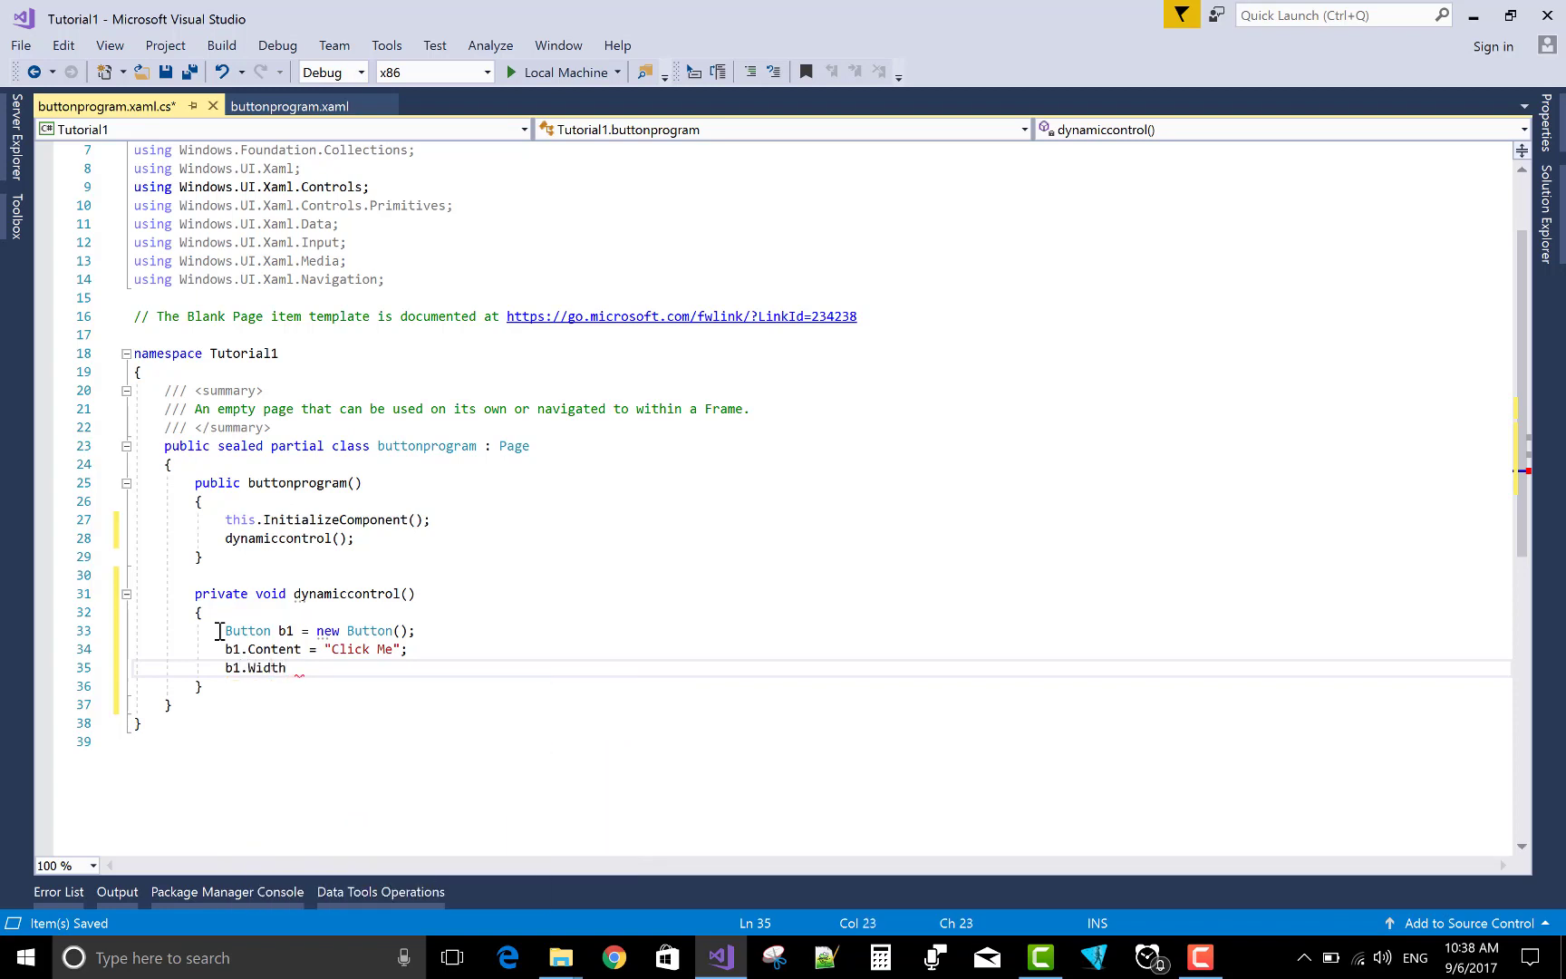
pyautogui.write('= 1')
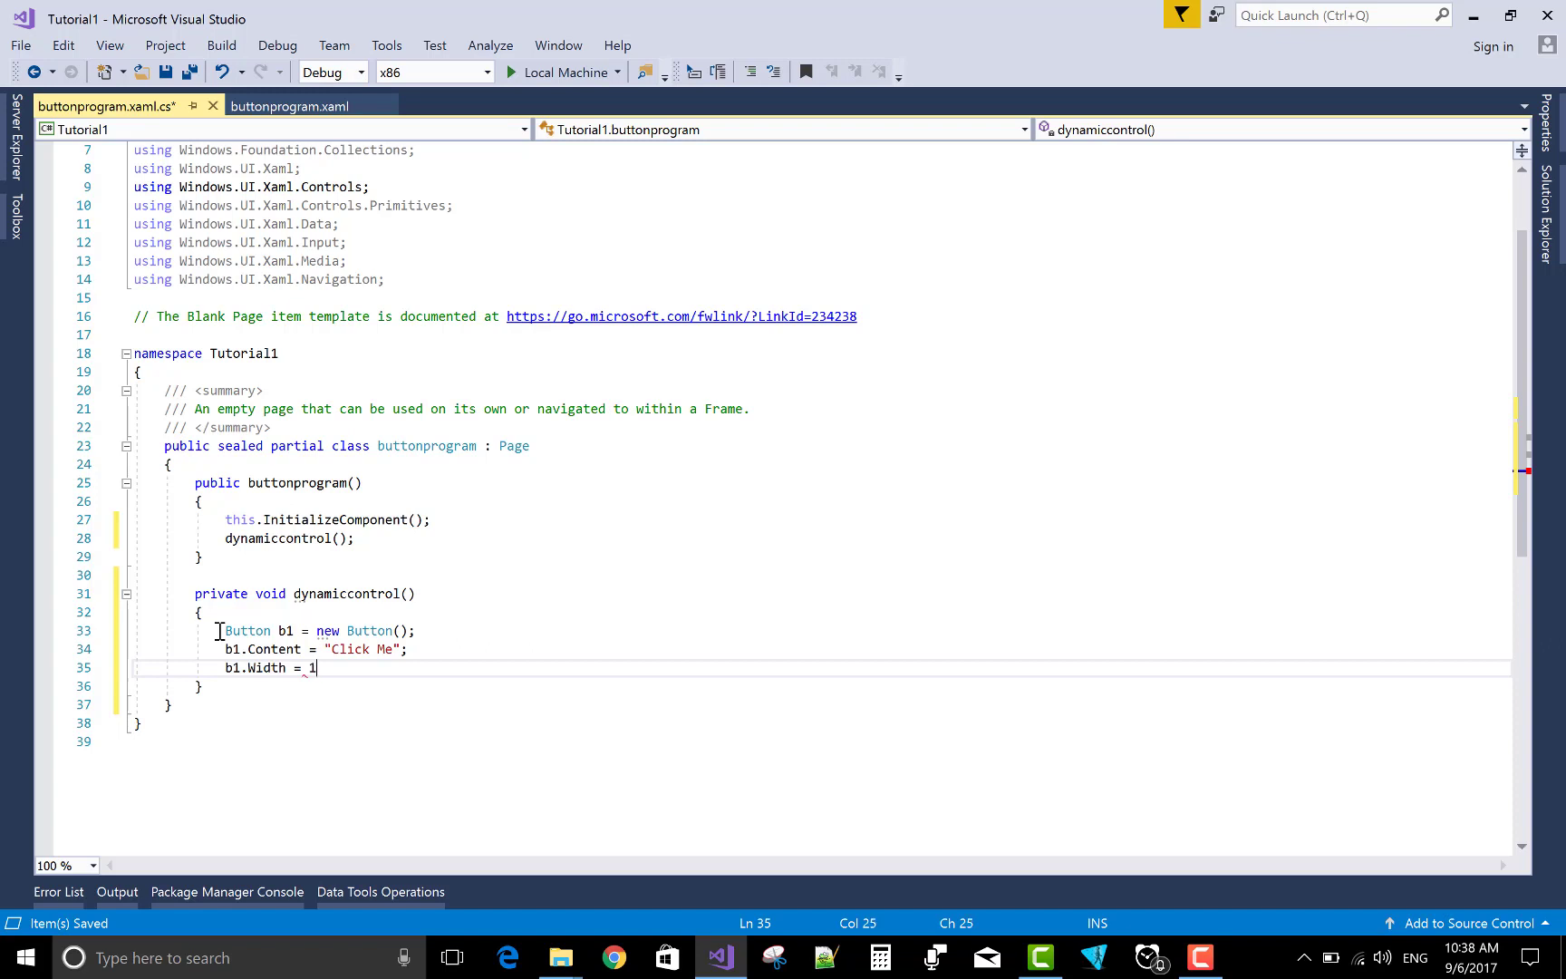
pyautogui.write('50')
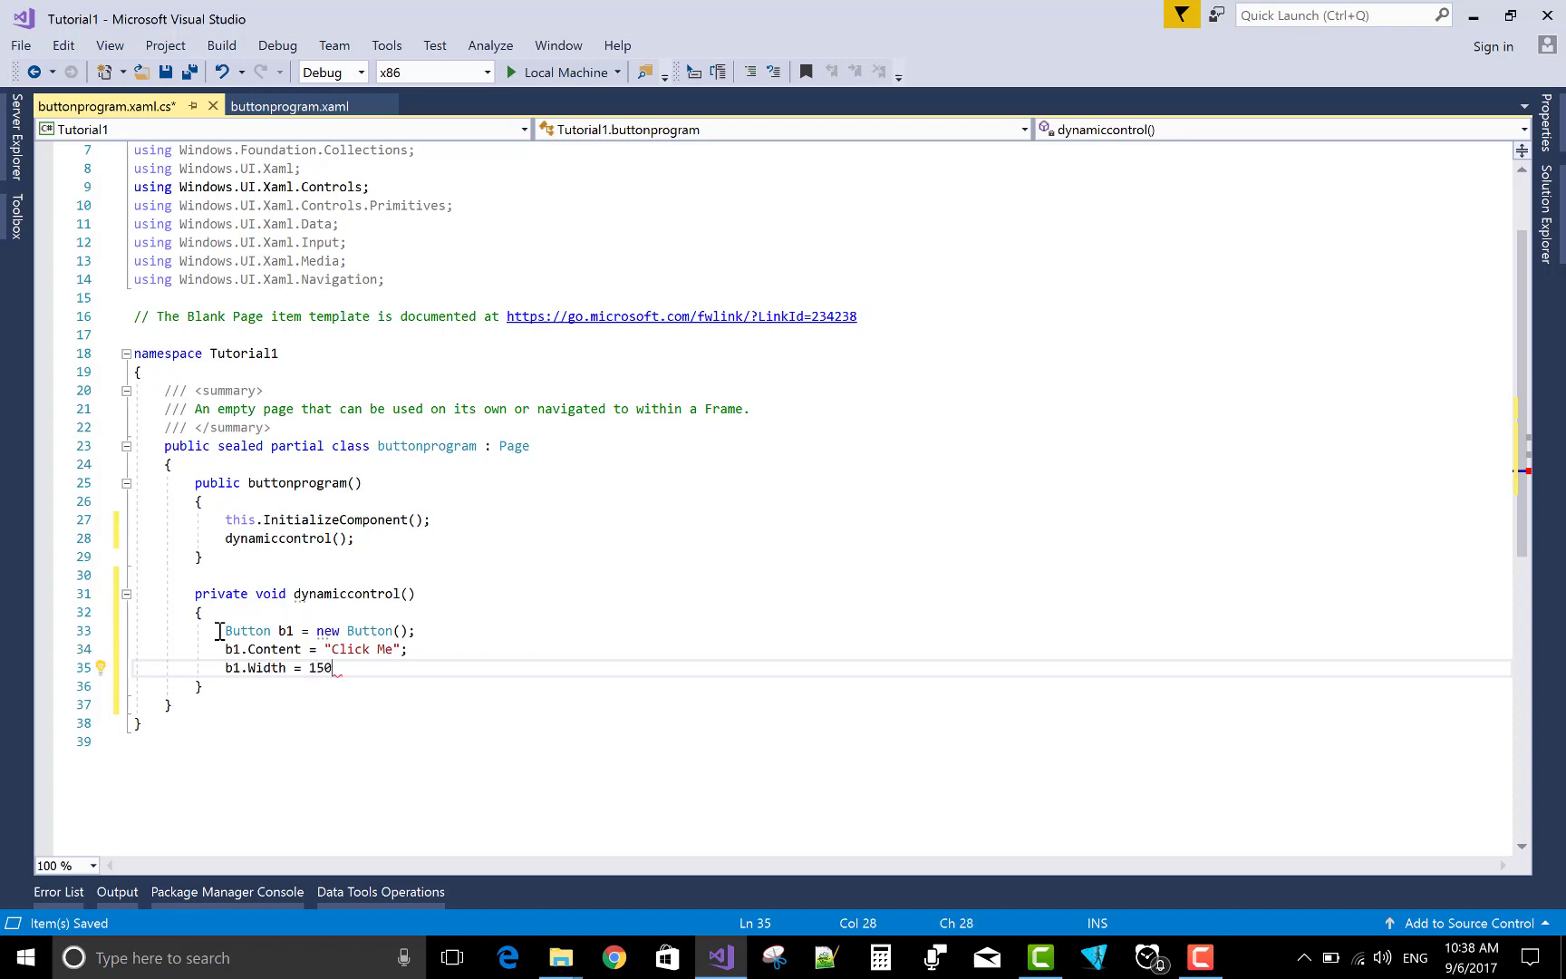
pyautogui.write('b1.h')
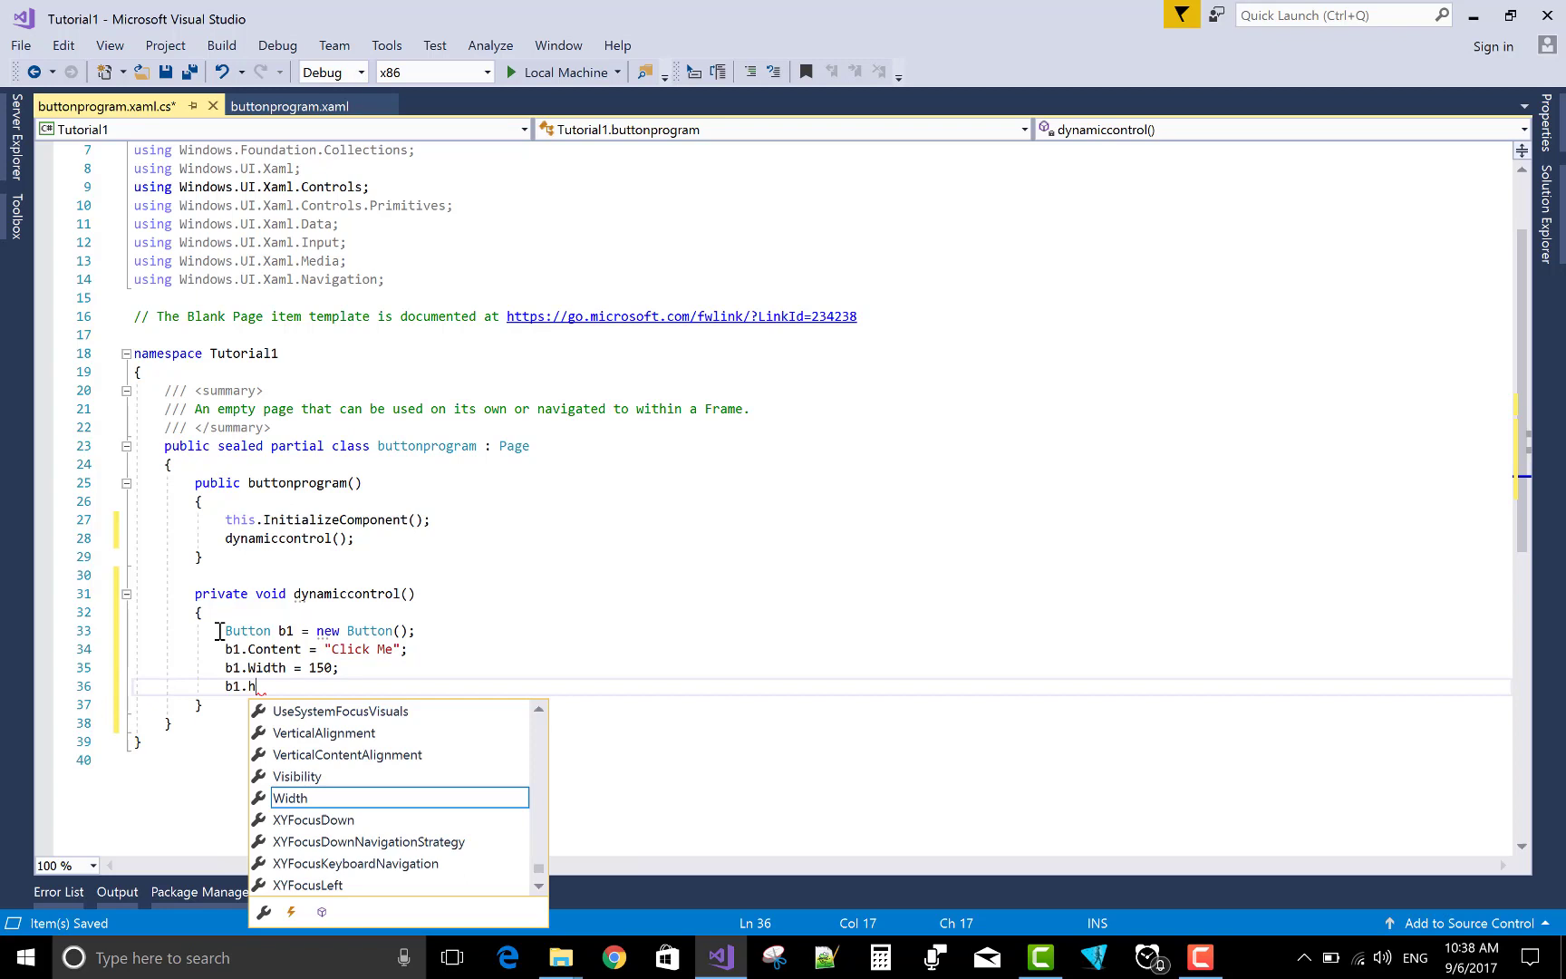
pyautogui.write('eight = -')
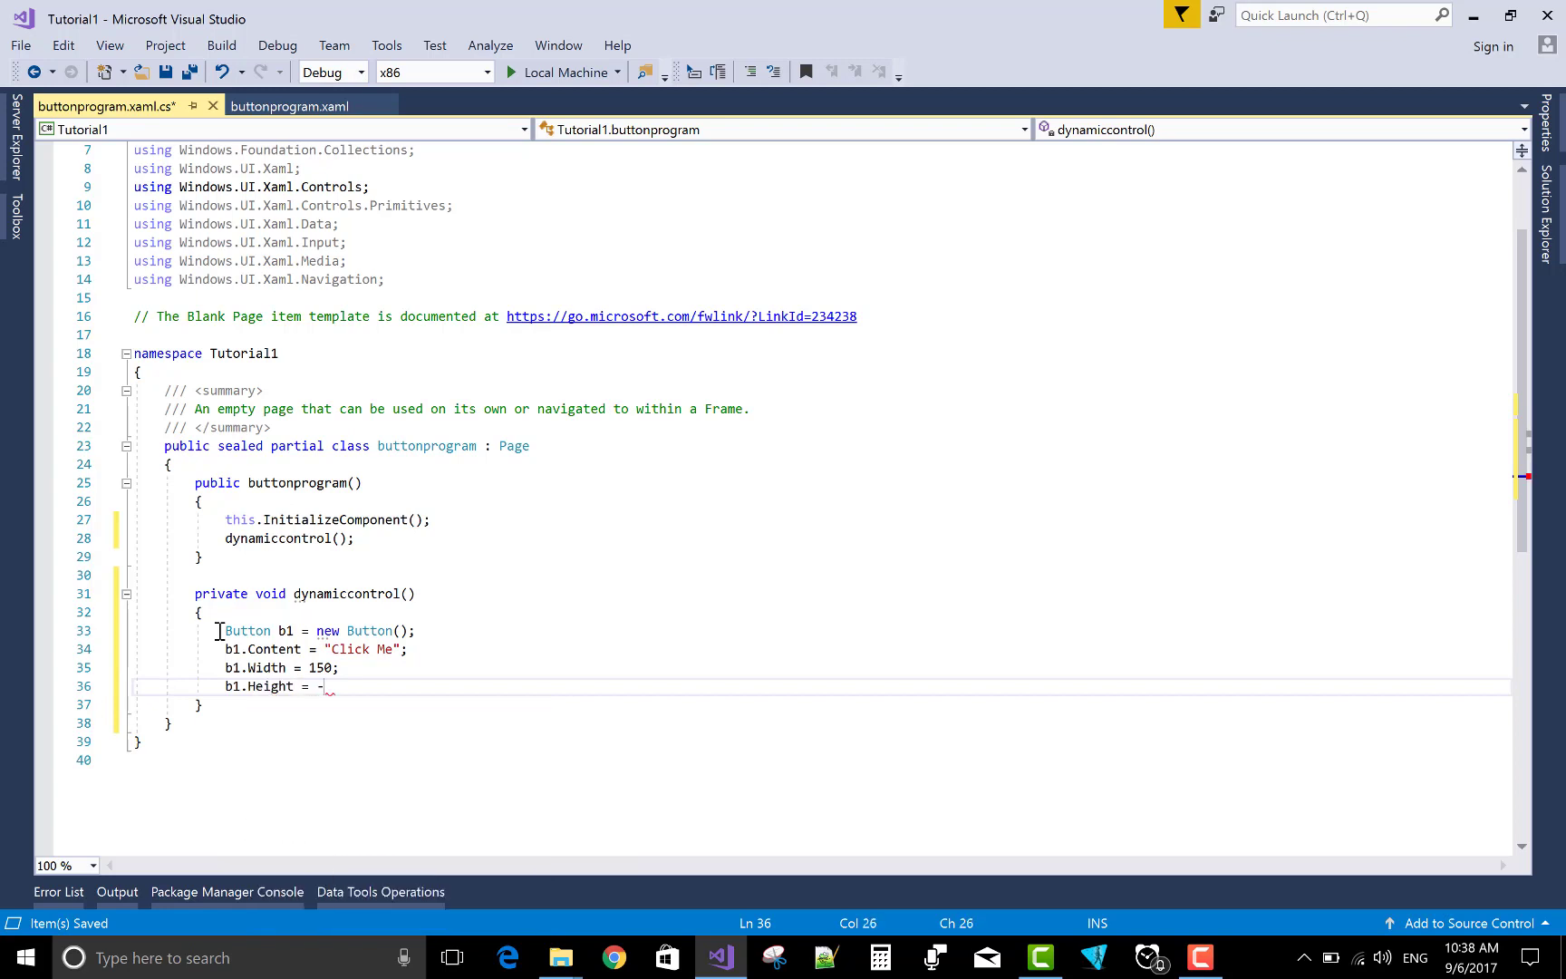
pyautogui.press('Backspace')
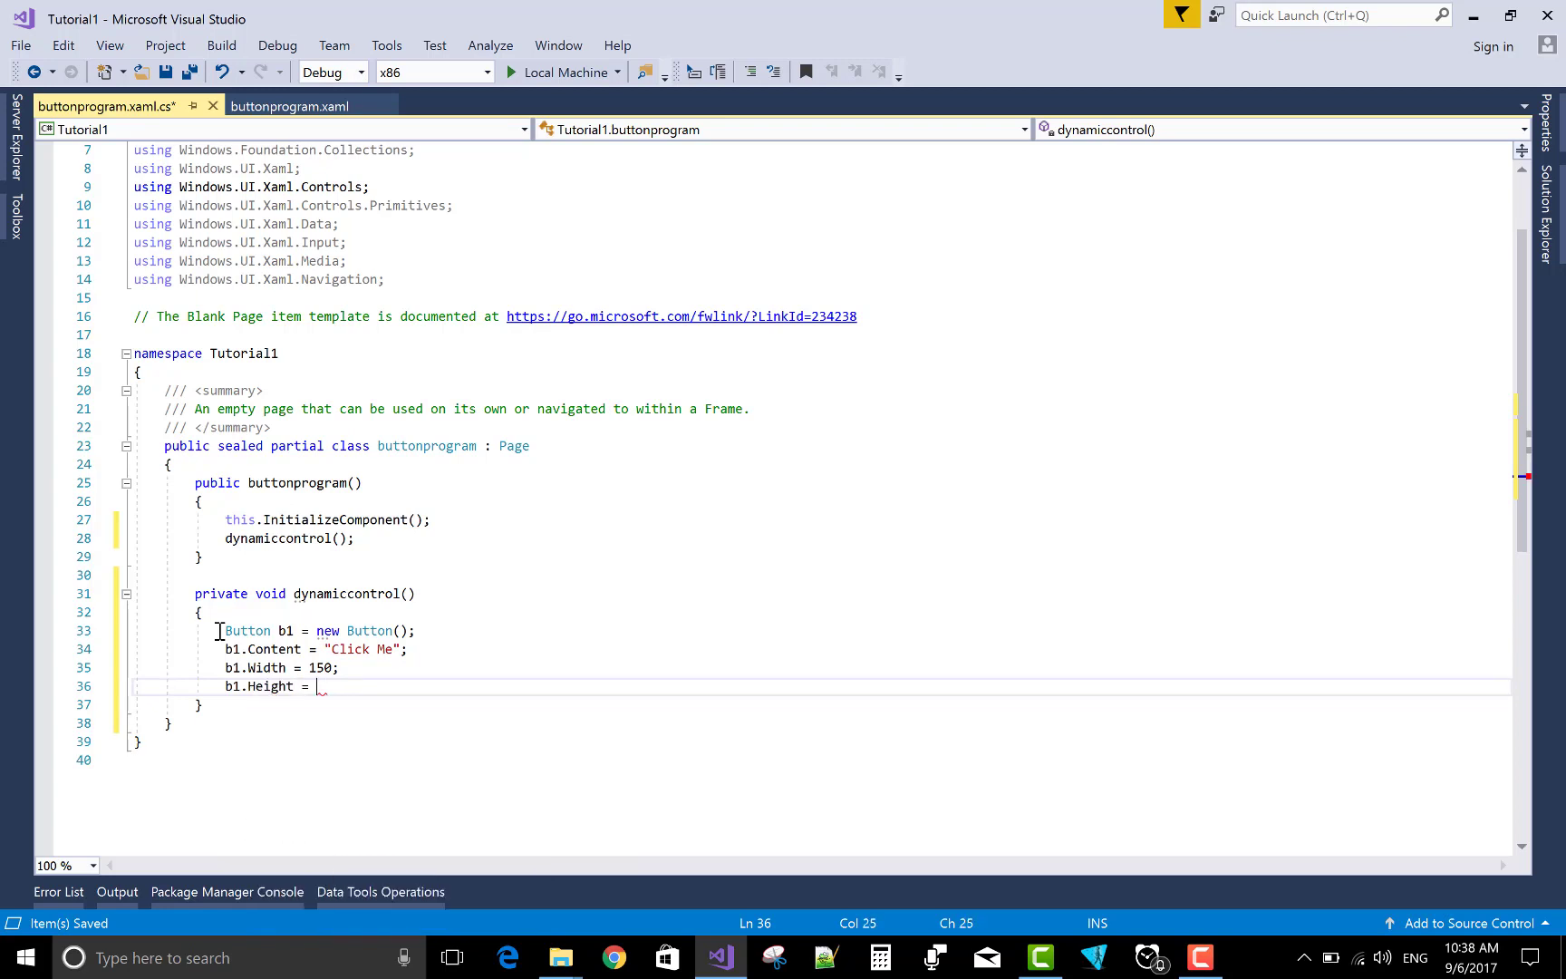
pyautogui.write('70;')
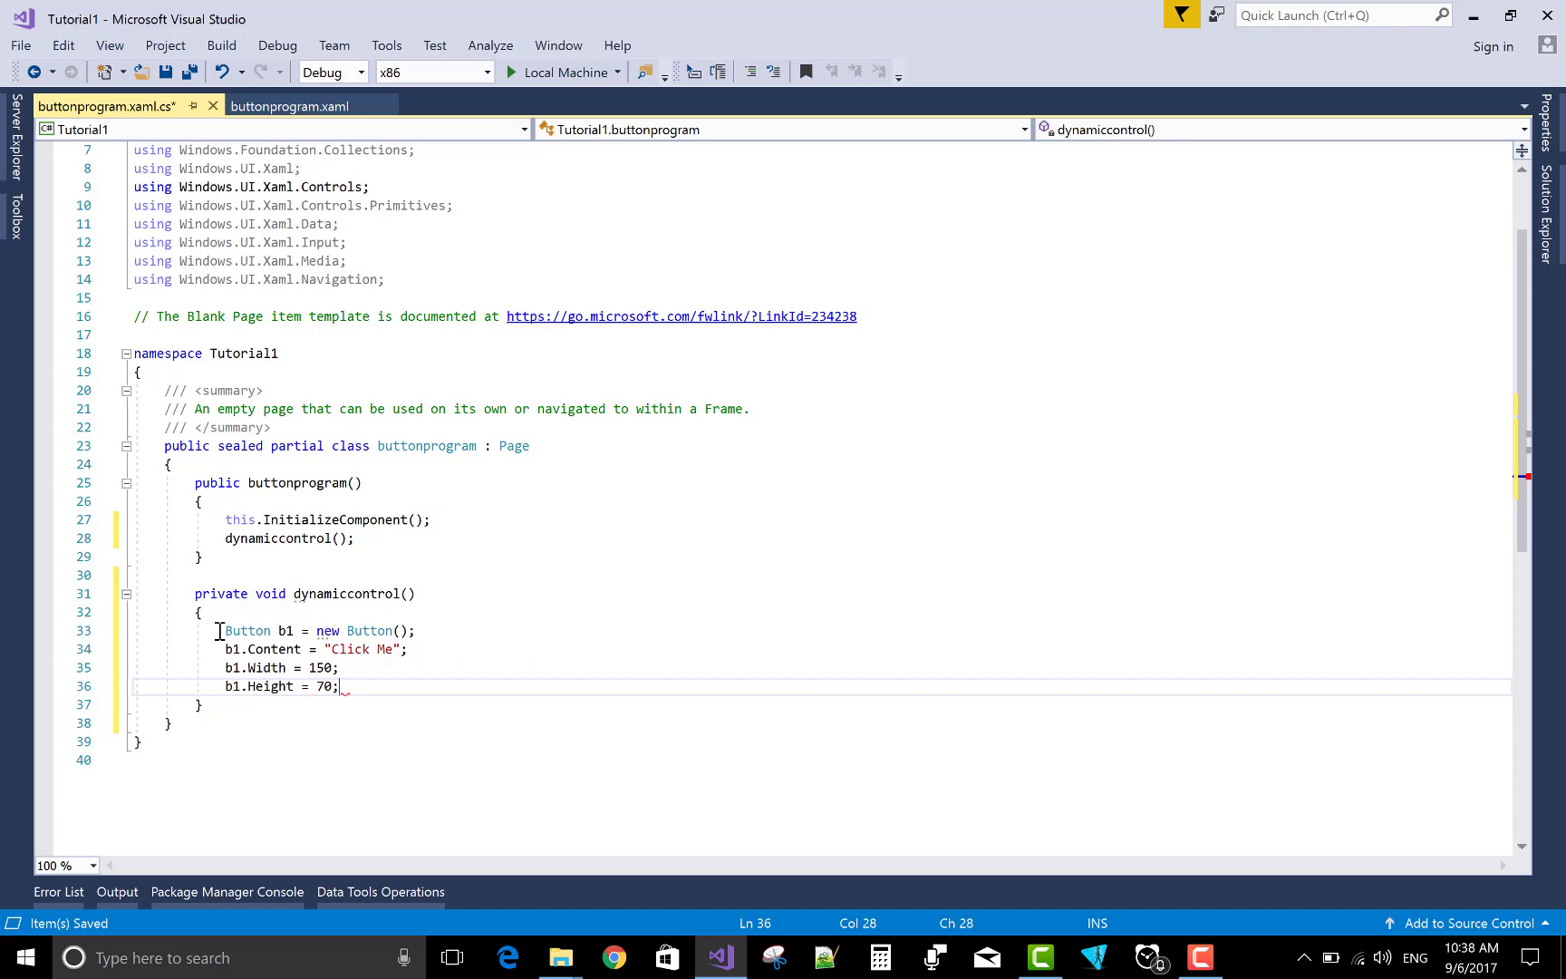
pyautogui.press('enter')
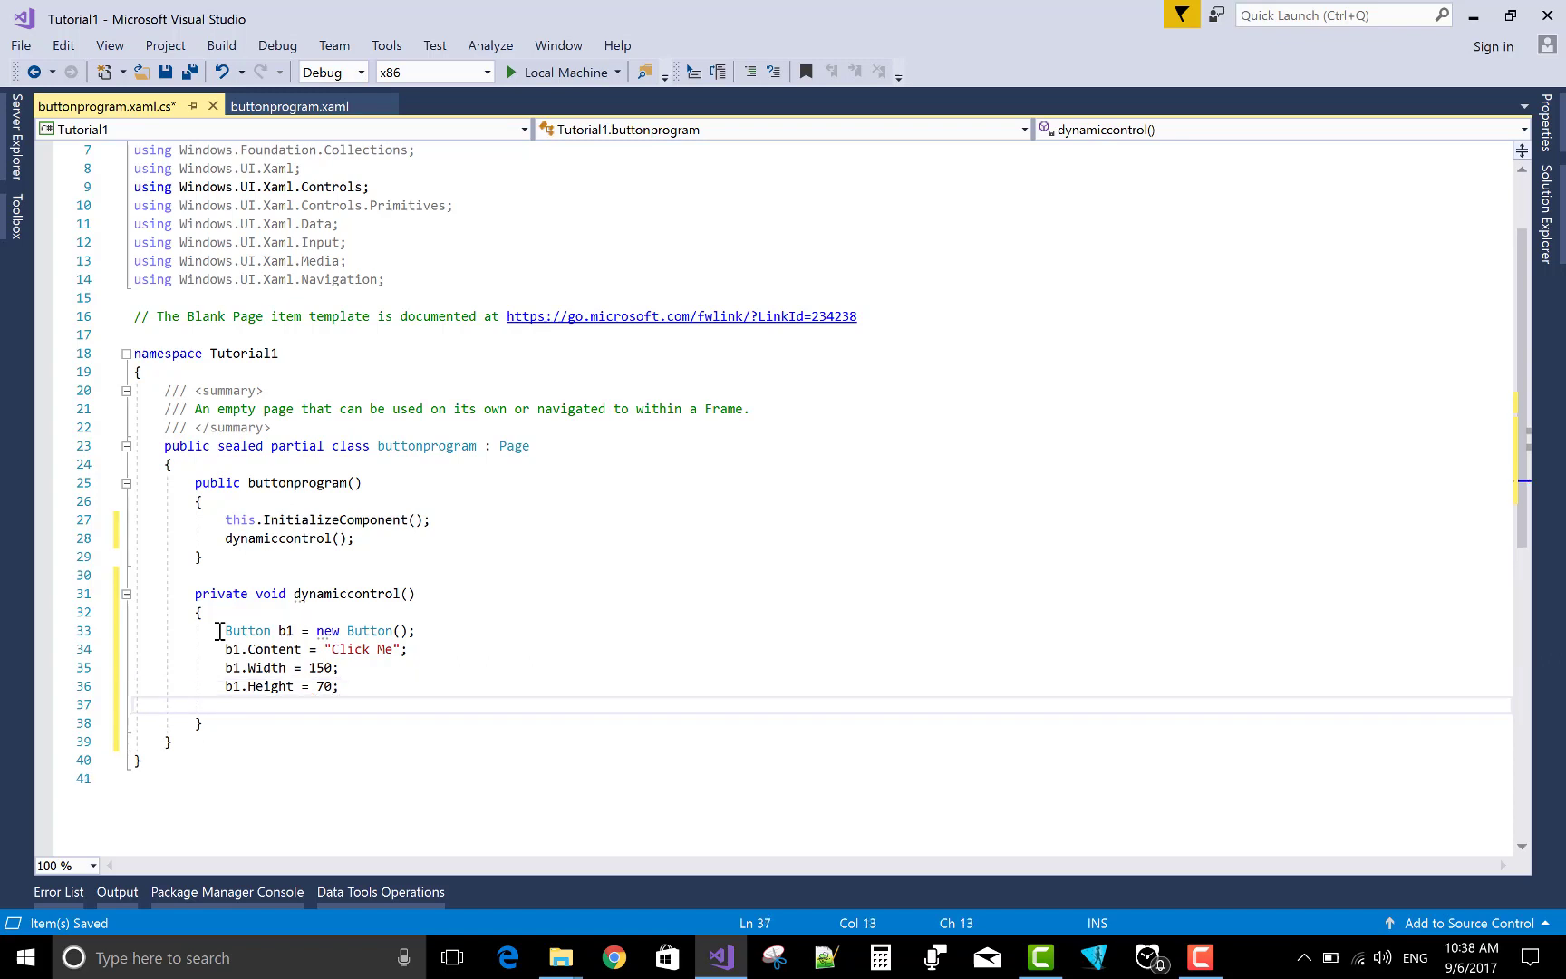
# Wire b1.Click += button_click; and generate the missing button_click handler.
pyautogui.write('b1.Click')
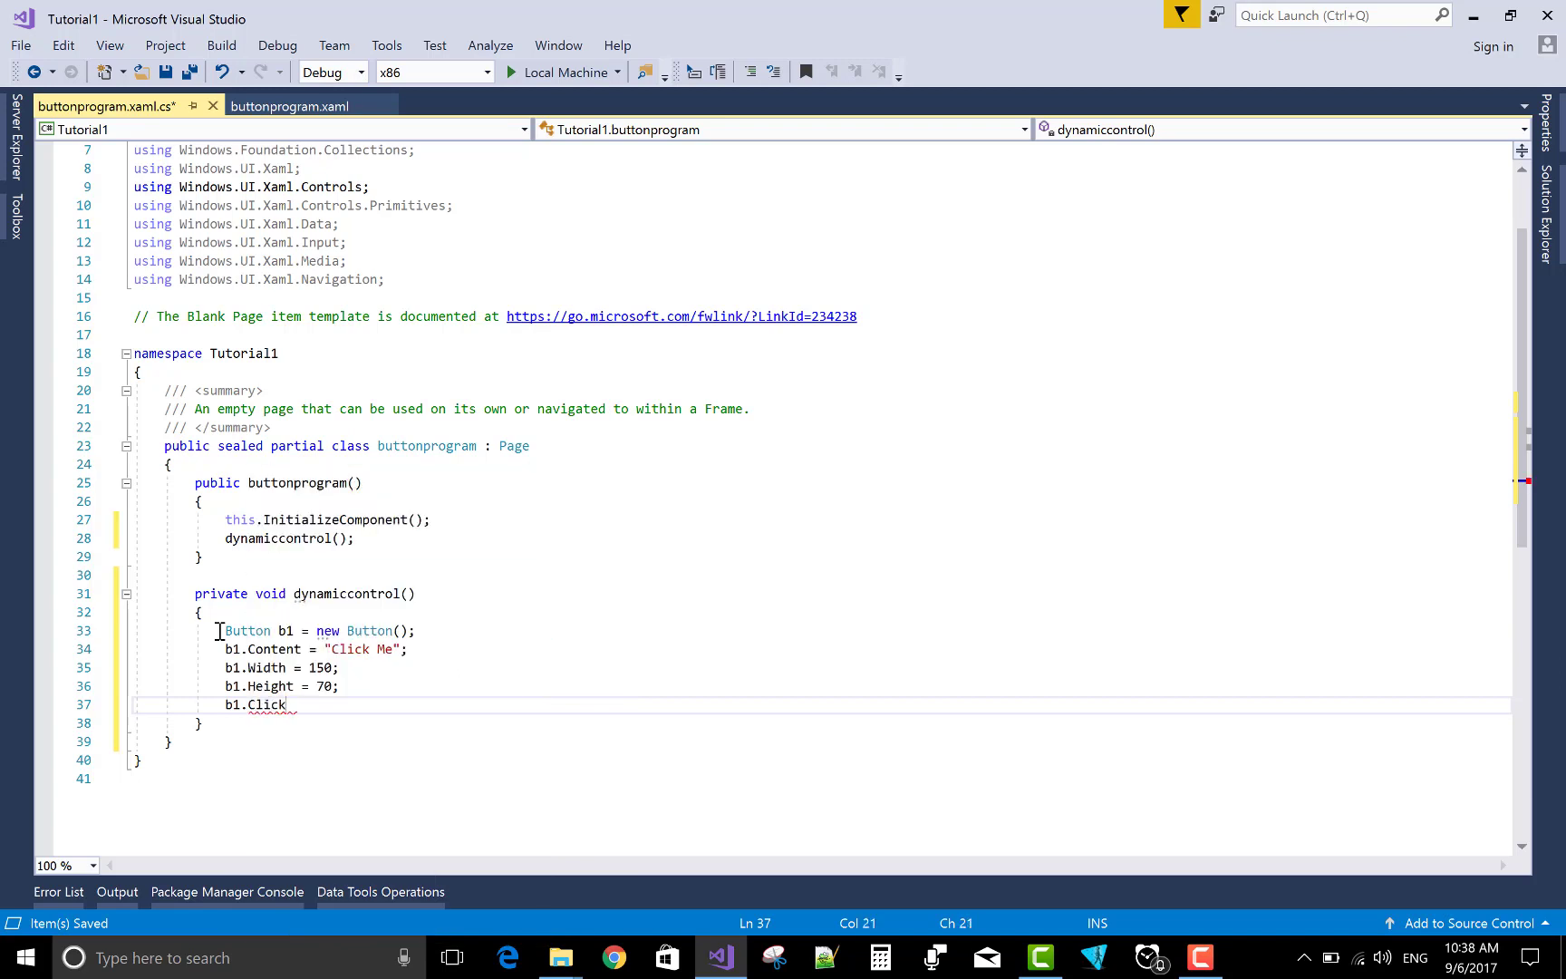
pyautogui.write('+=')
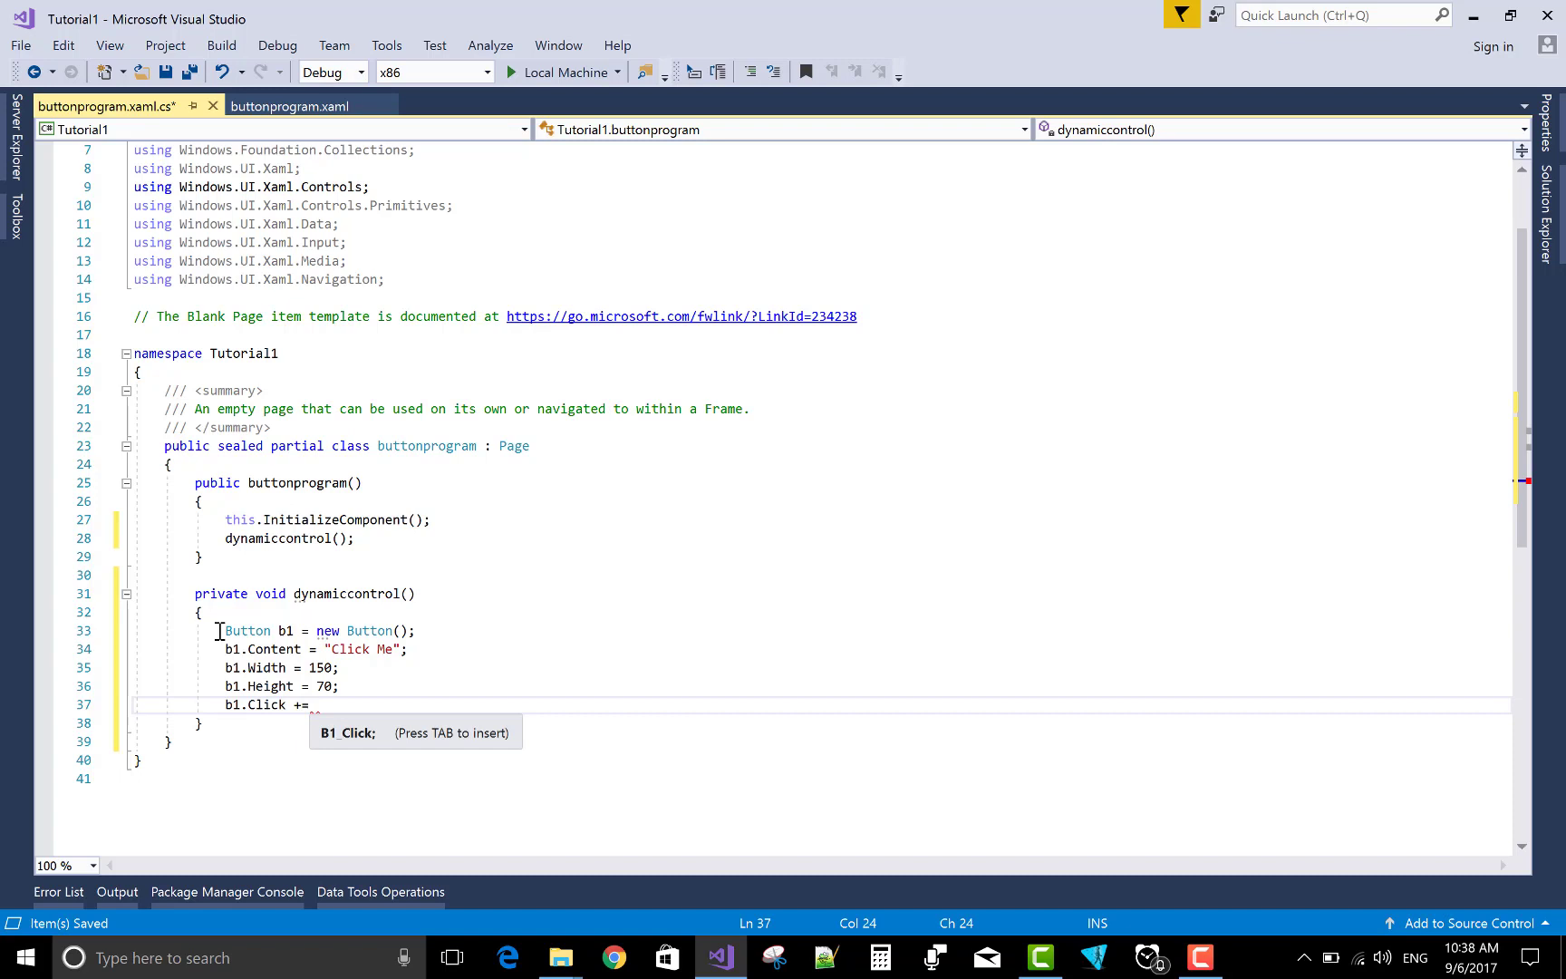
pyautogui.write('b')
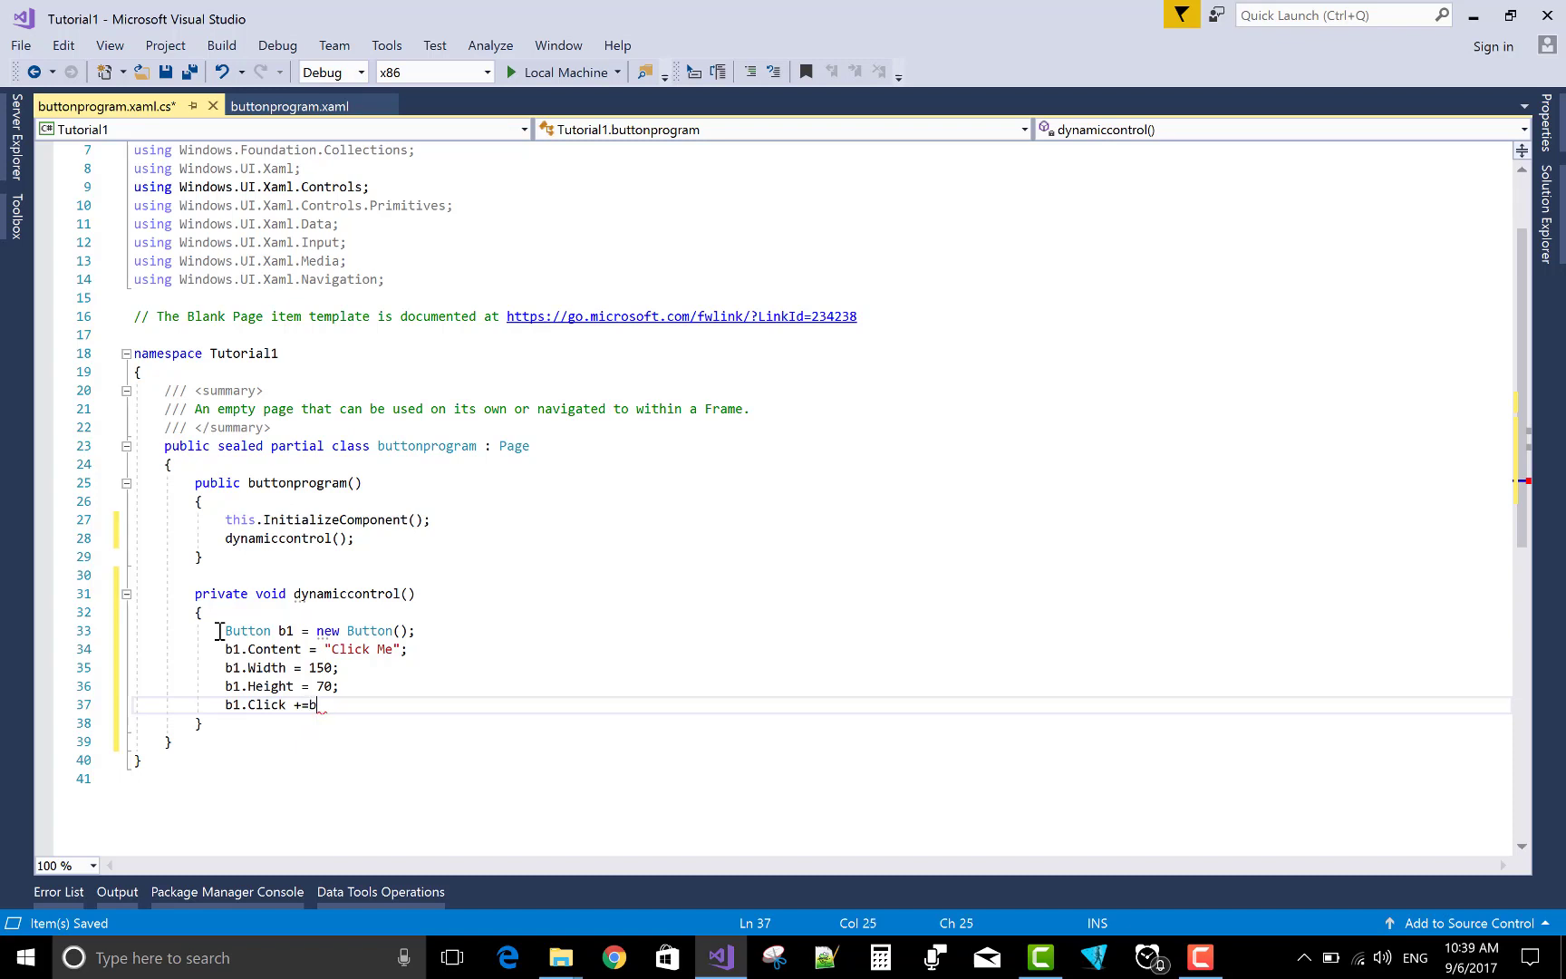
pyautogui.write('utton')
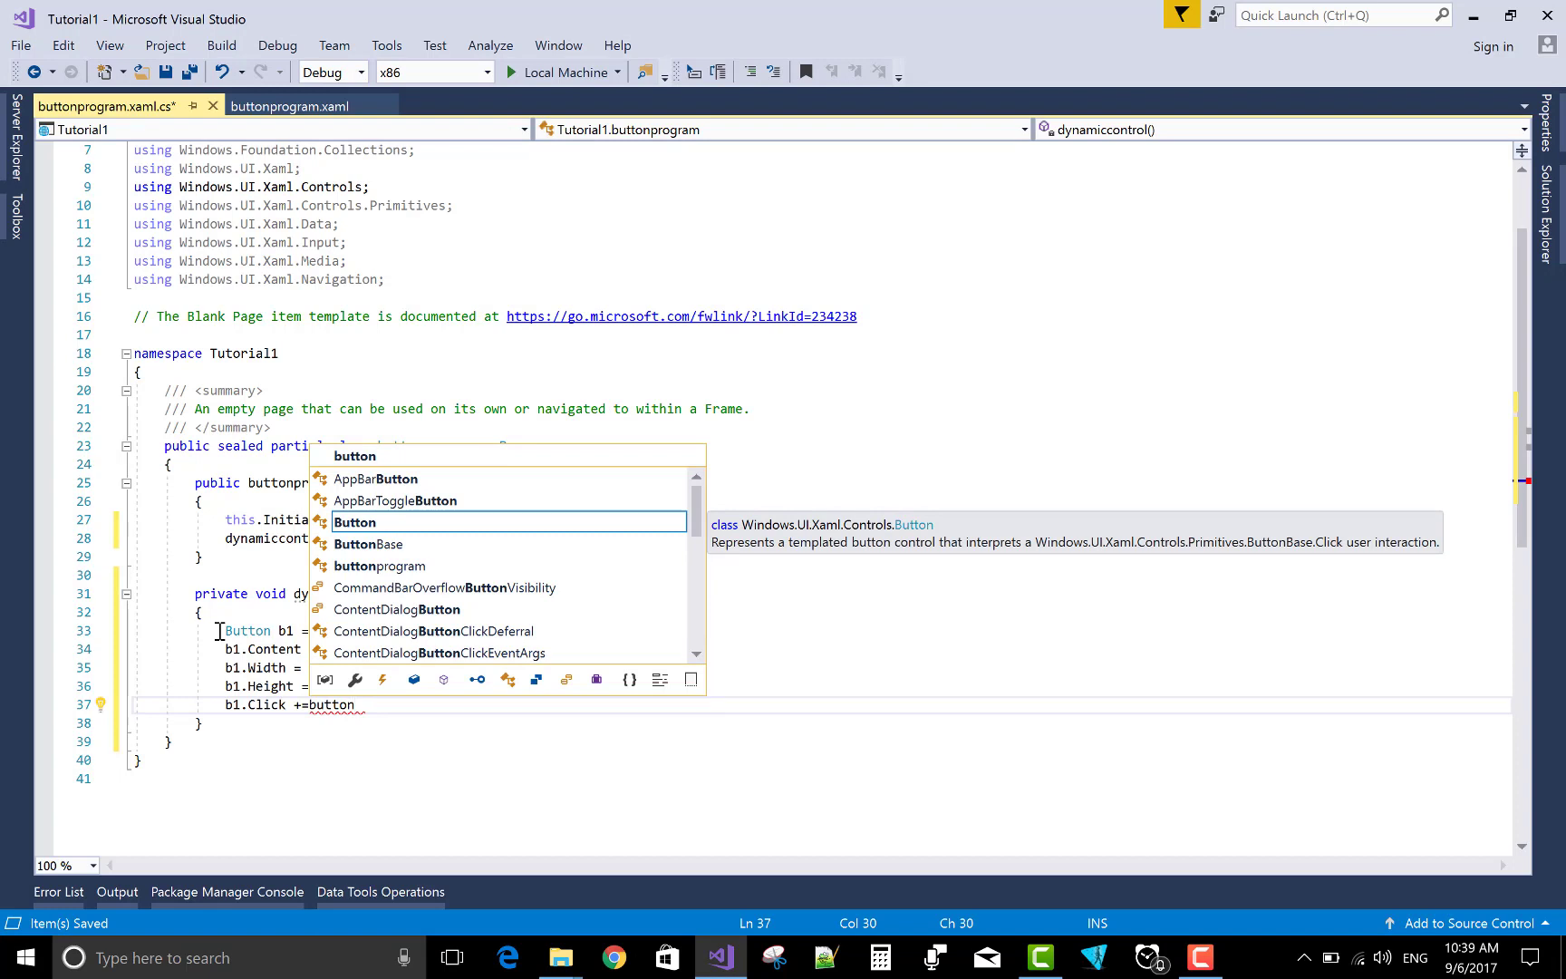
pyautogui.write('_click;')
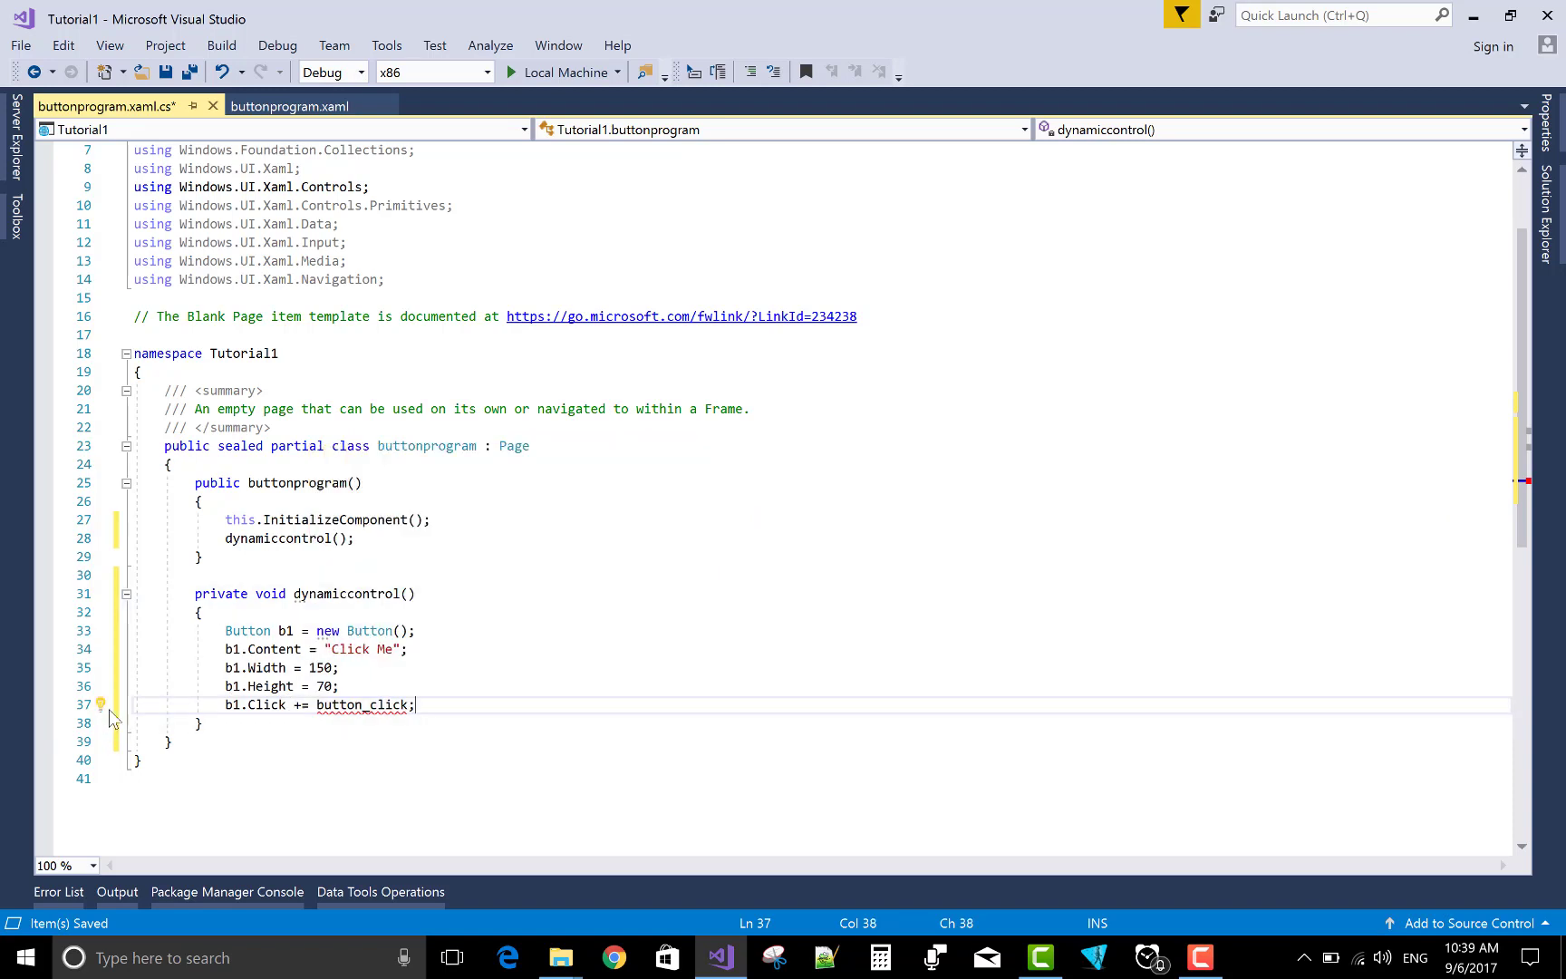
pyautogui.click(100, 704)
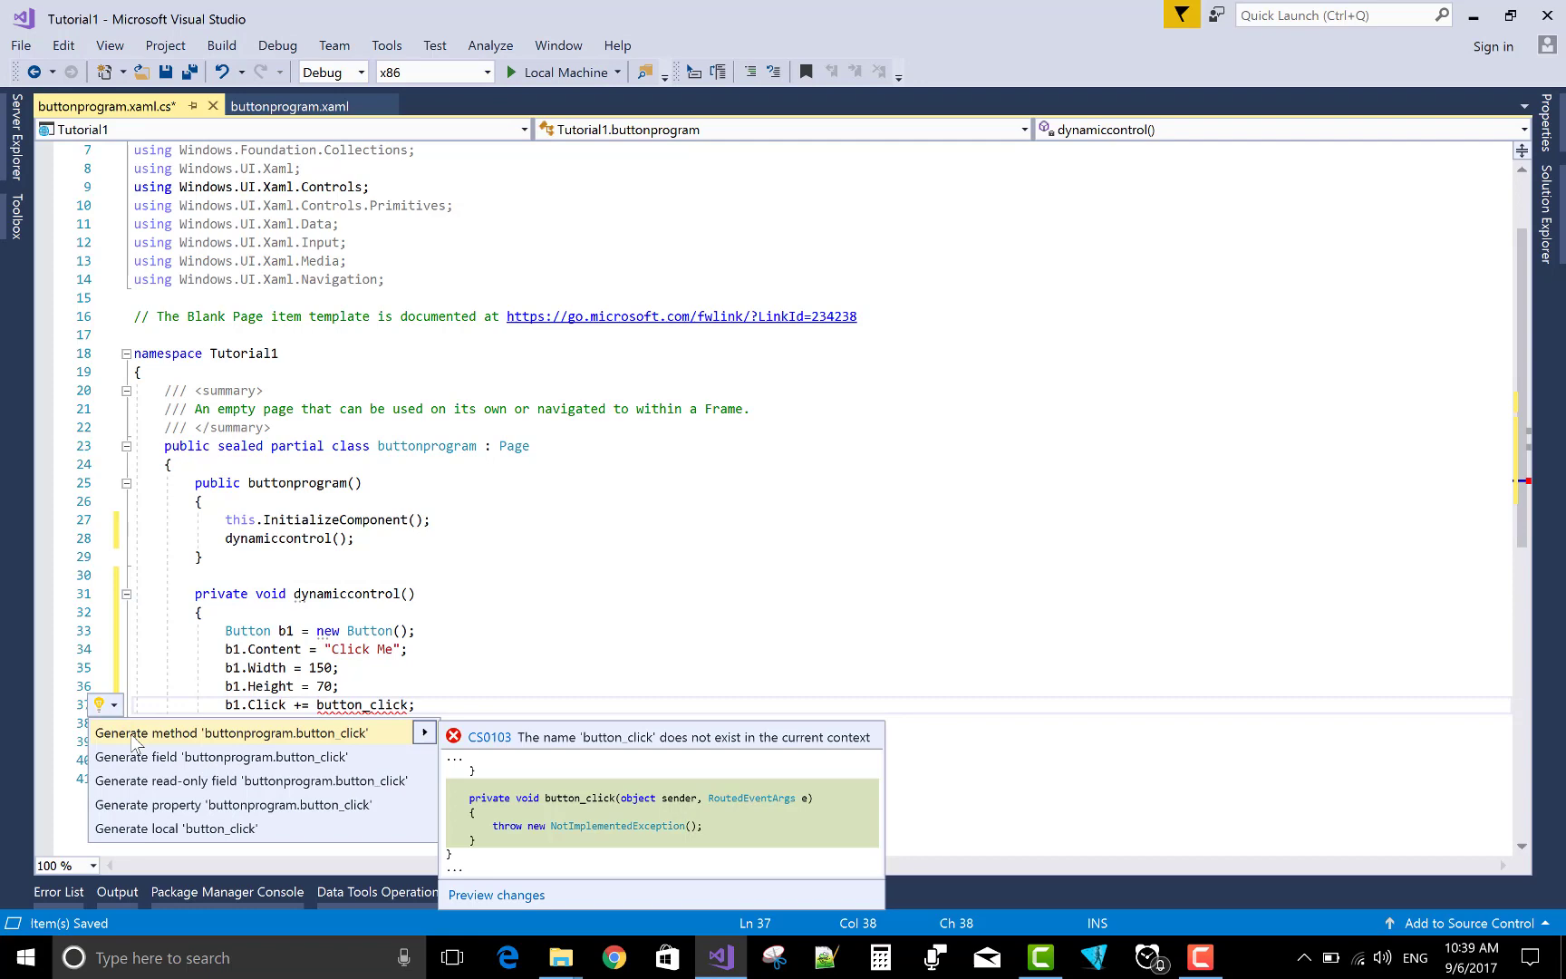
pyautogui.click(229, 733)
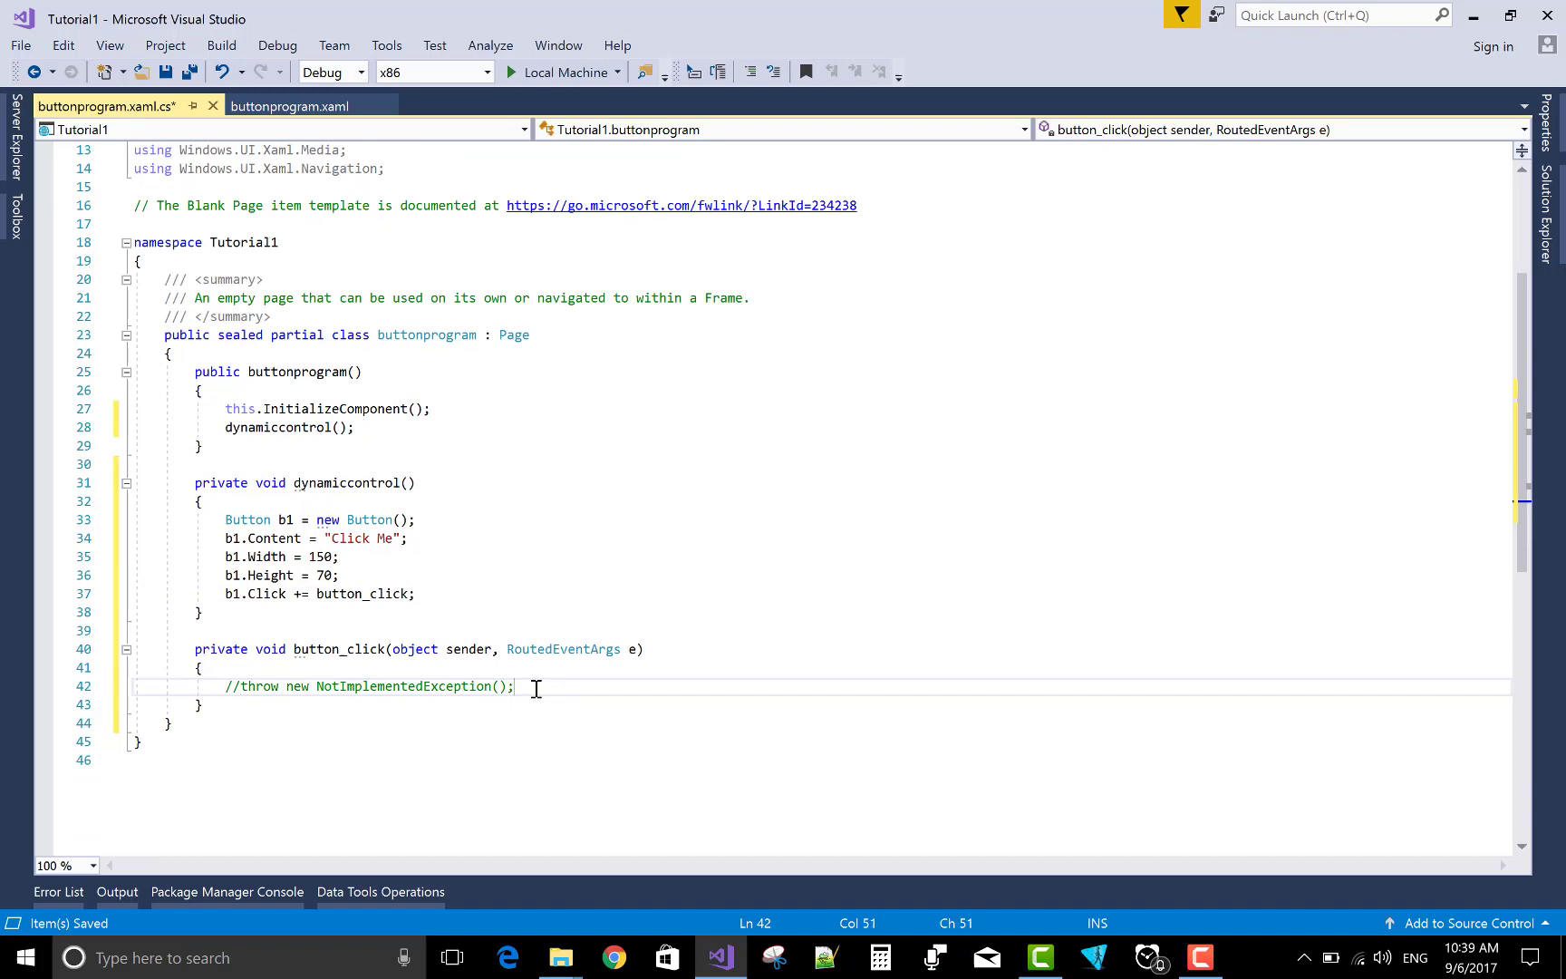
# In button_click, cast the sender with Button b = (Button)sender;.
pyautogui.press('enter')
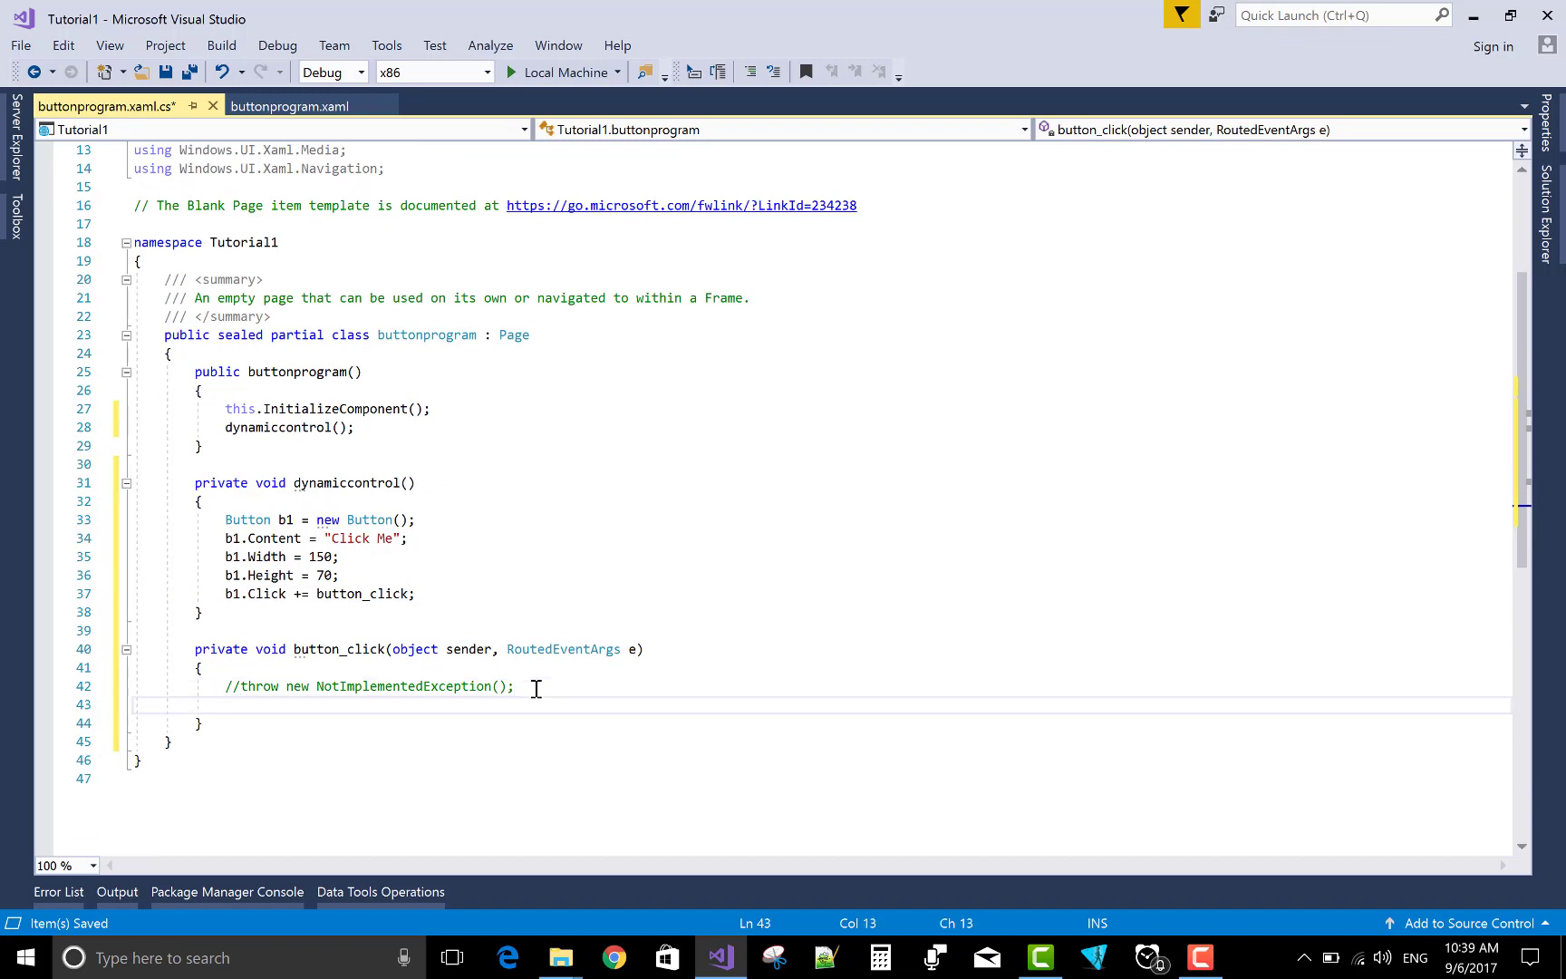
pyautogui.write('Button b')
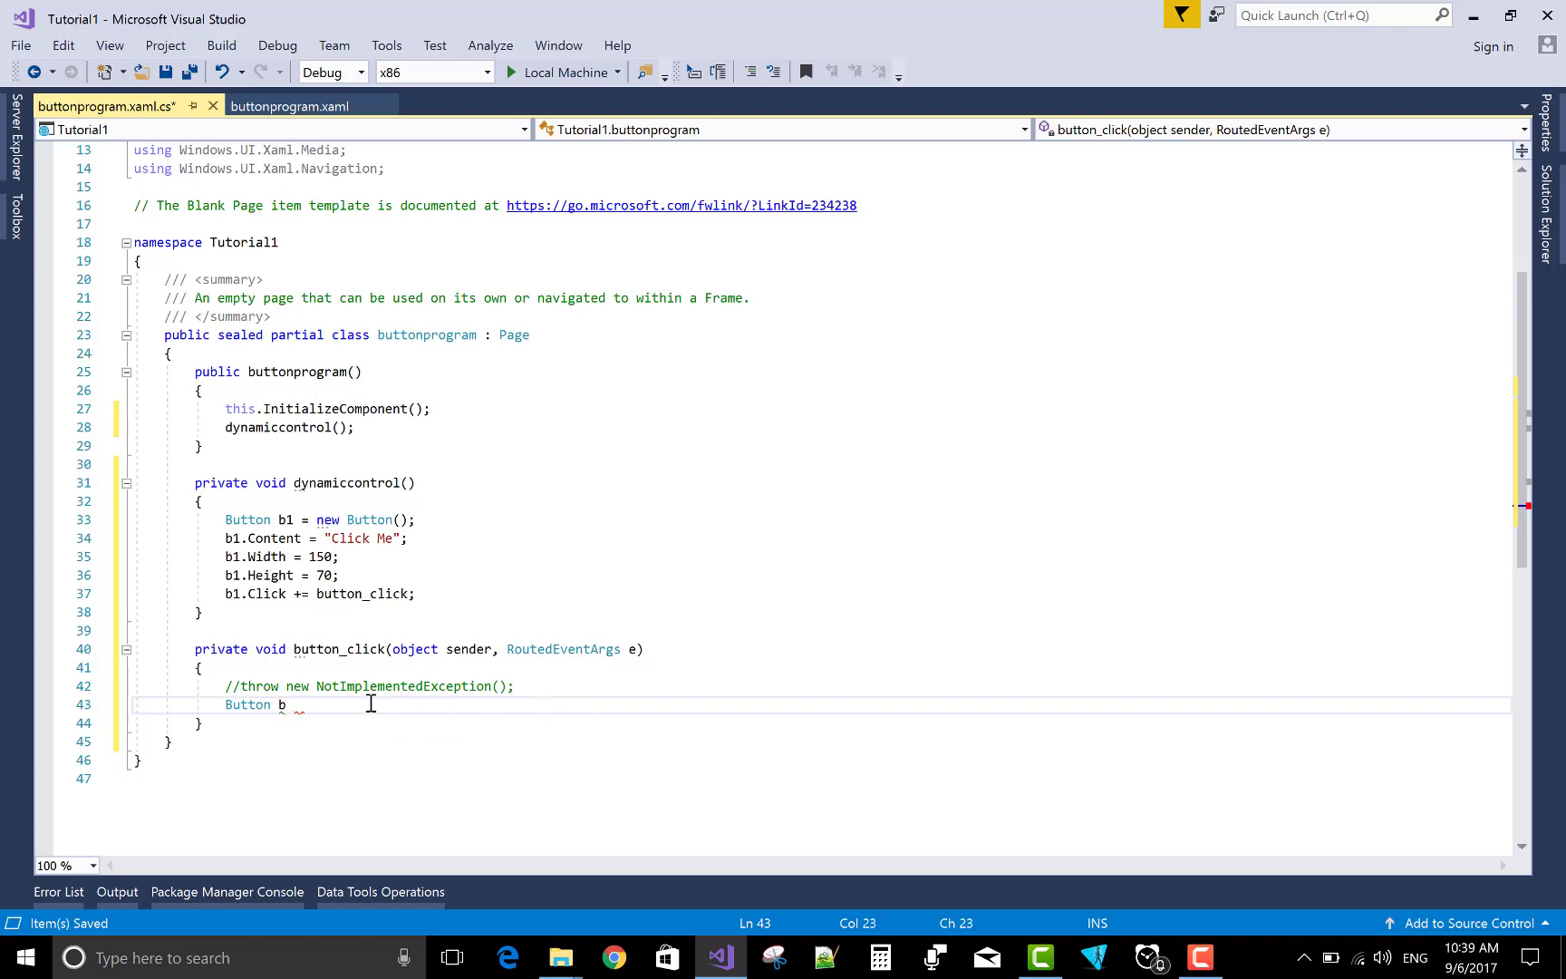
pyautogui.write('=')
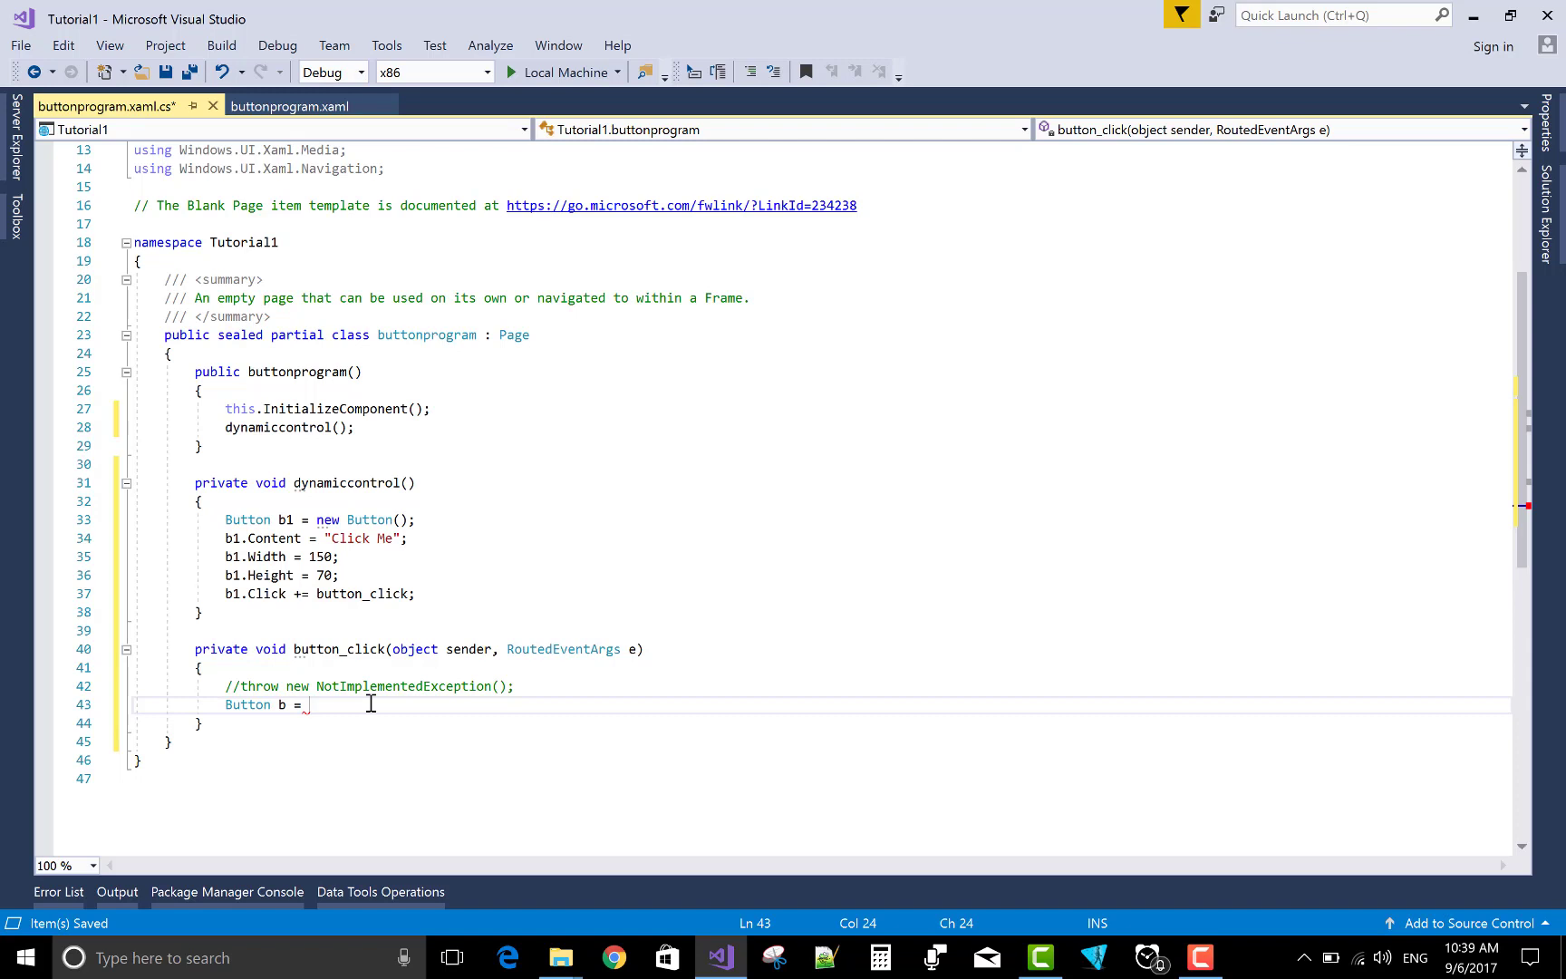
pyautogui.write('(button')
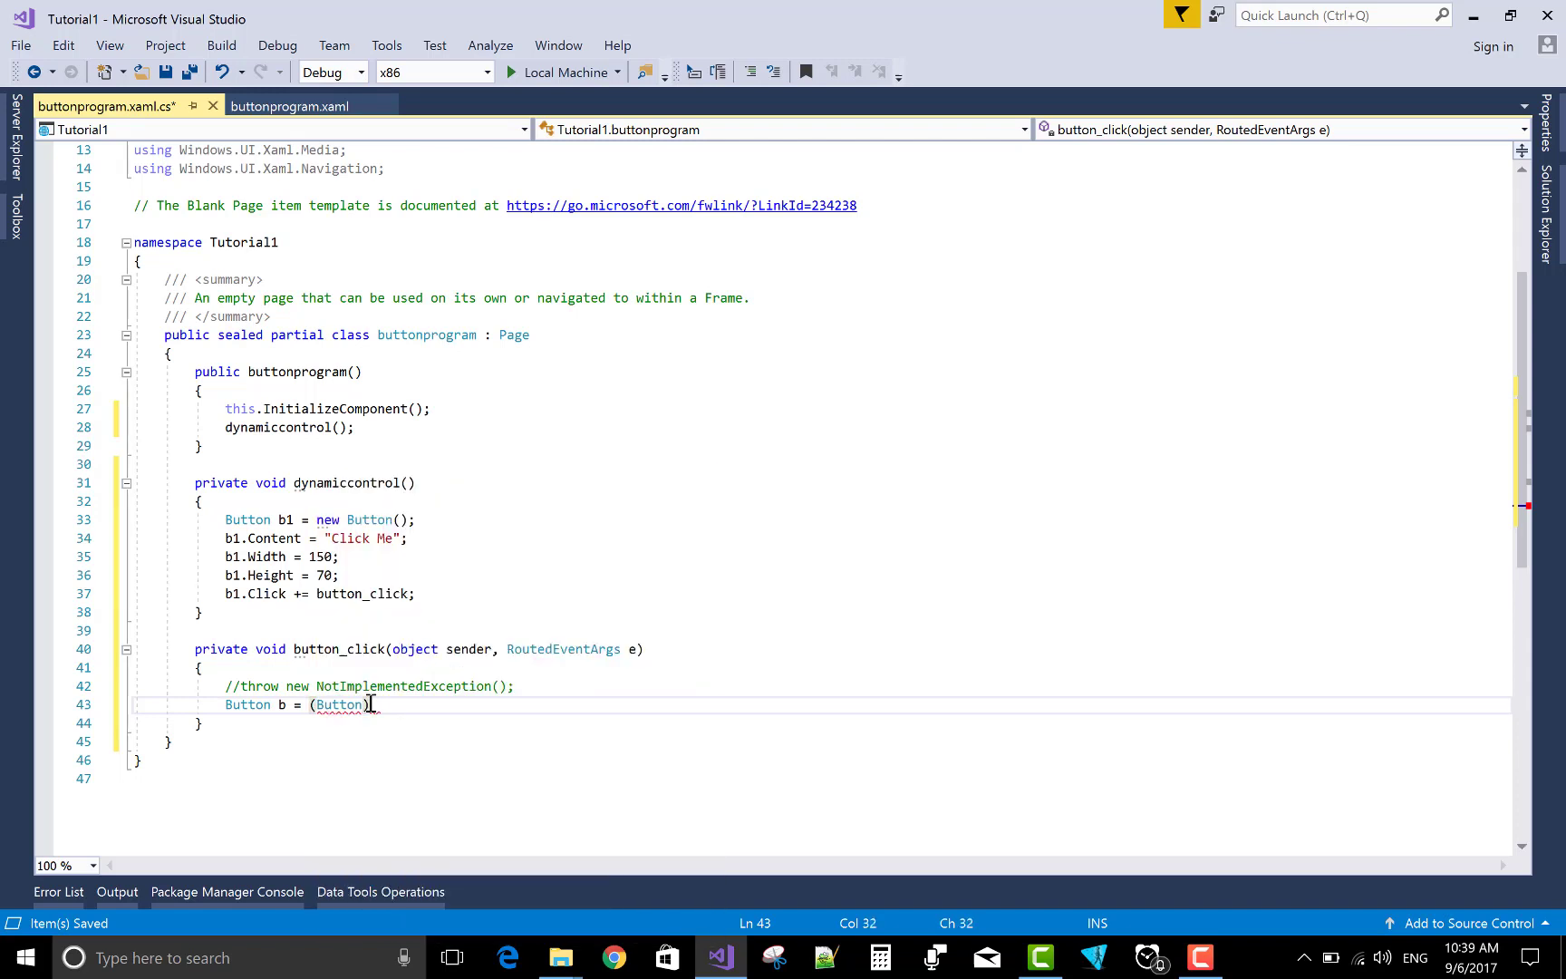
pyautogui.write('sender')
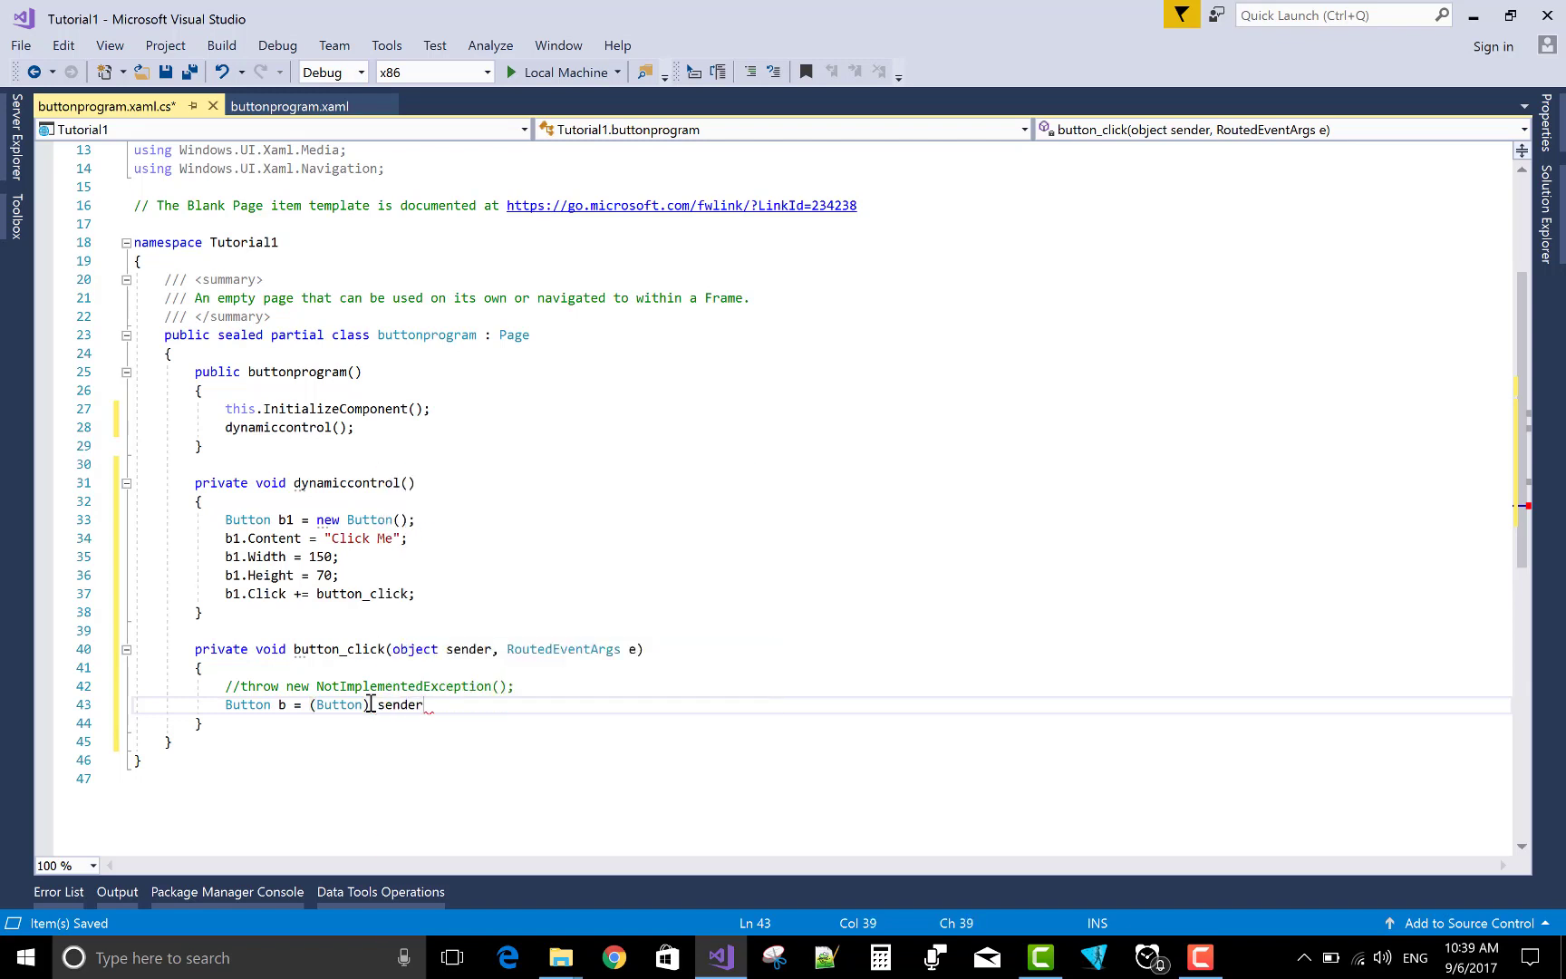
pyautogui.press('enter')
pyautogui.write('b.Content =')
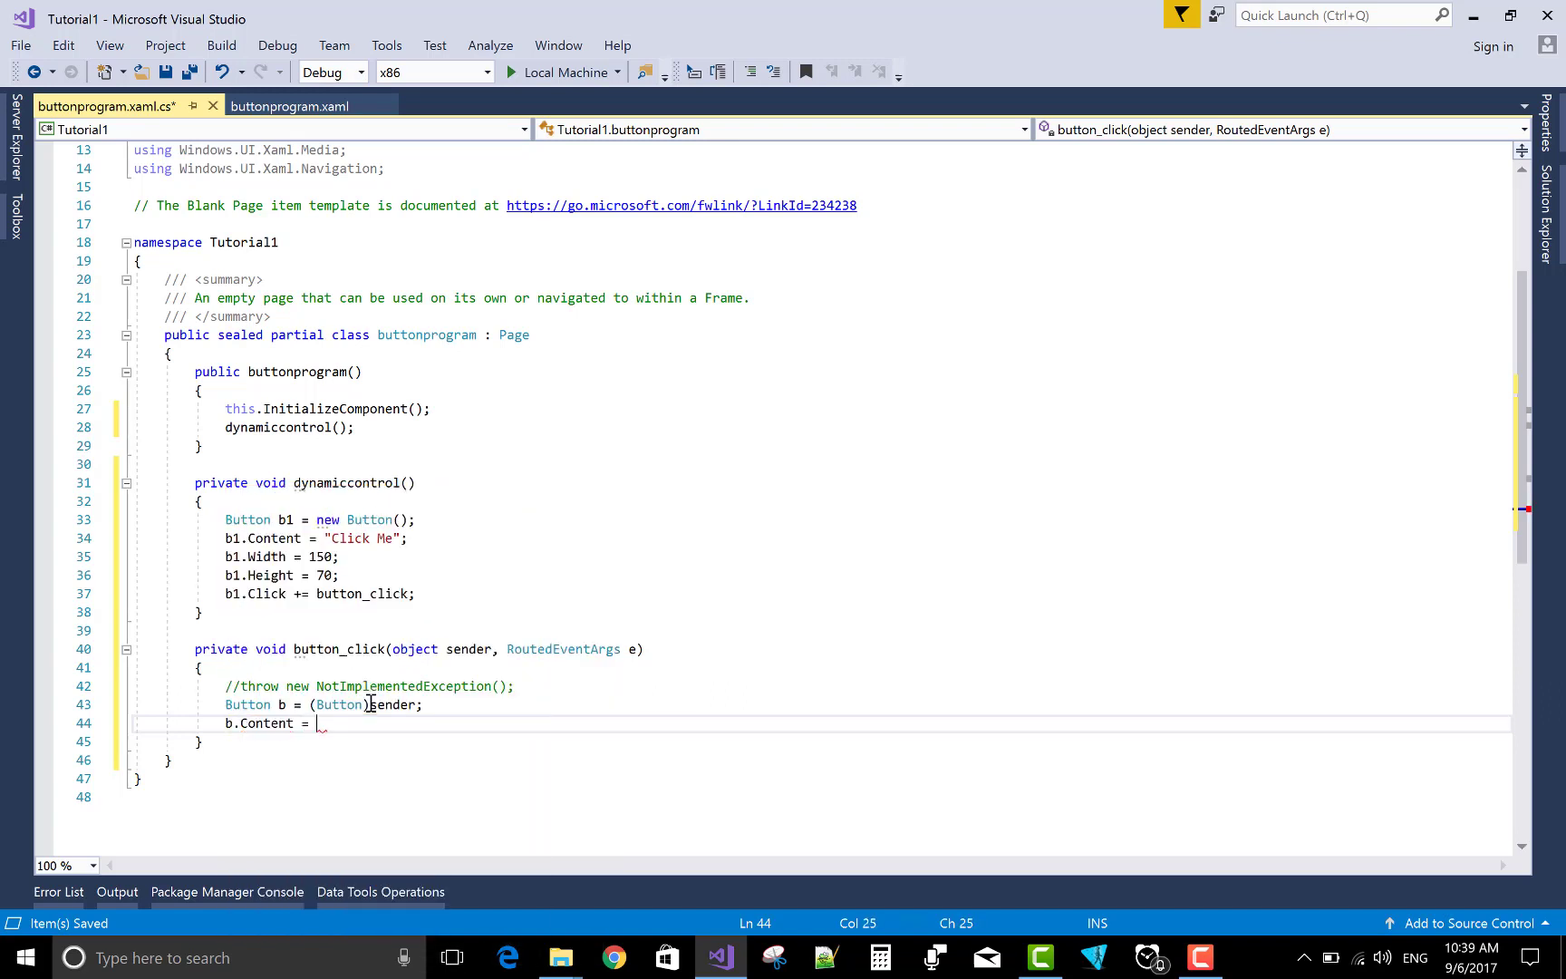
# Set b.Content = "clicked Button"; and save the file.
pyautogui.write('""')
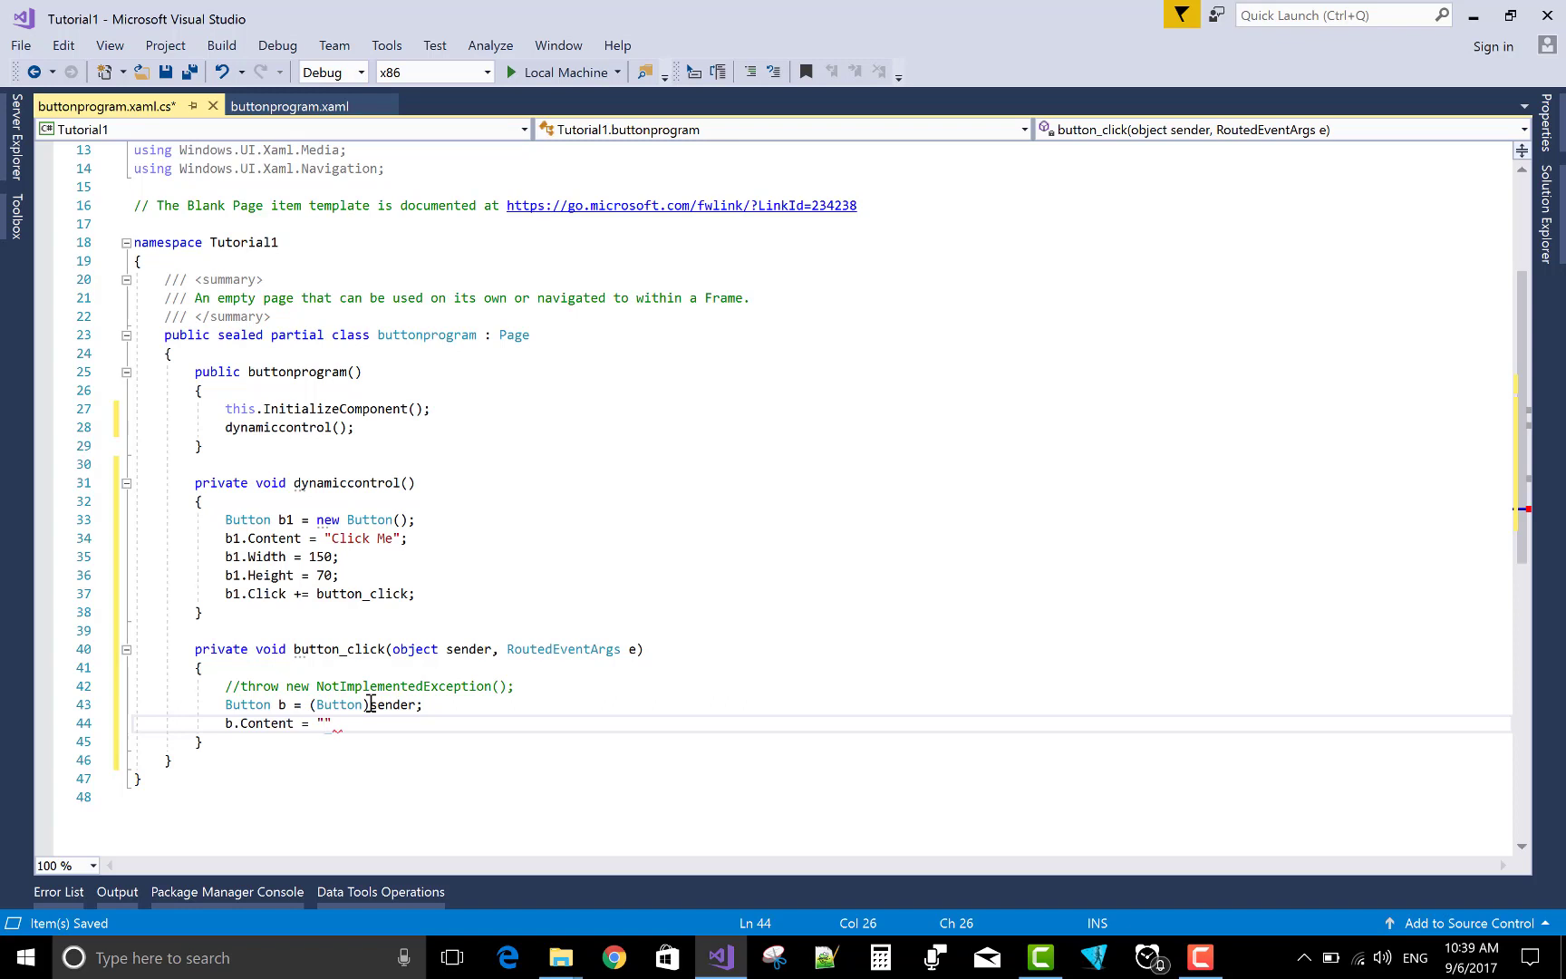
pyautogui.write('clicked')
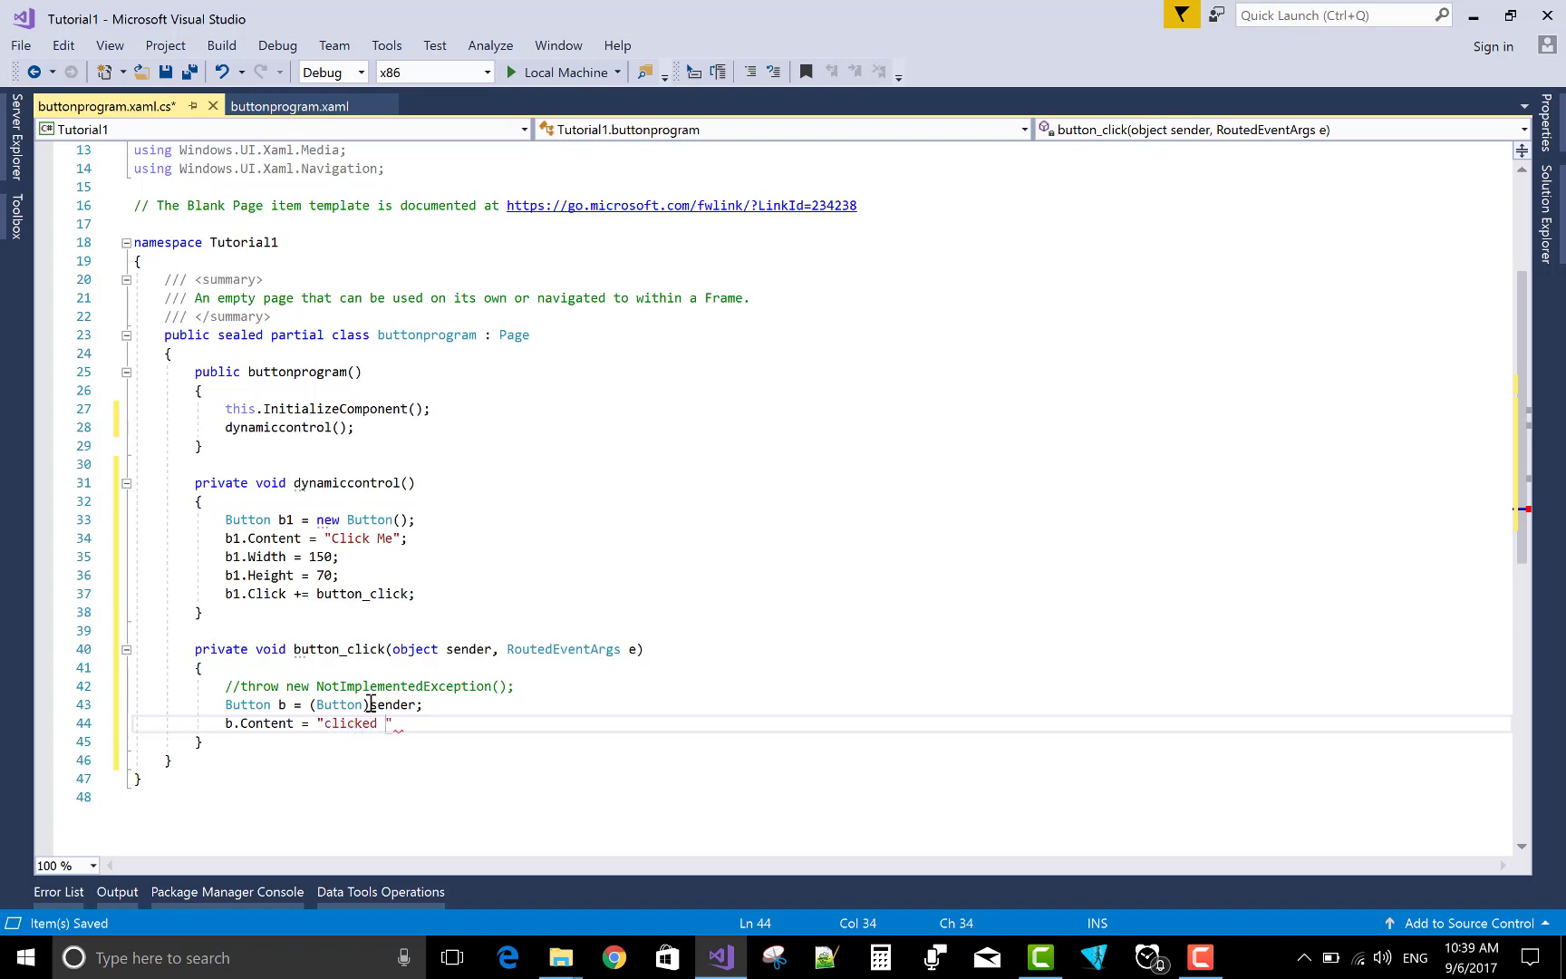
pyautogui.write('Button')
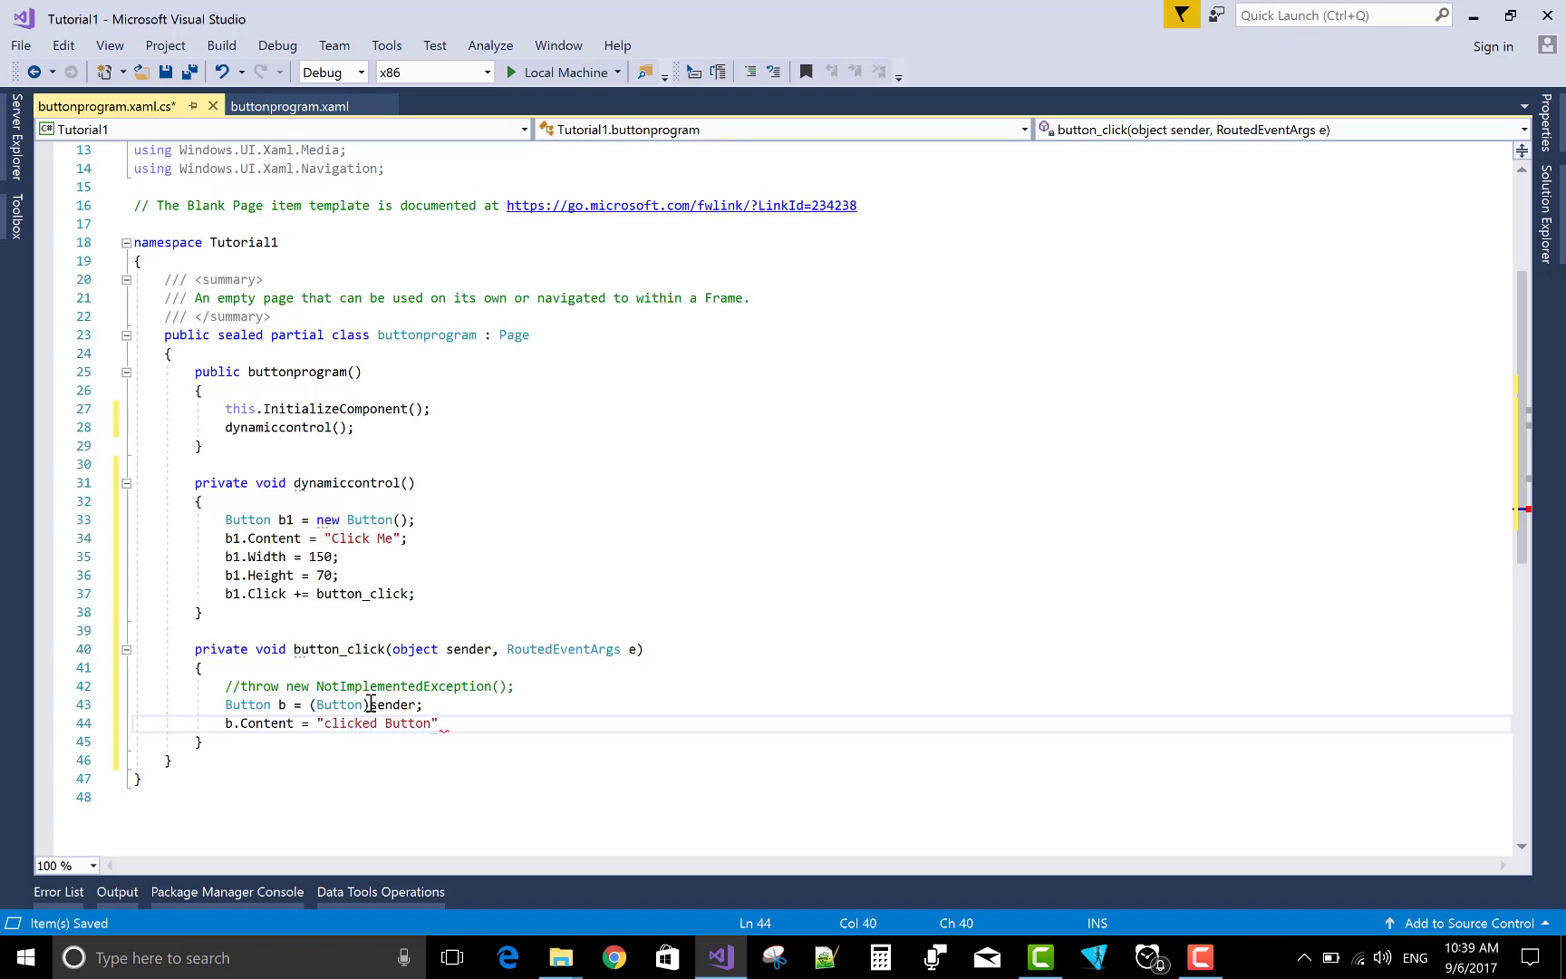
pyautogui.write(';')
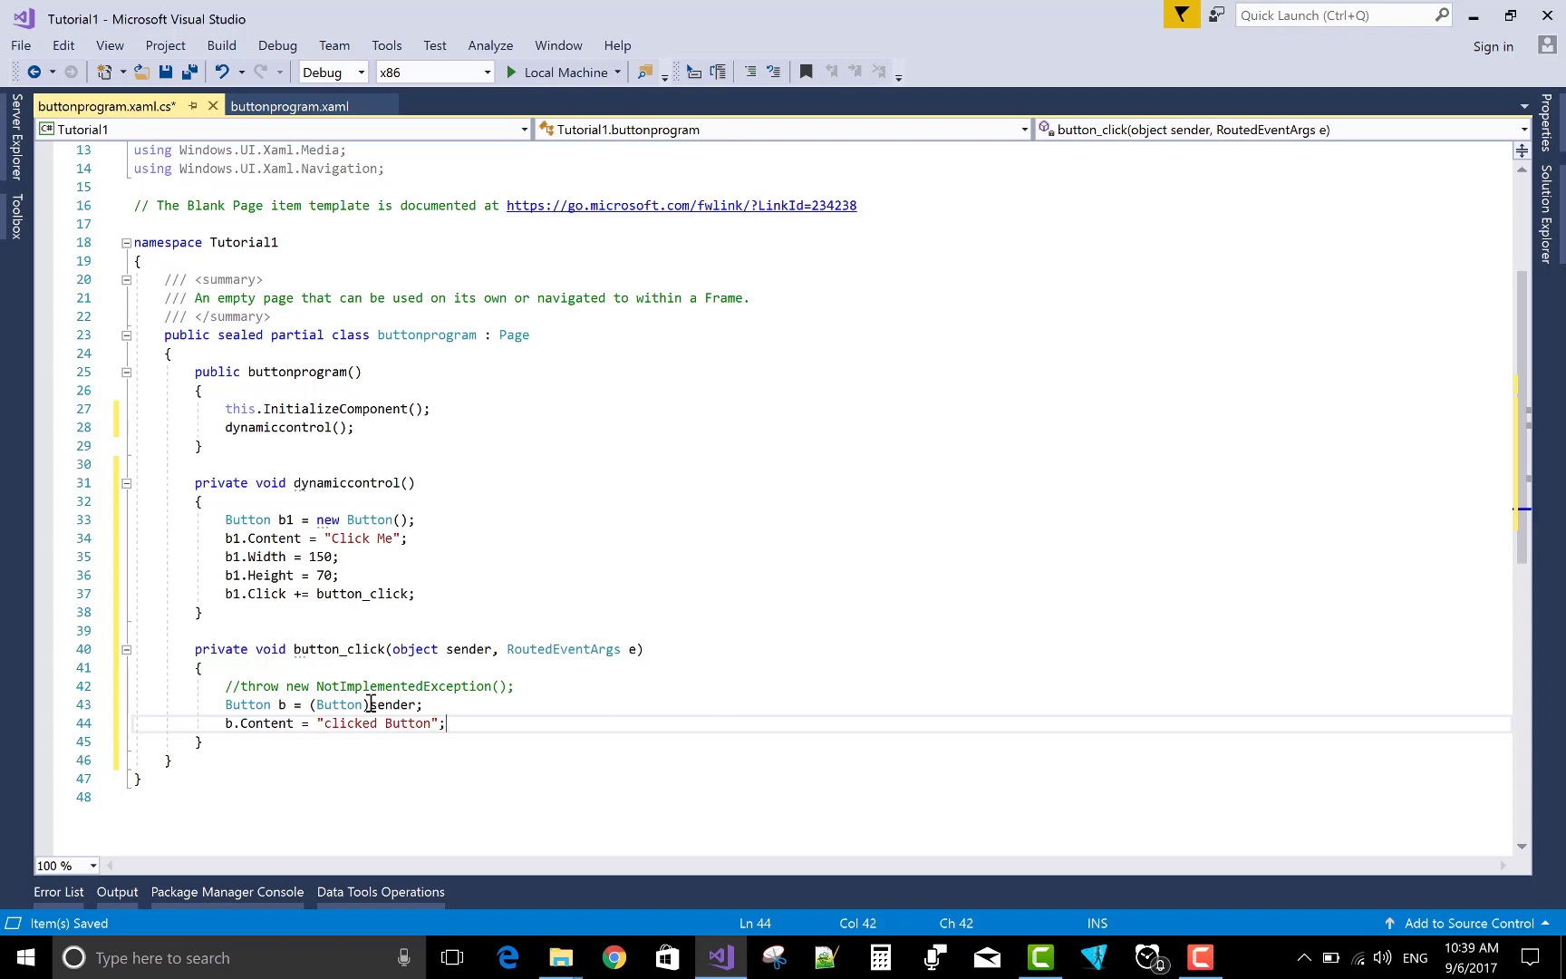
pyautogui.moveTo(429, 371)
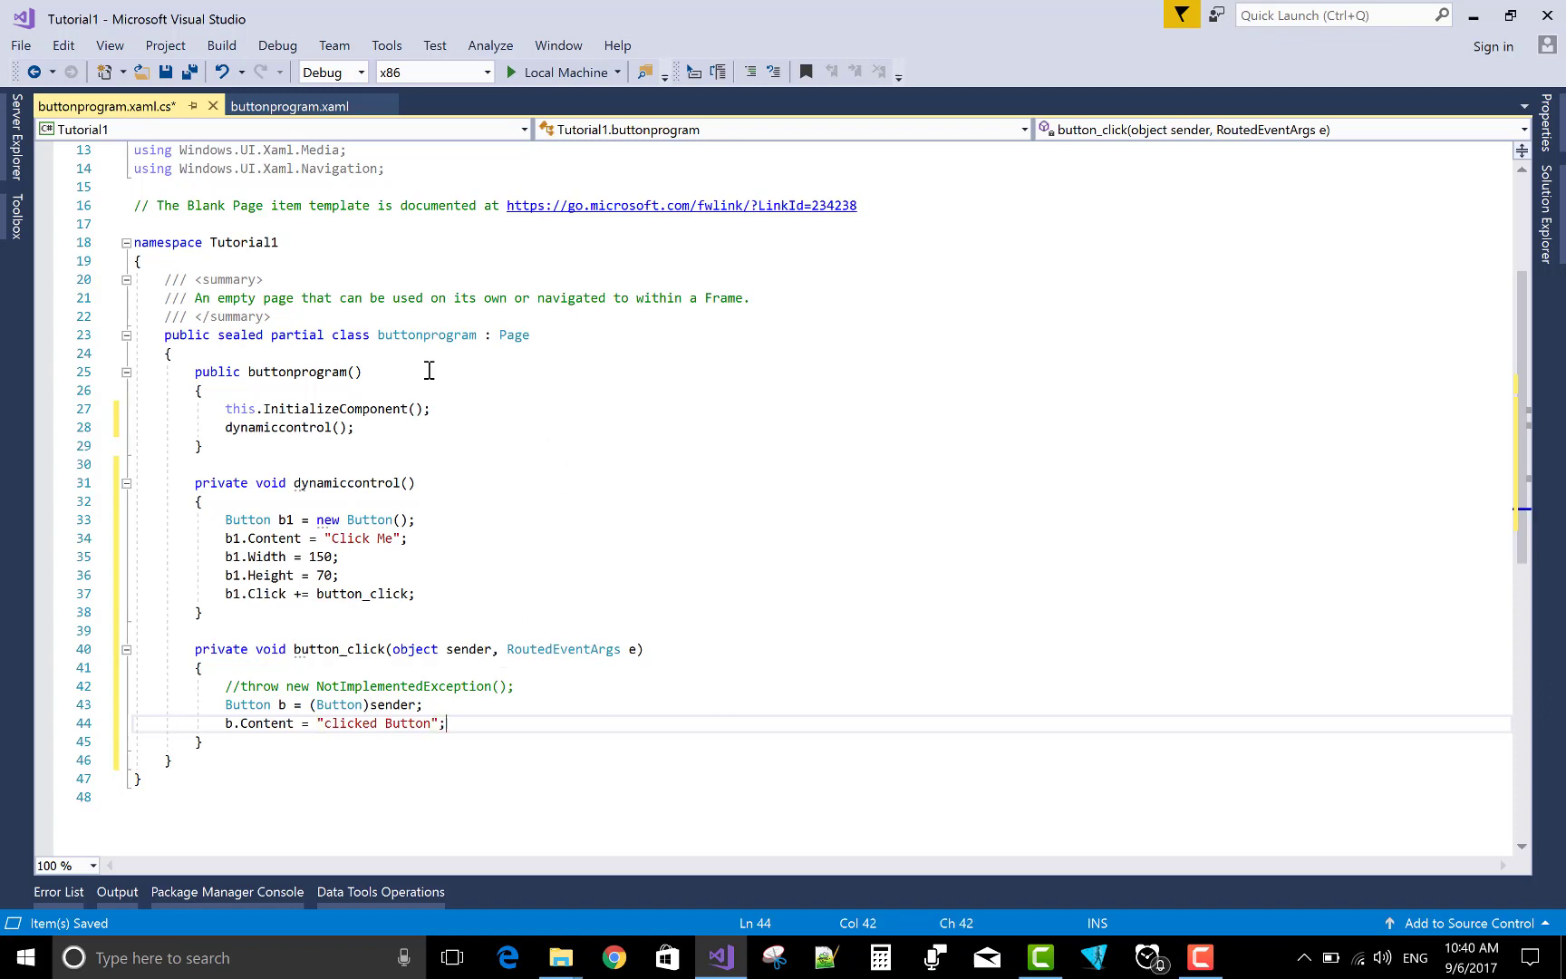
pyautogui.click(166, 70)
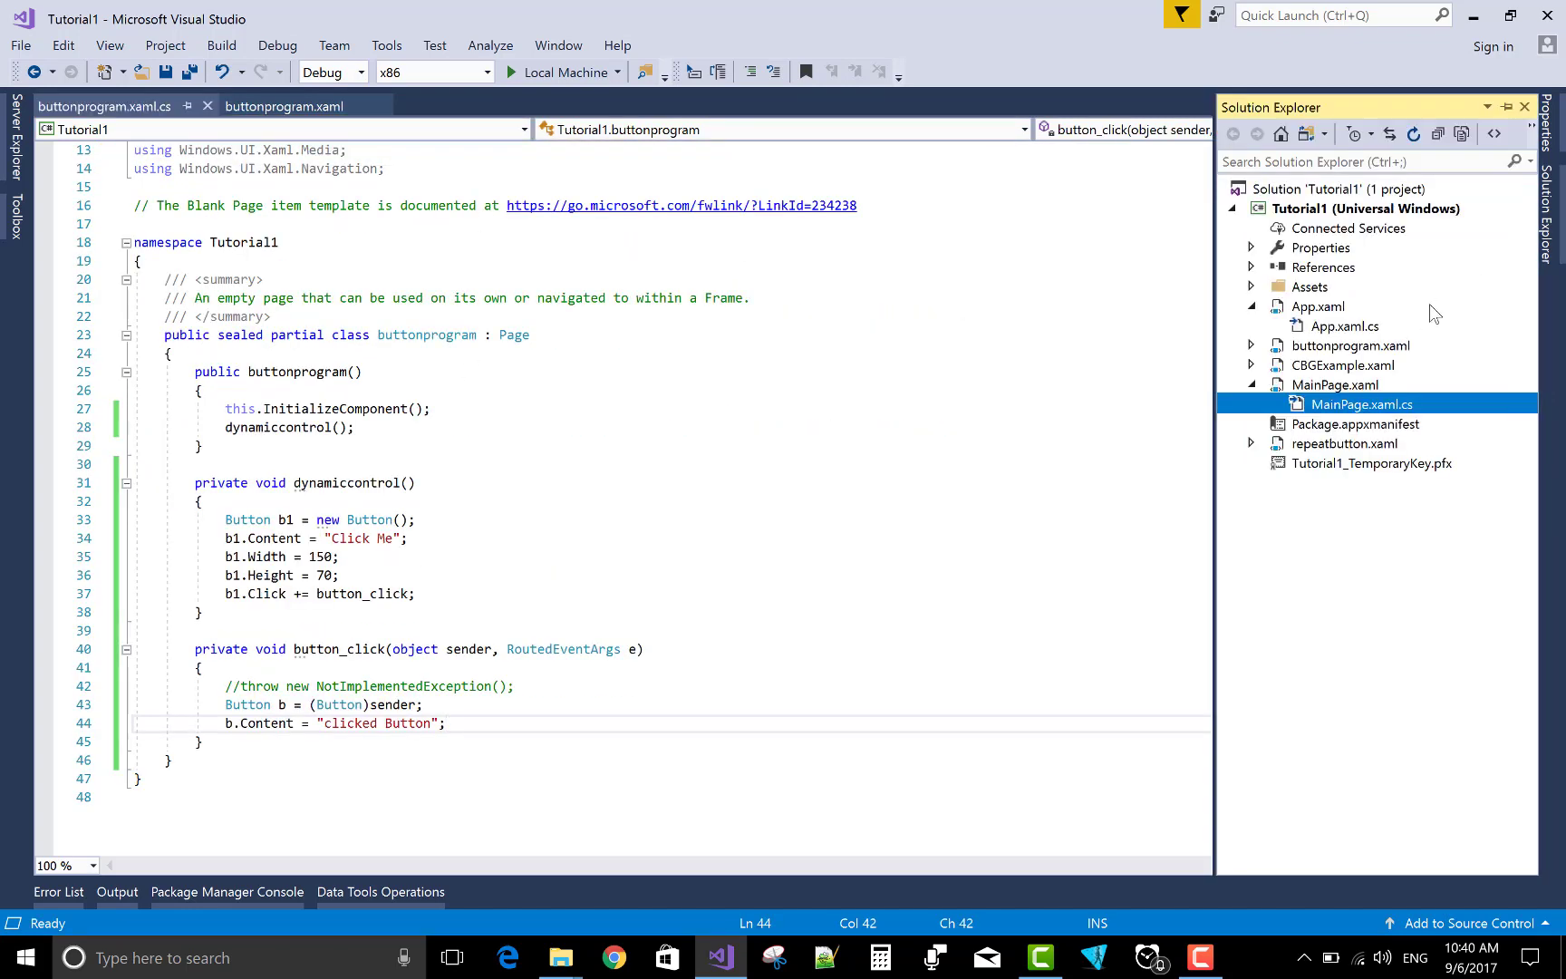
# In App.xaml.cs OnLaunched, replace typeof(repeatbutton) with typeof(buttonprogram) and save.
pyautogui.doubleClick(1348, 326)
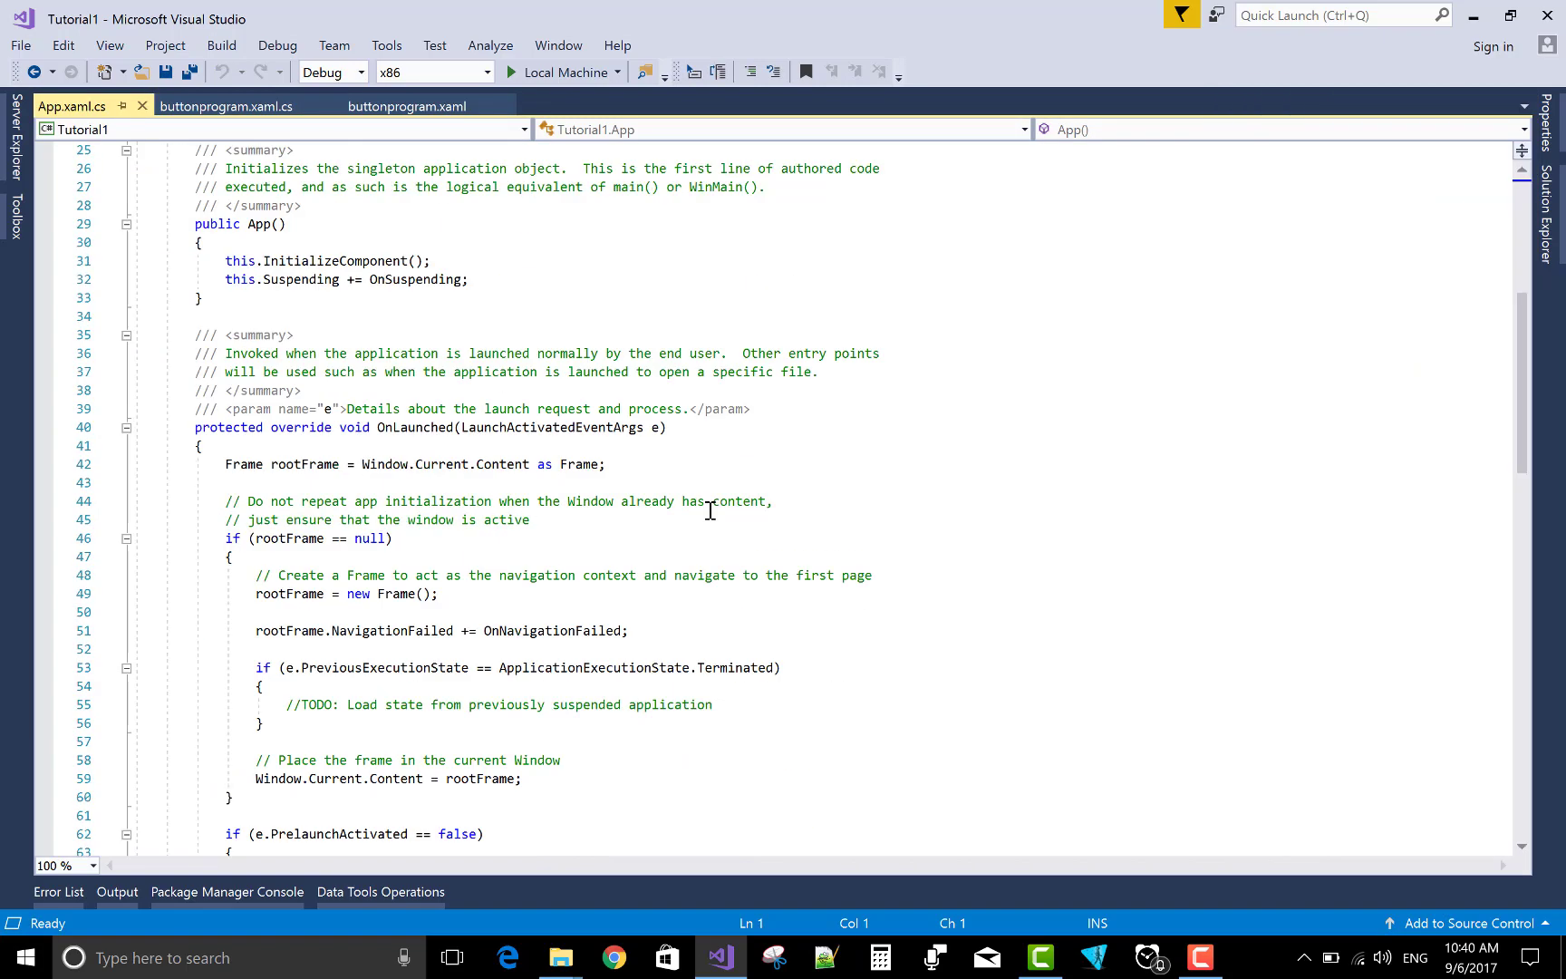
pyautogui.scroll(-3)
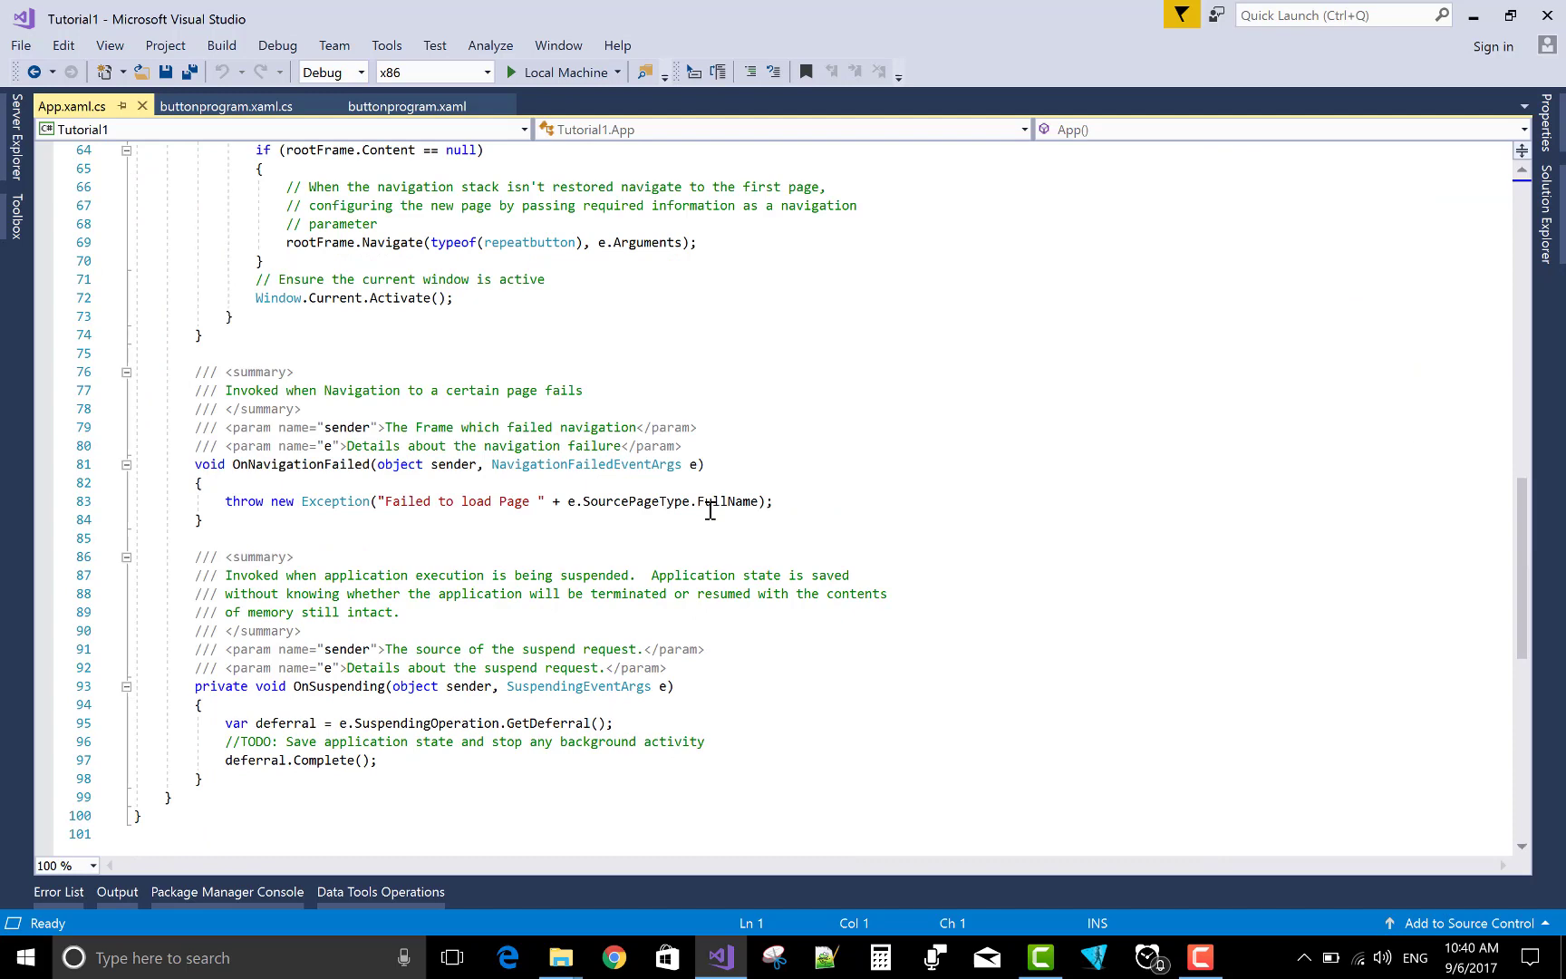
pyautogui.doubleClick(530, 519)
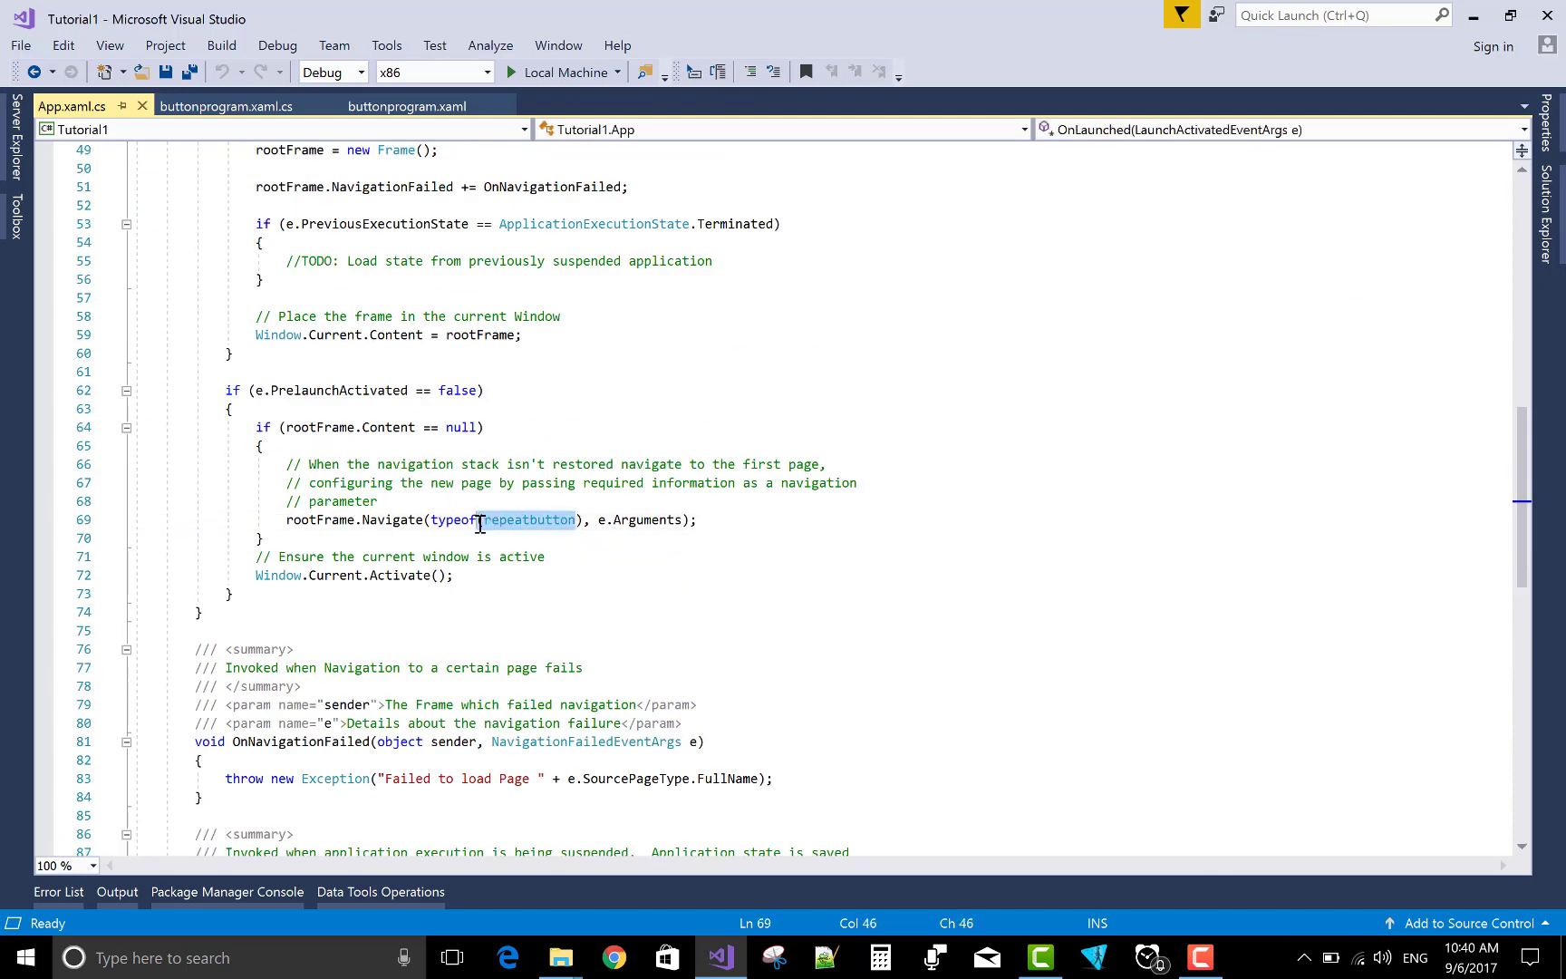
pyautogui.write('u')
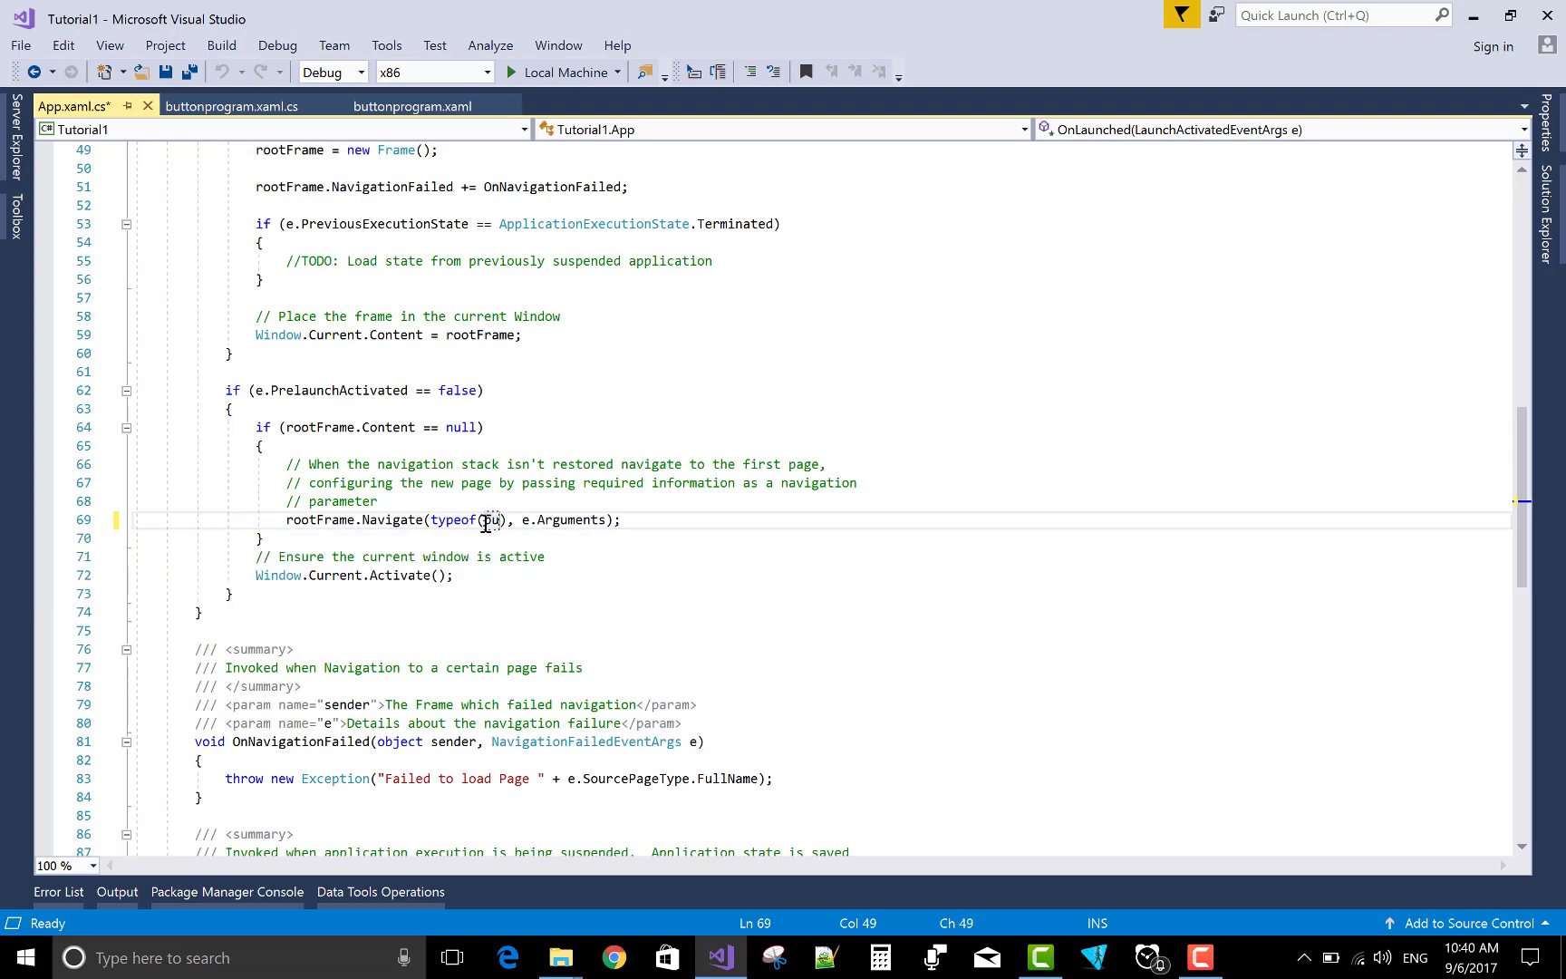
pyautogui.write('buttonprogram')
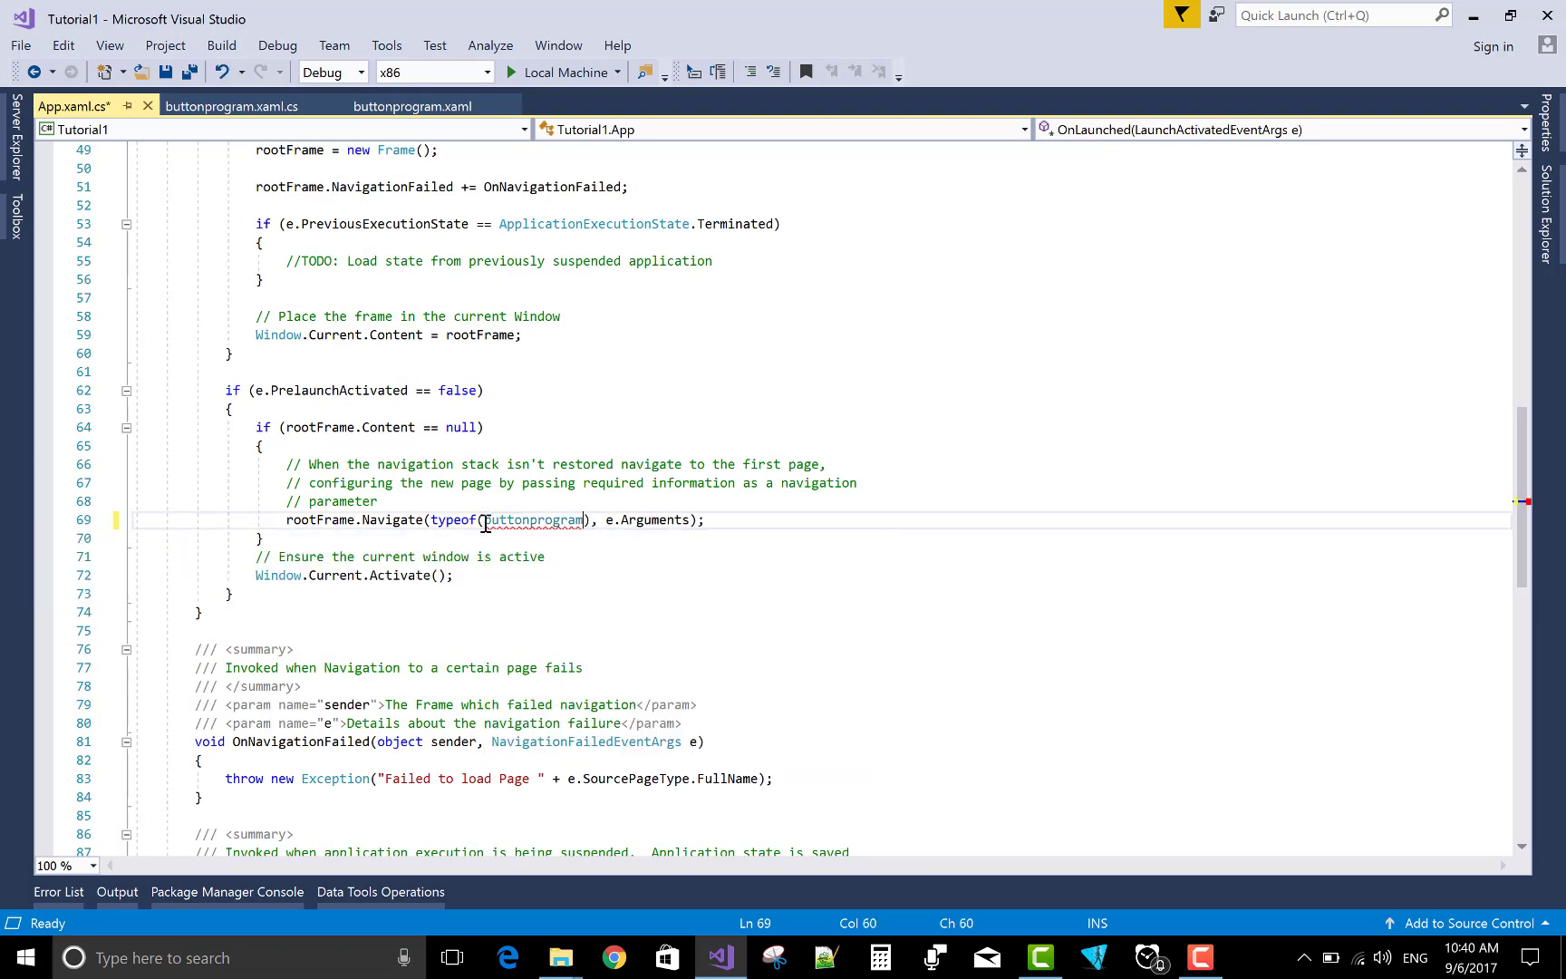
pyautogui.click(164, 70)
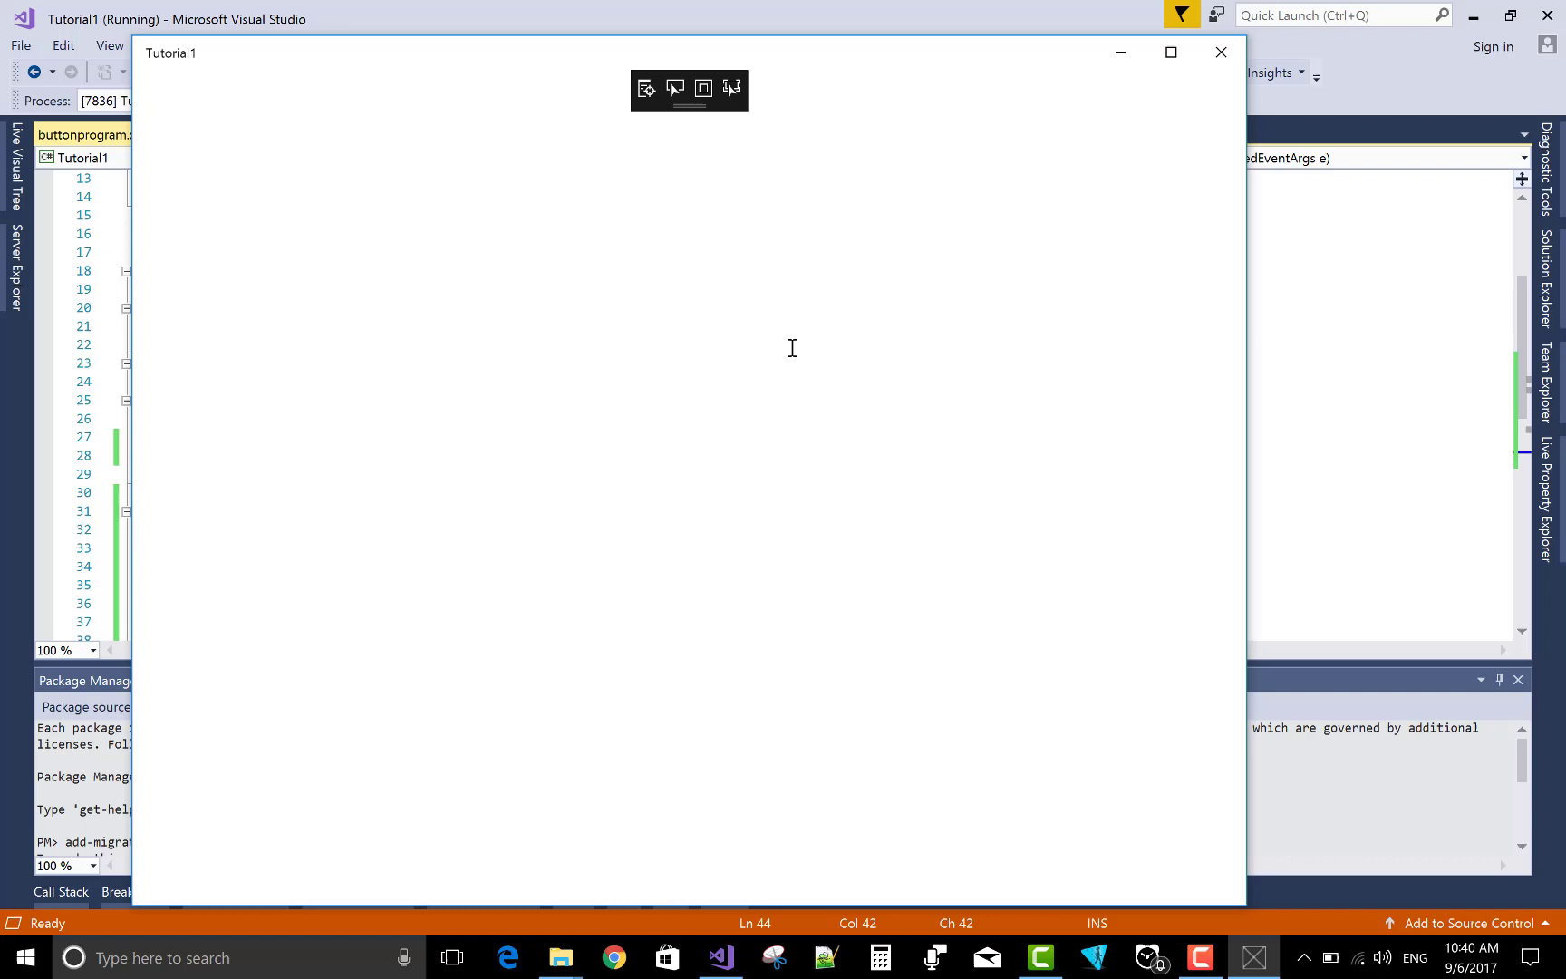
pyautogui.moveTo(819, 167)
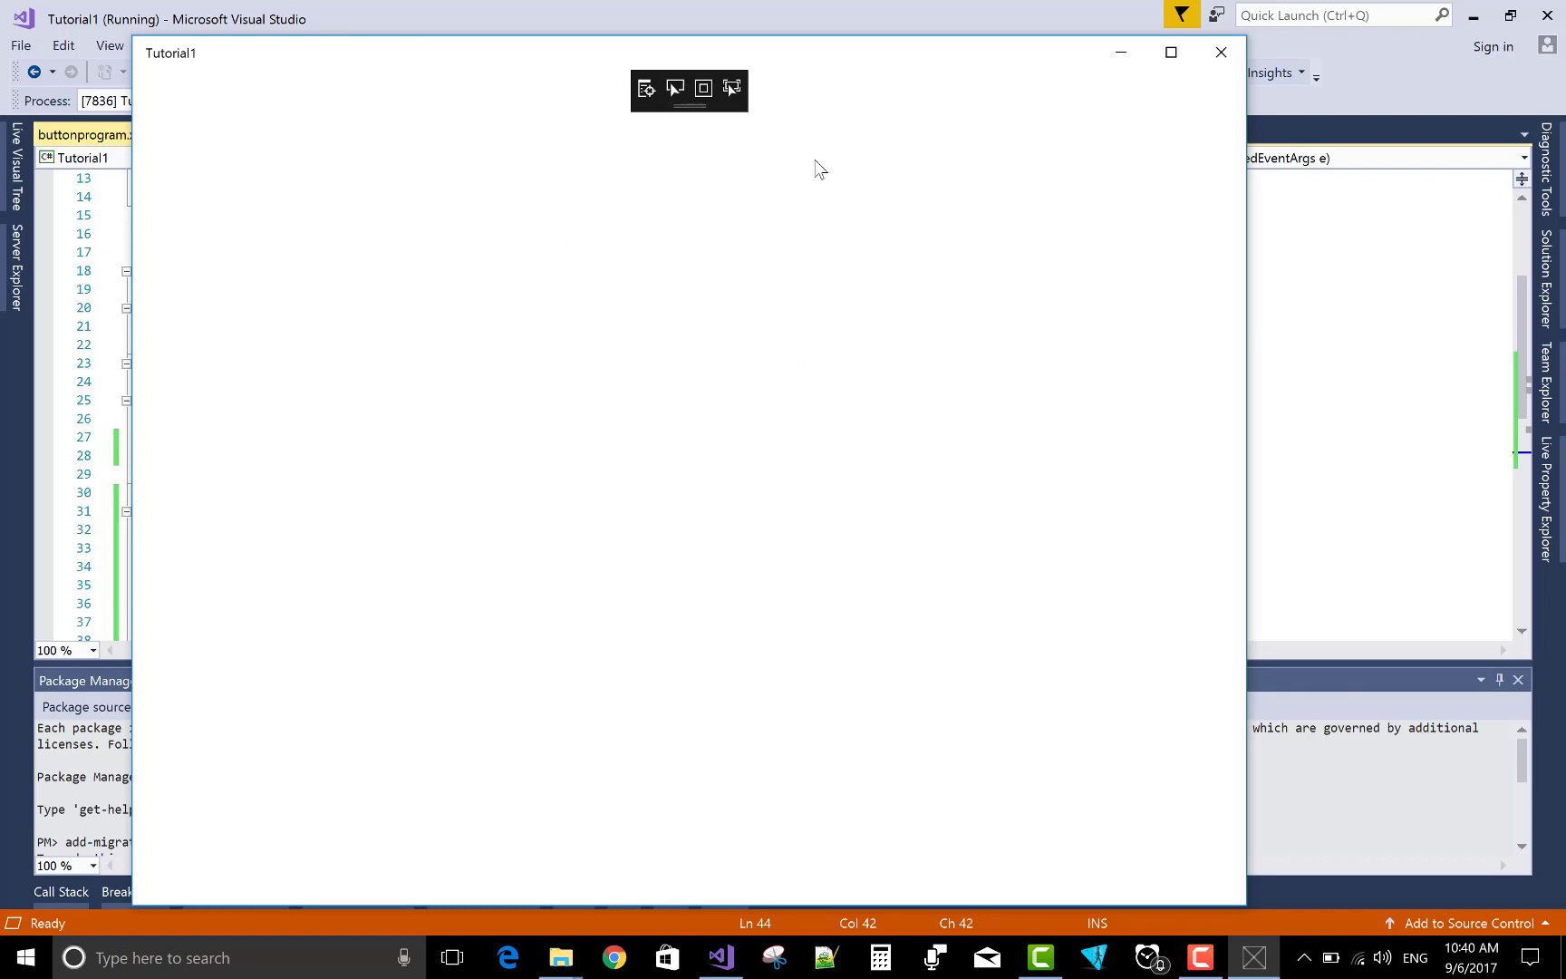
pyautogui.moveTo(545, 318)
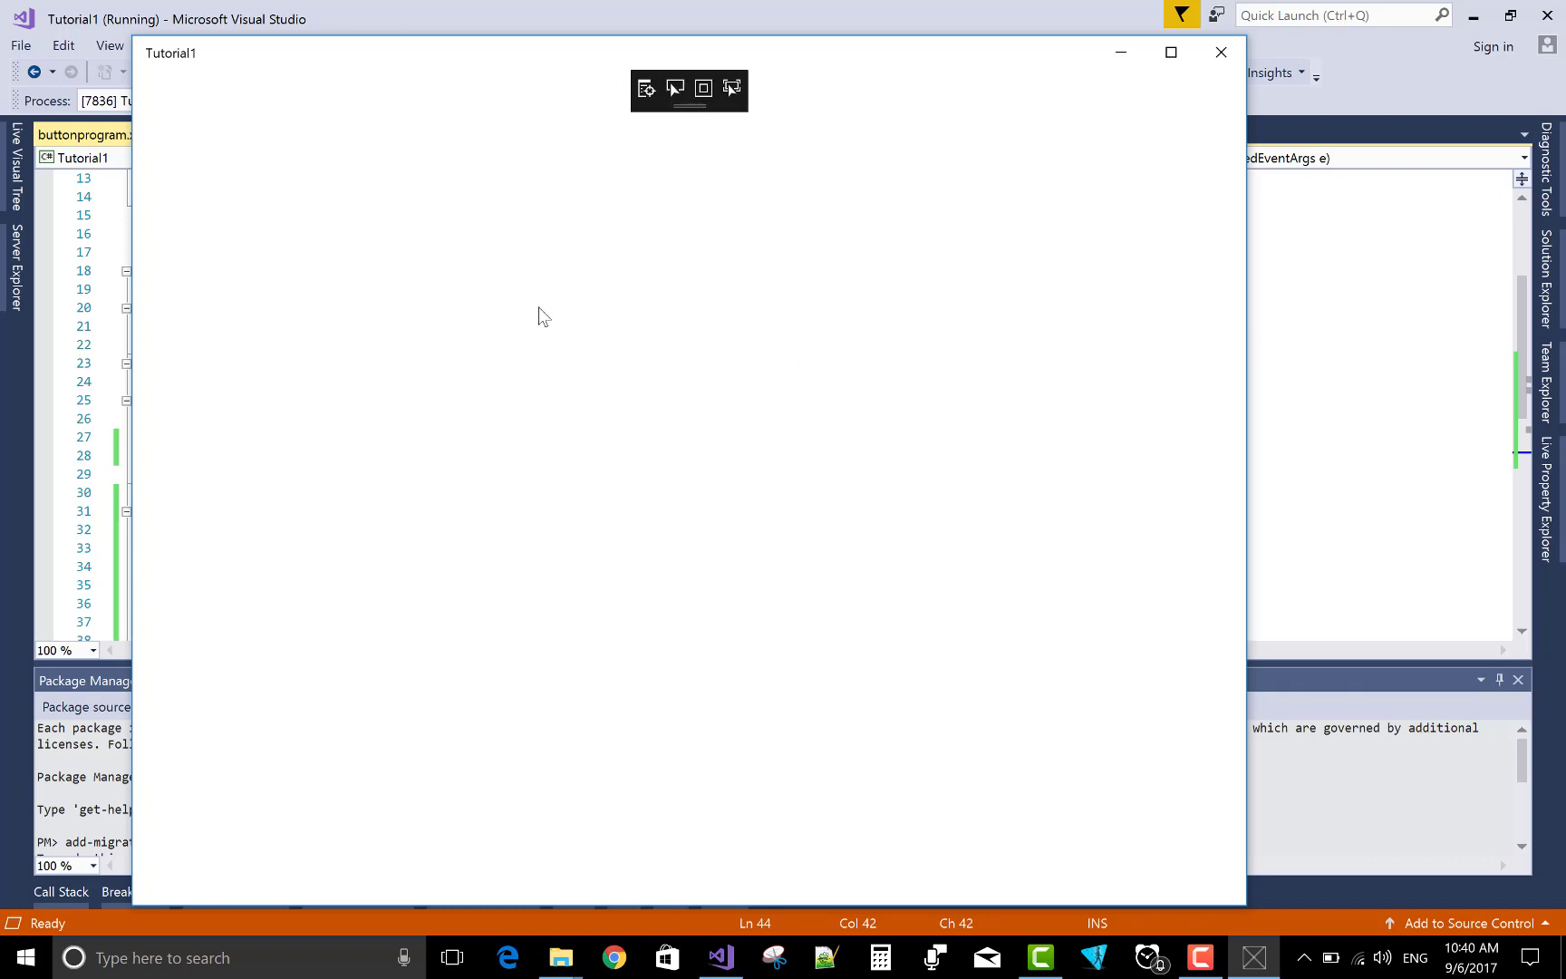
pyautogui.moveTo(529, 193)
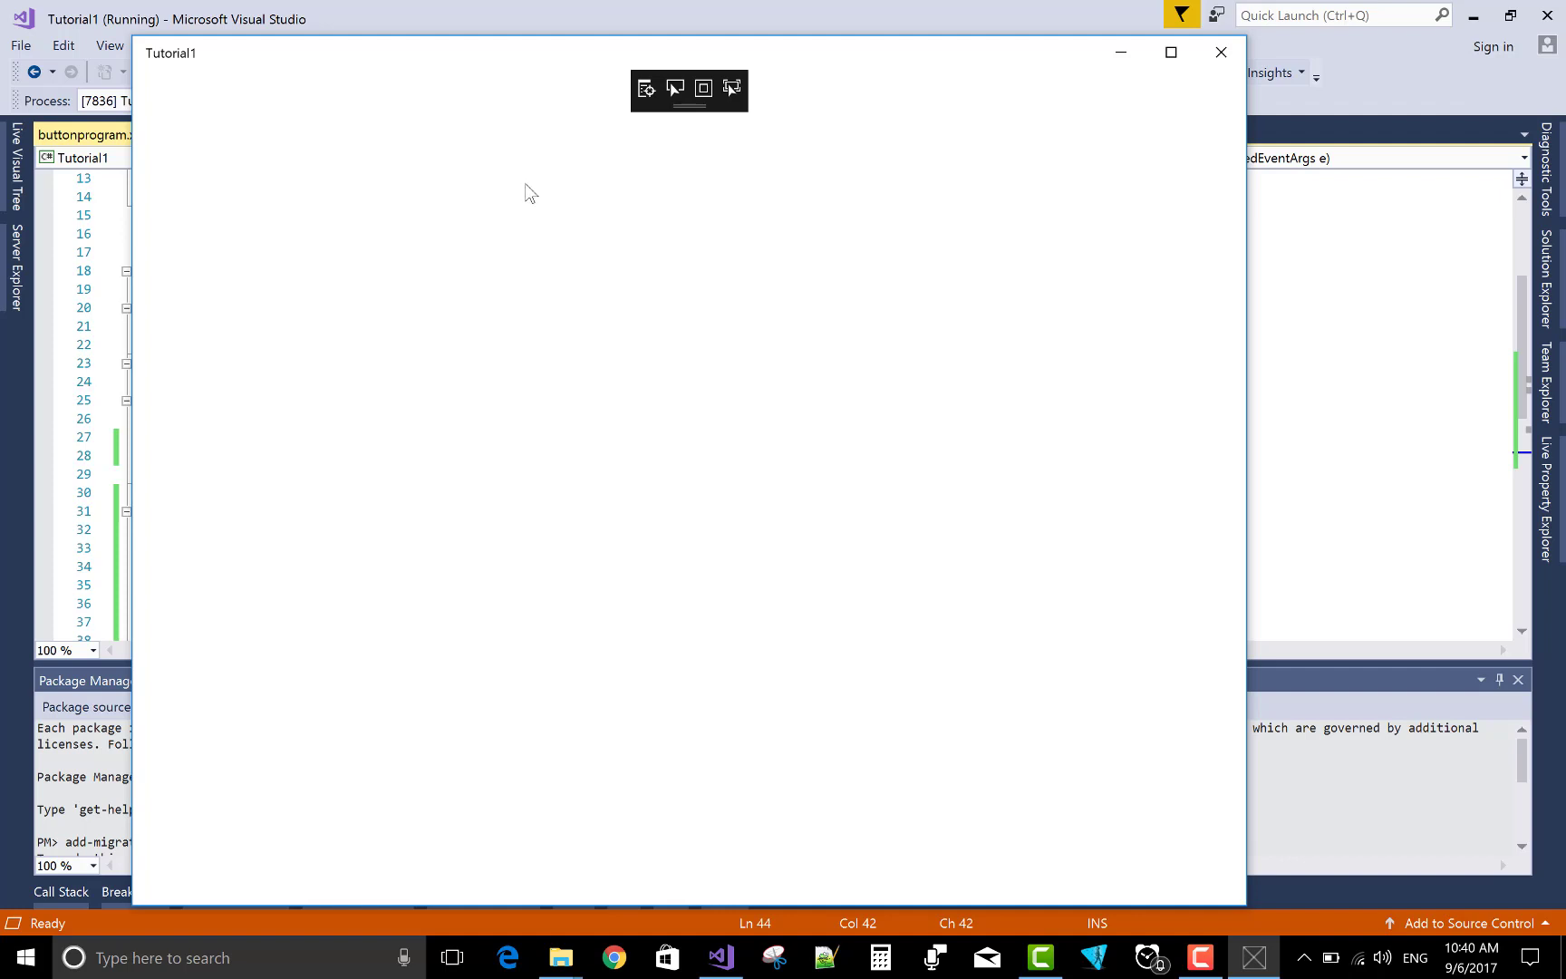
pyautogui.moveTo(68, 281)
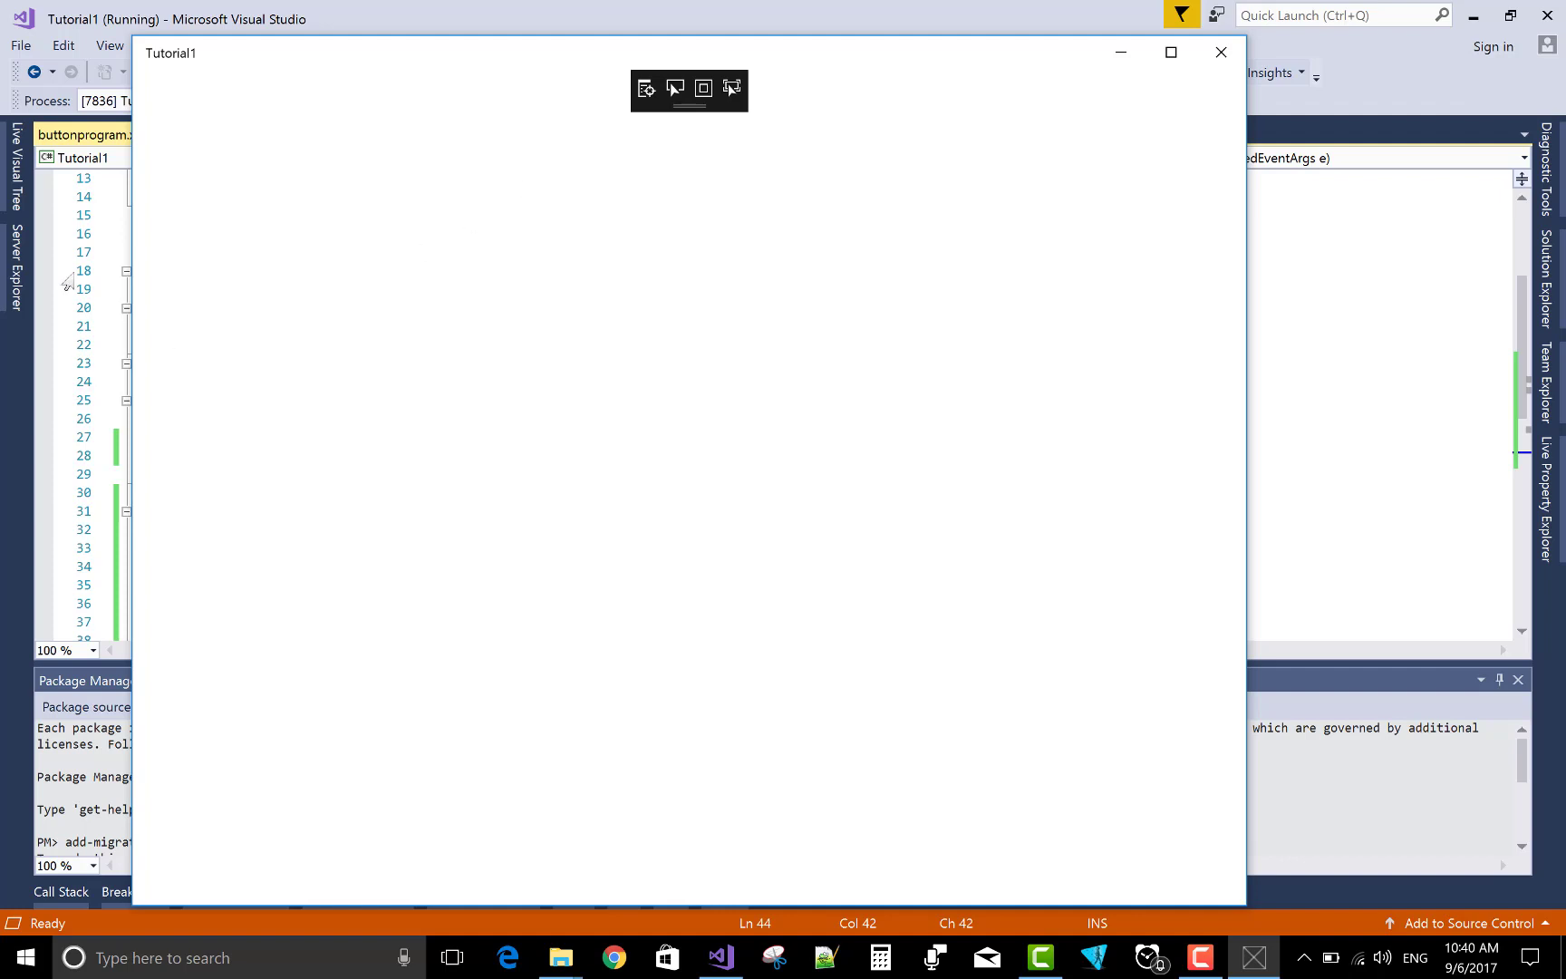
pyautogui.moveTo(1200, 57)
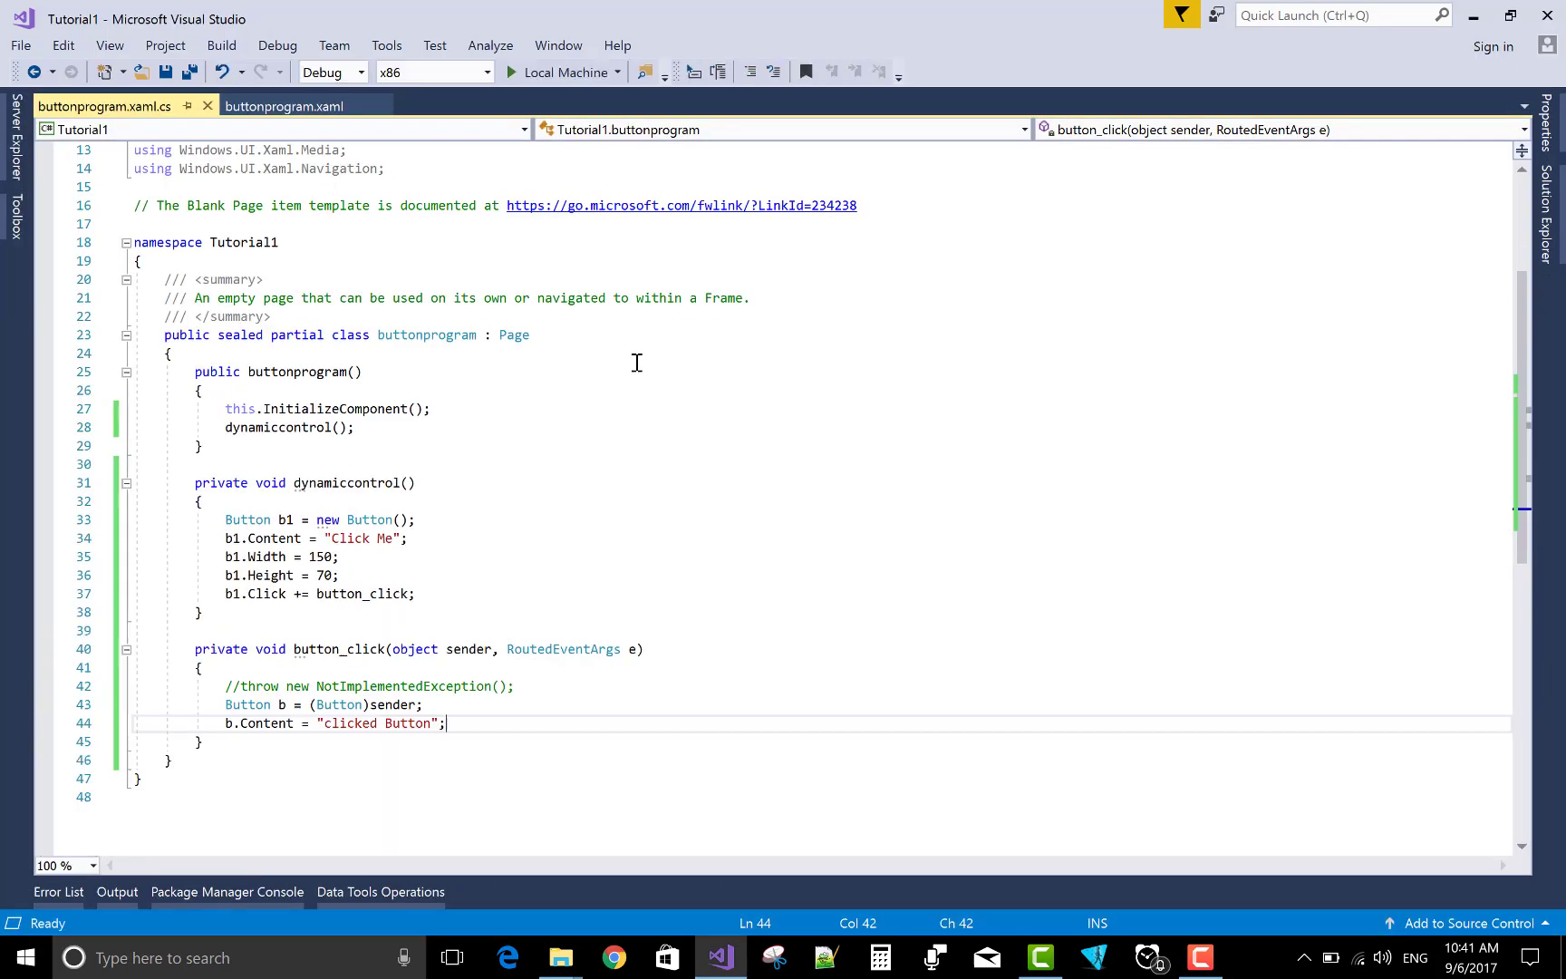
pyautogui.moveTo(492, 451)
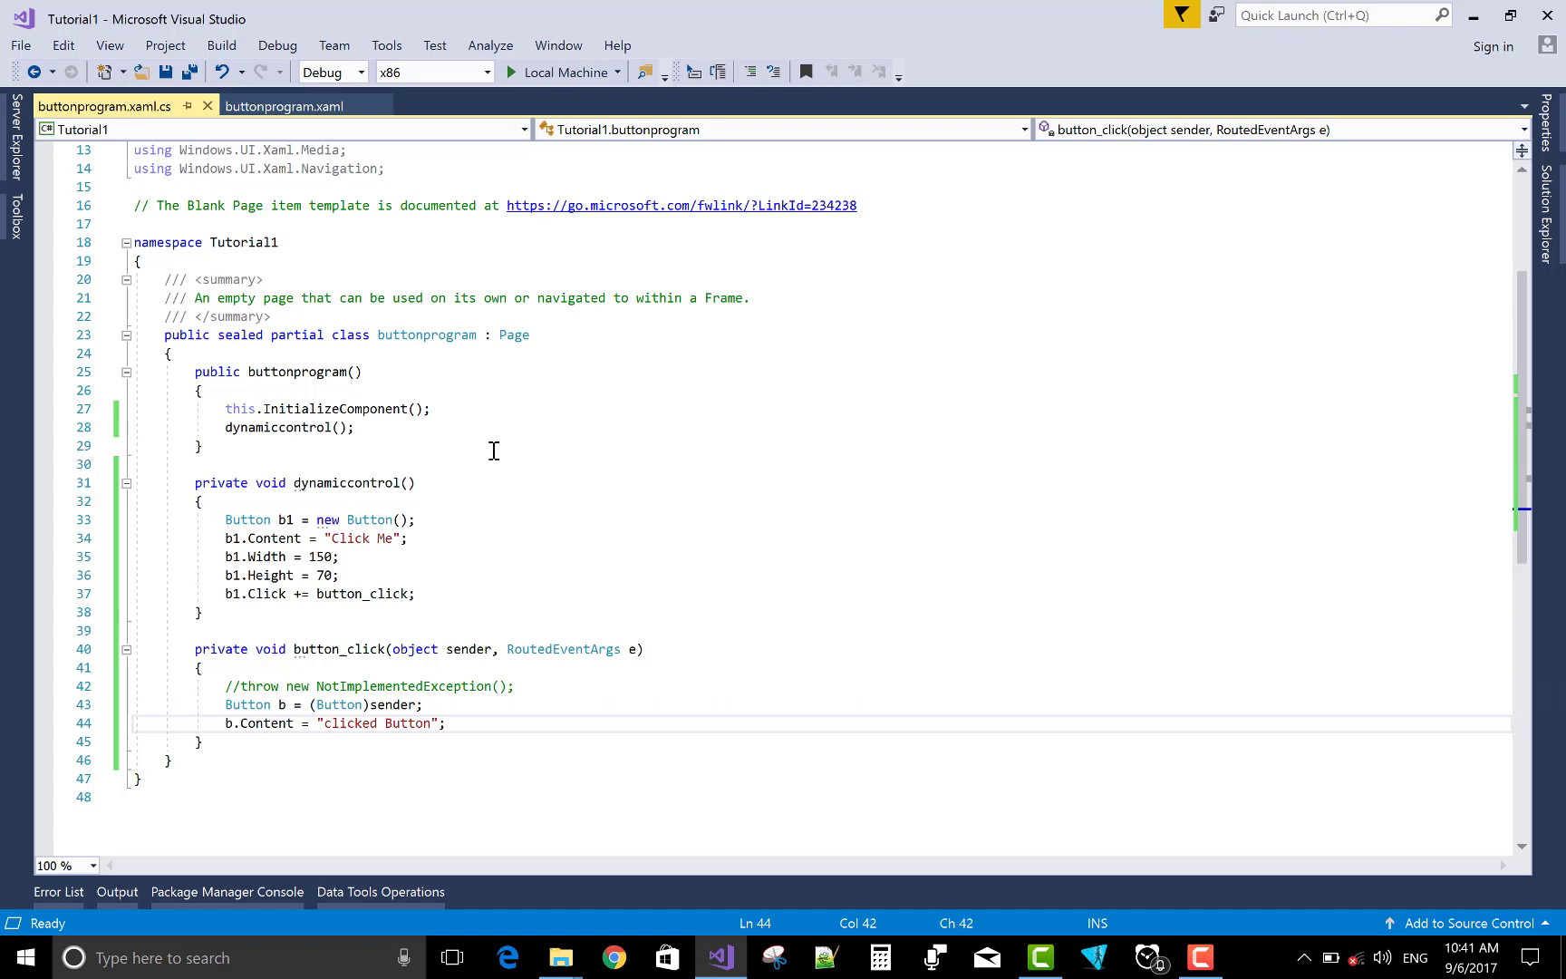
# Add stack1.Children.Add(b1); after the Click hookup and save.
pyautogui.press('enter')
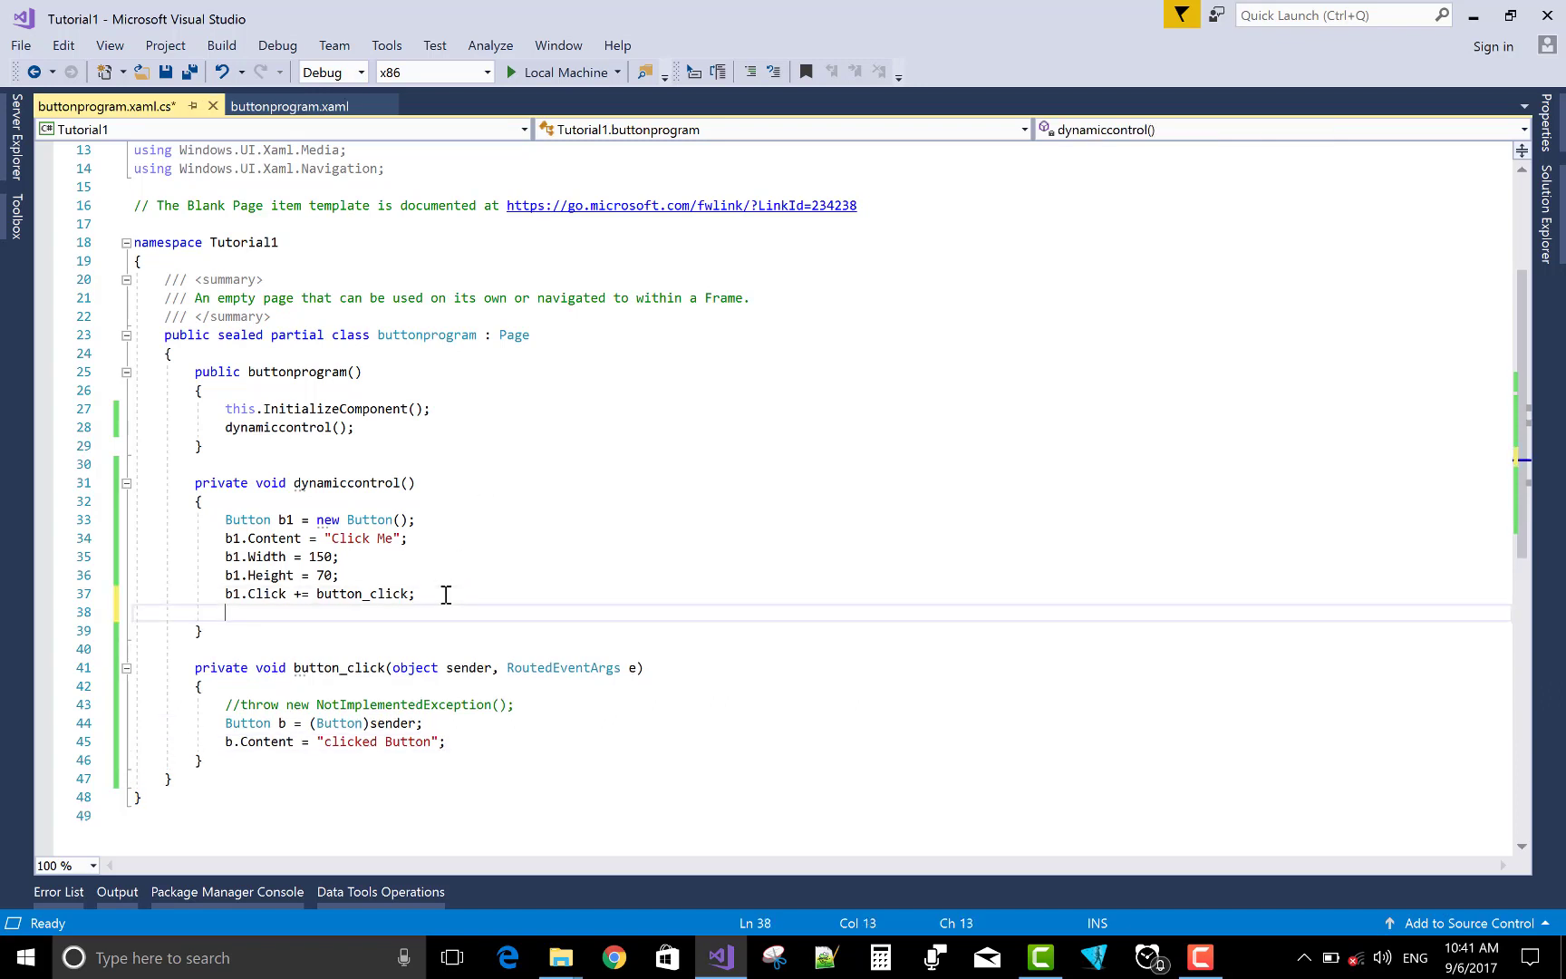
pyautogui.write('stack1')
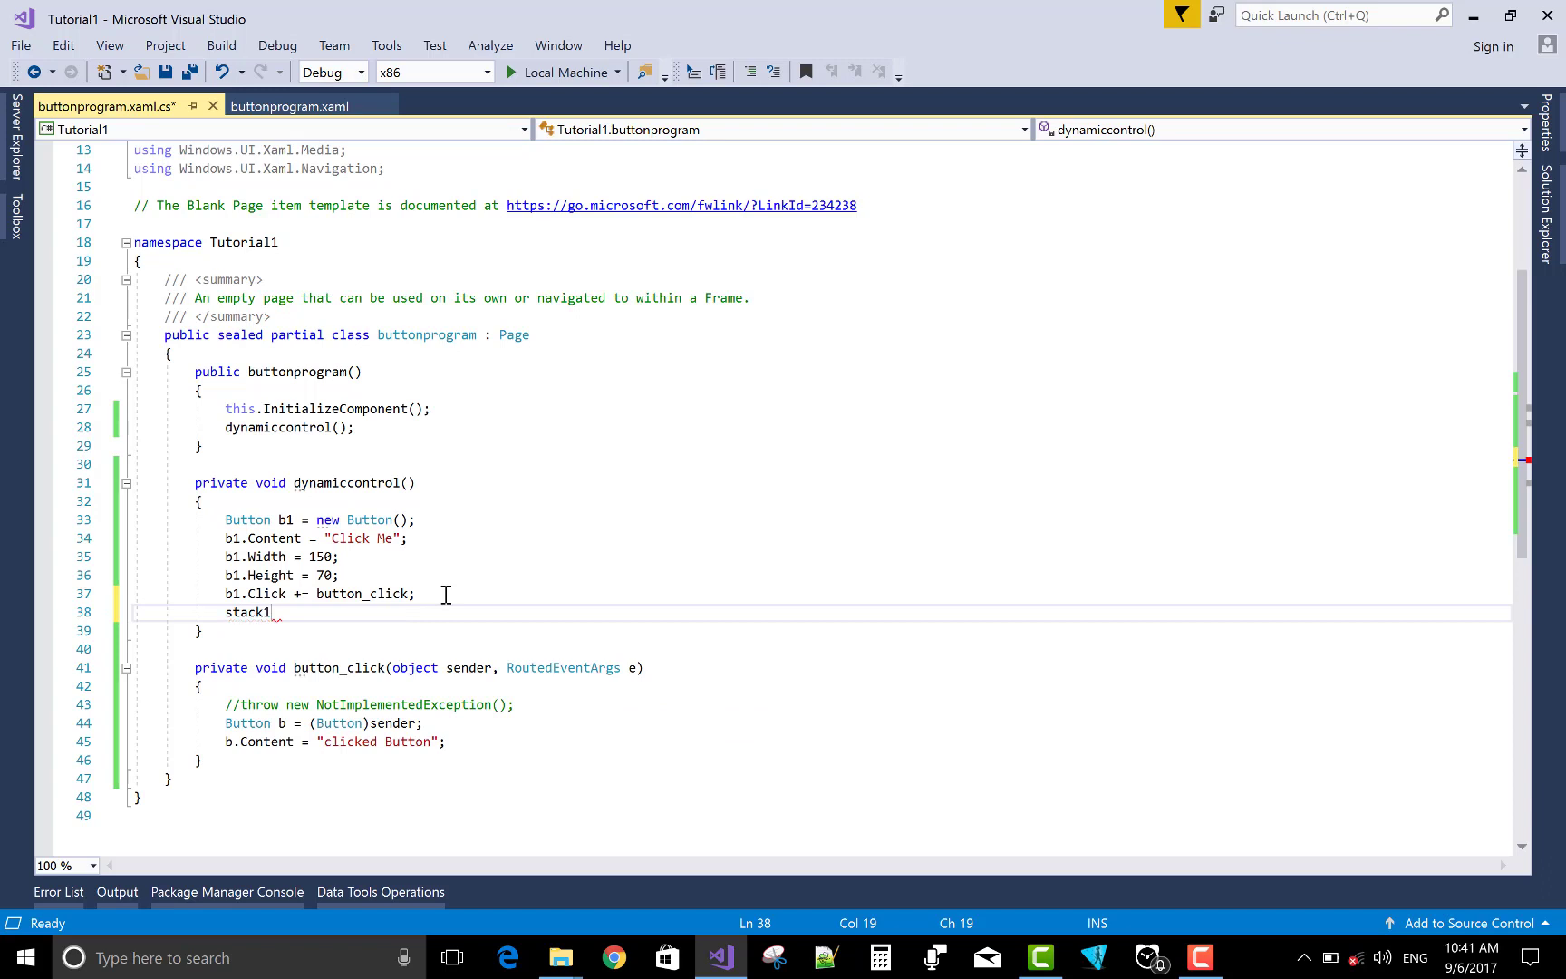
pyautogui.write('.')
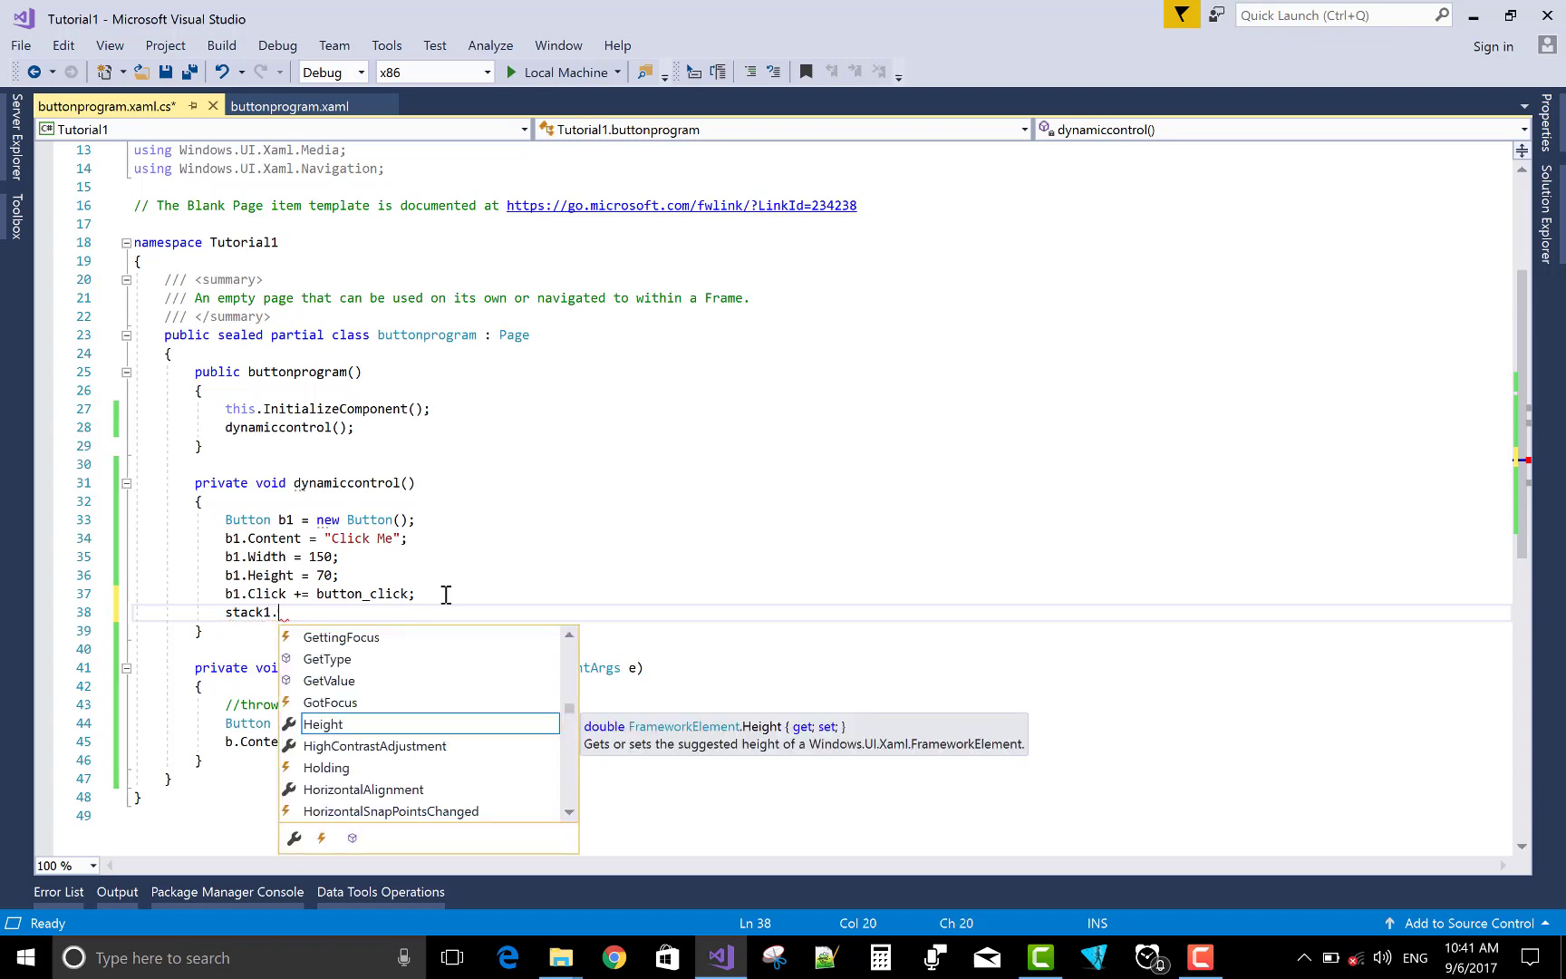
pyautogui.write('chi')
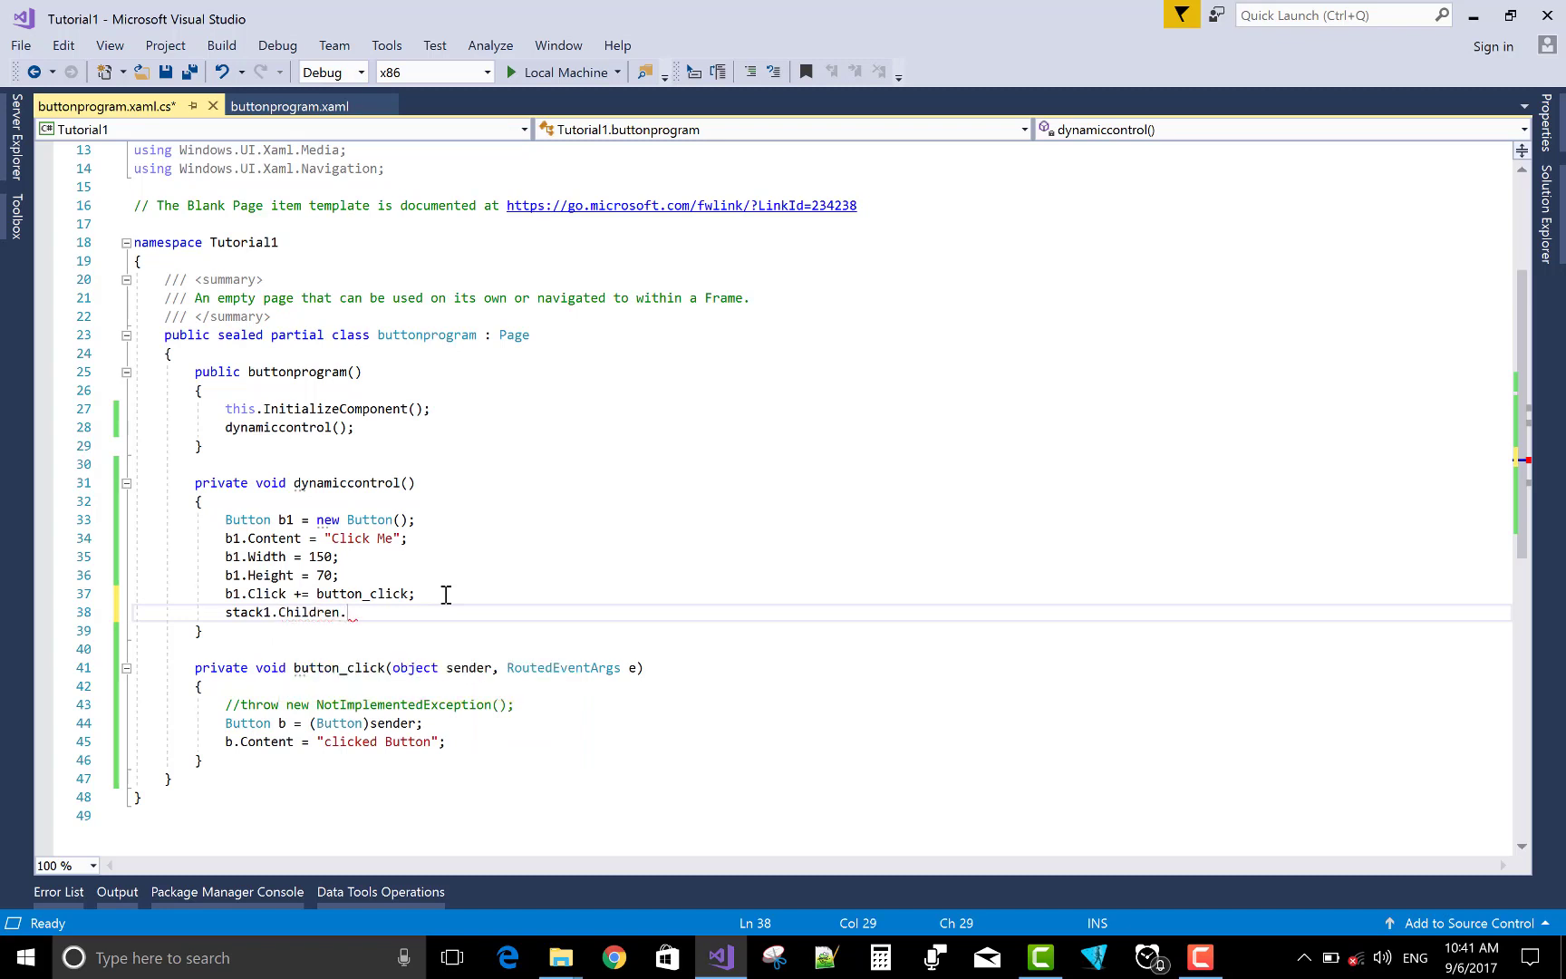
pyautogui.write('Add(b1);')
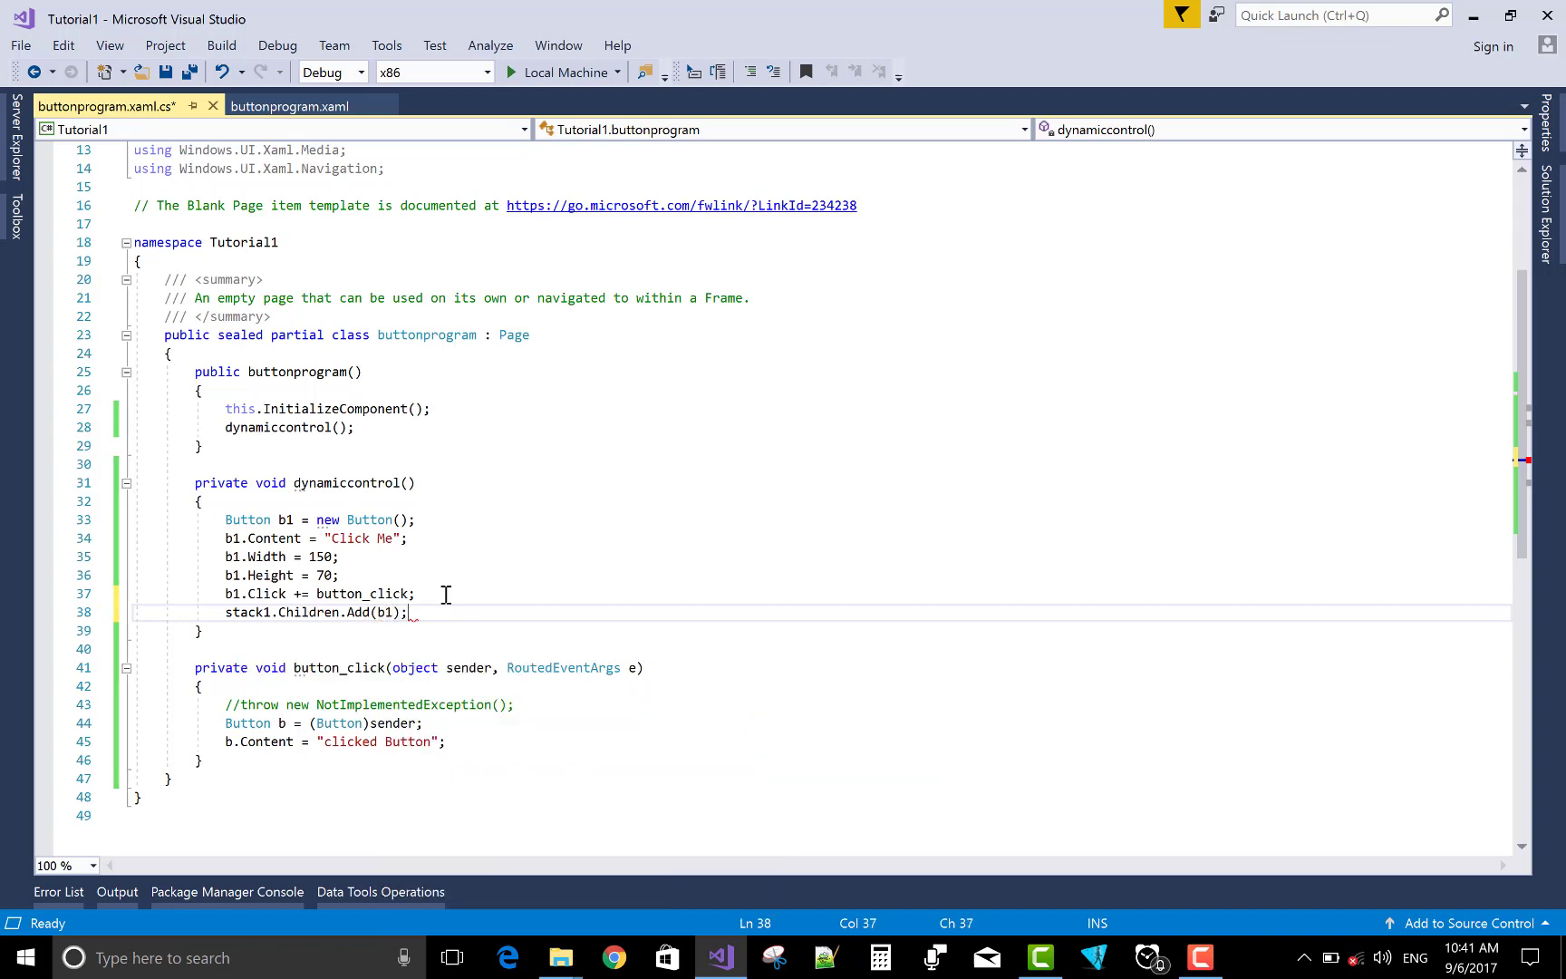
pyautogui.click(165, 71)
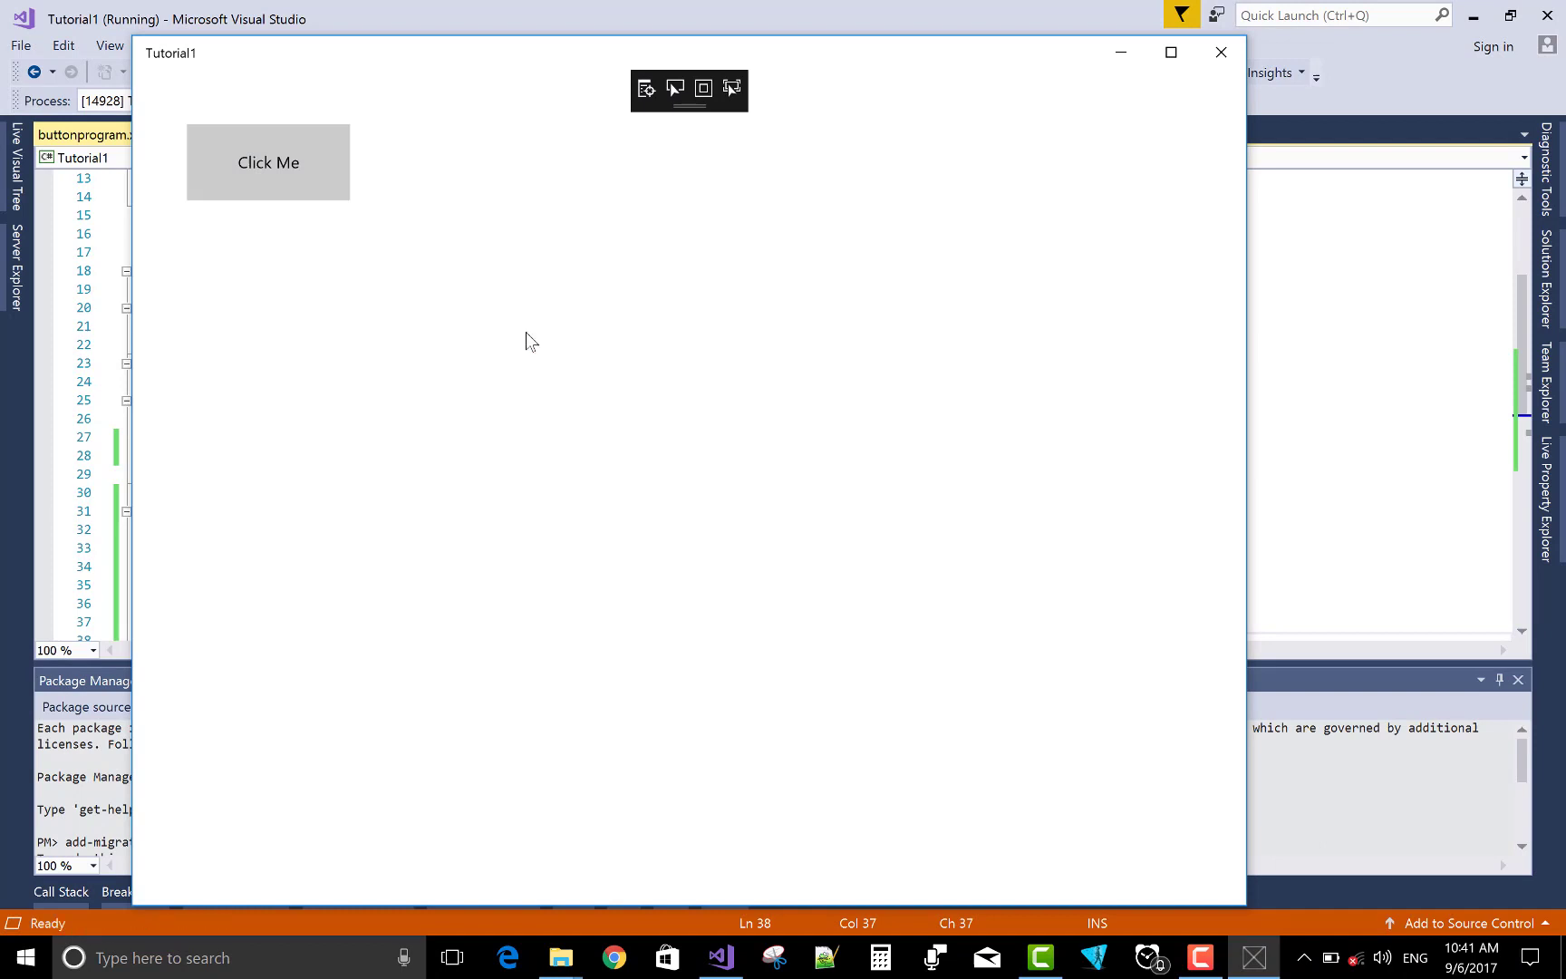
# Click the Click Me button in the running Tutorial1 app to see it become clicked Button.
pyautogui.click(268, 162)
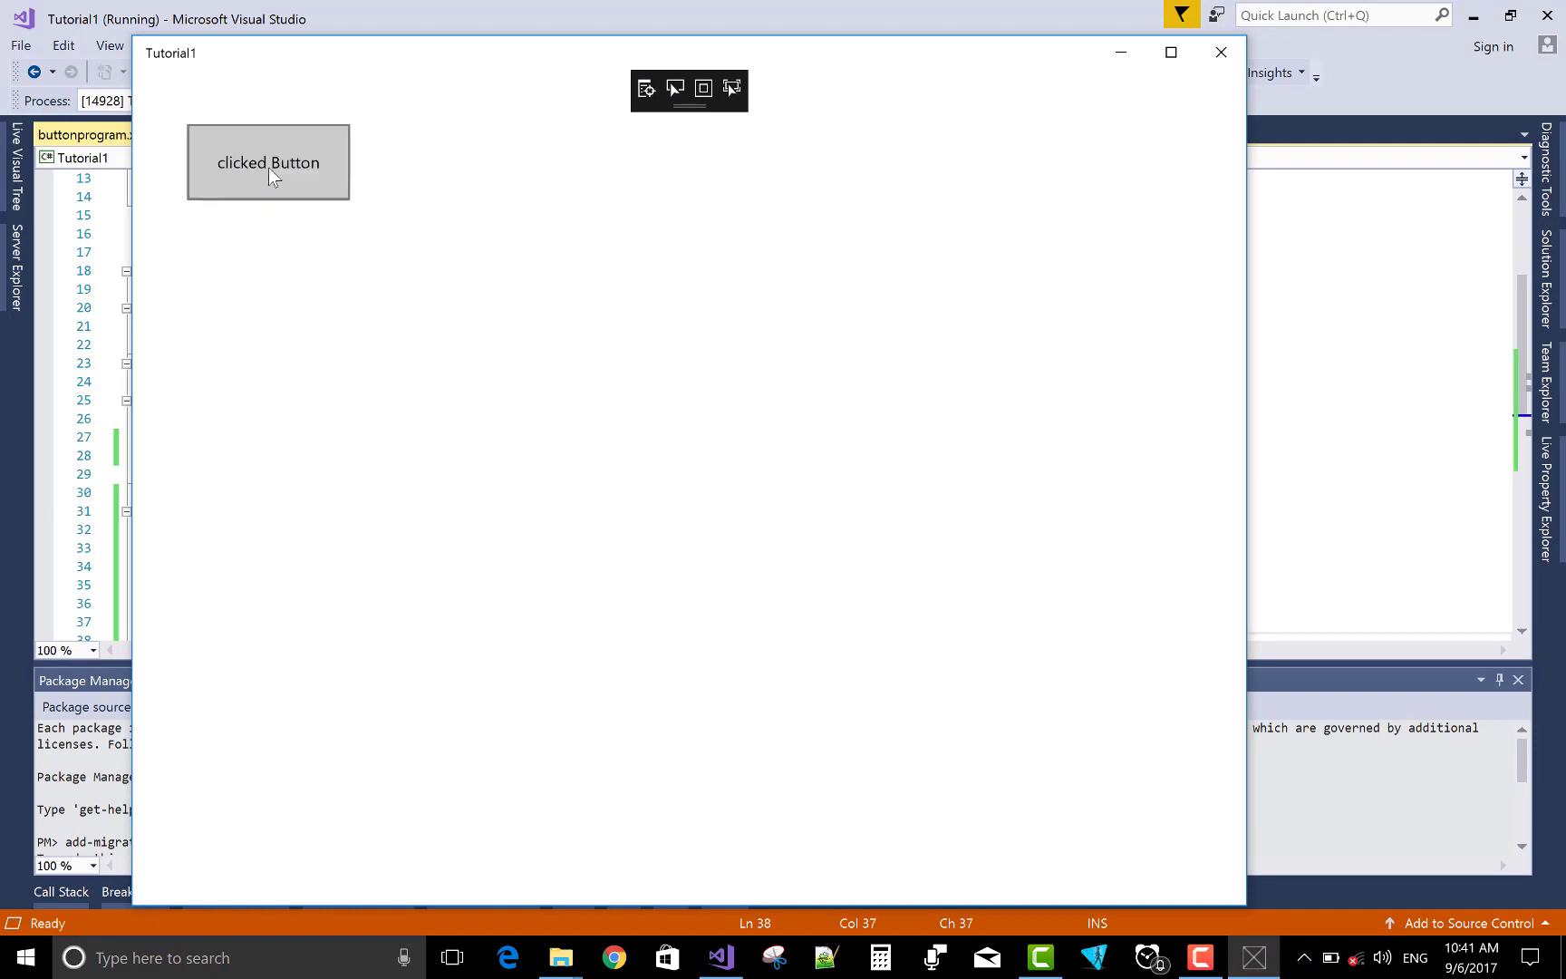